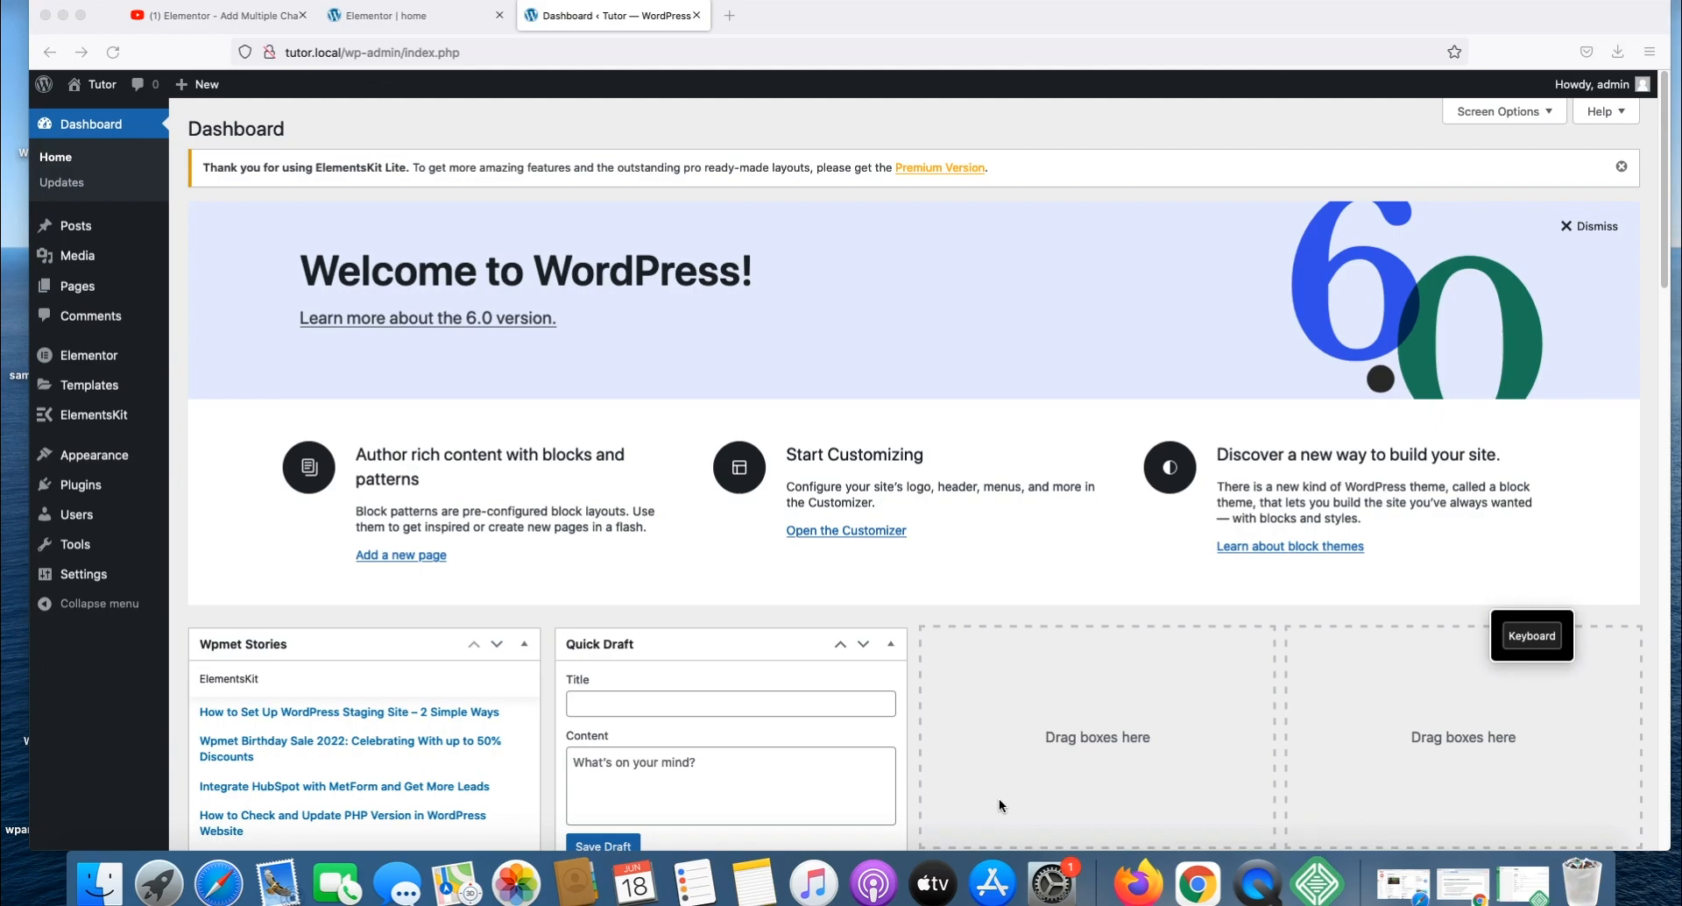
pyautogui.moveTo(666, 417)
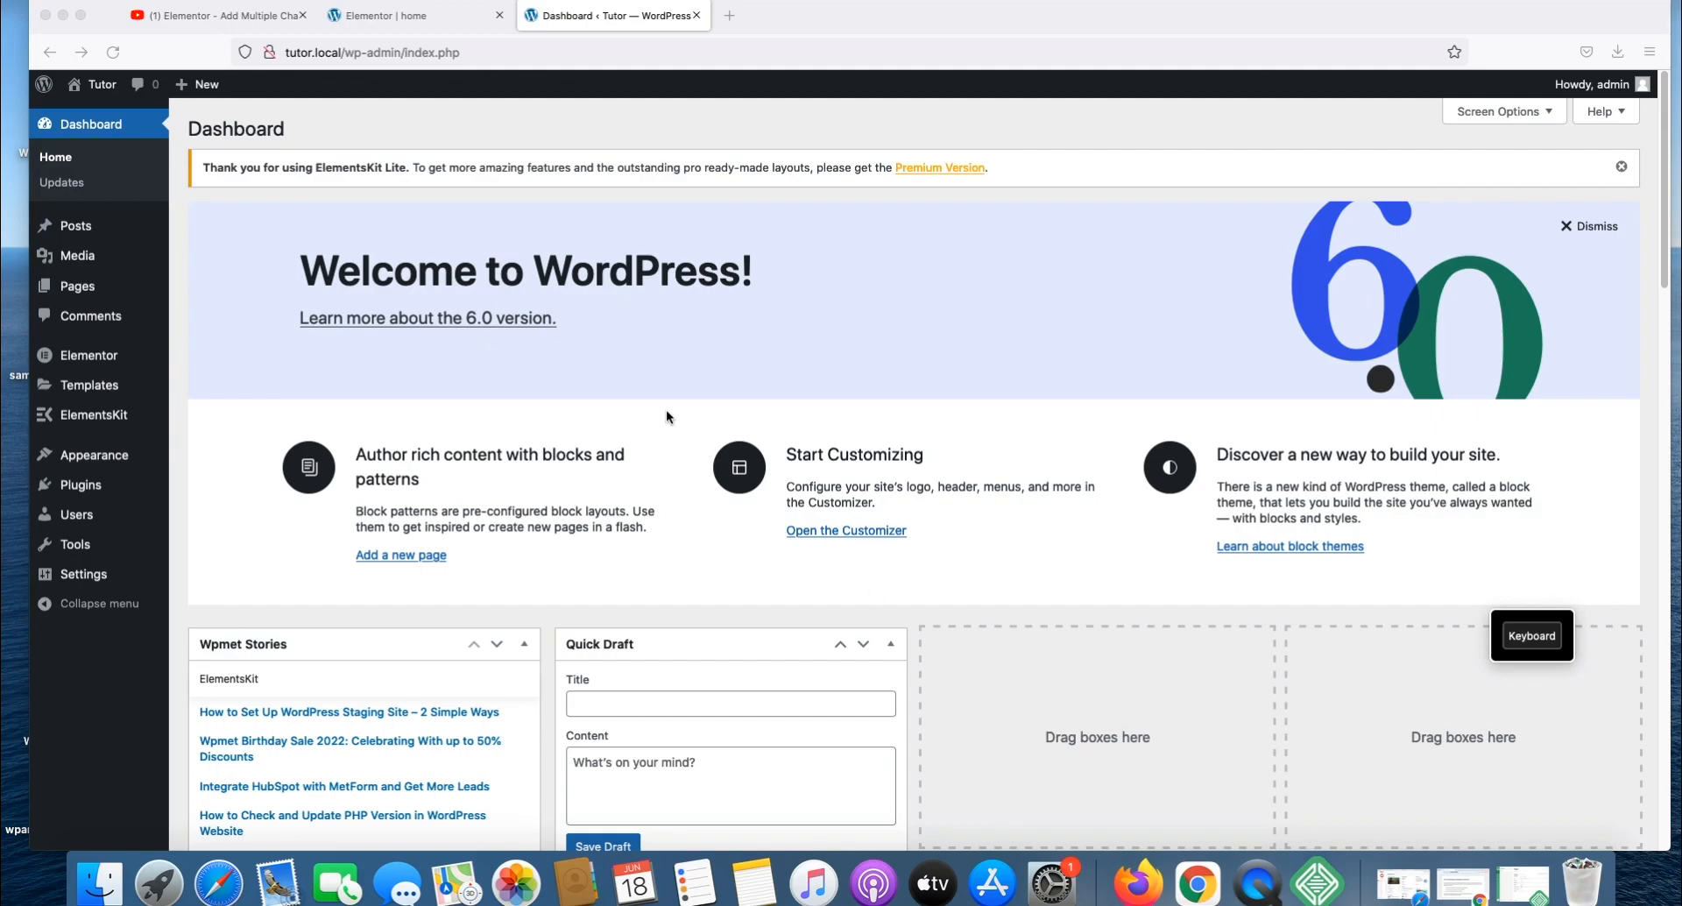
pyautogui.moveTo(213, 217)
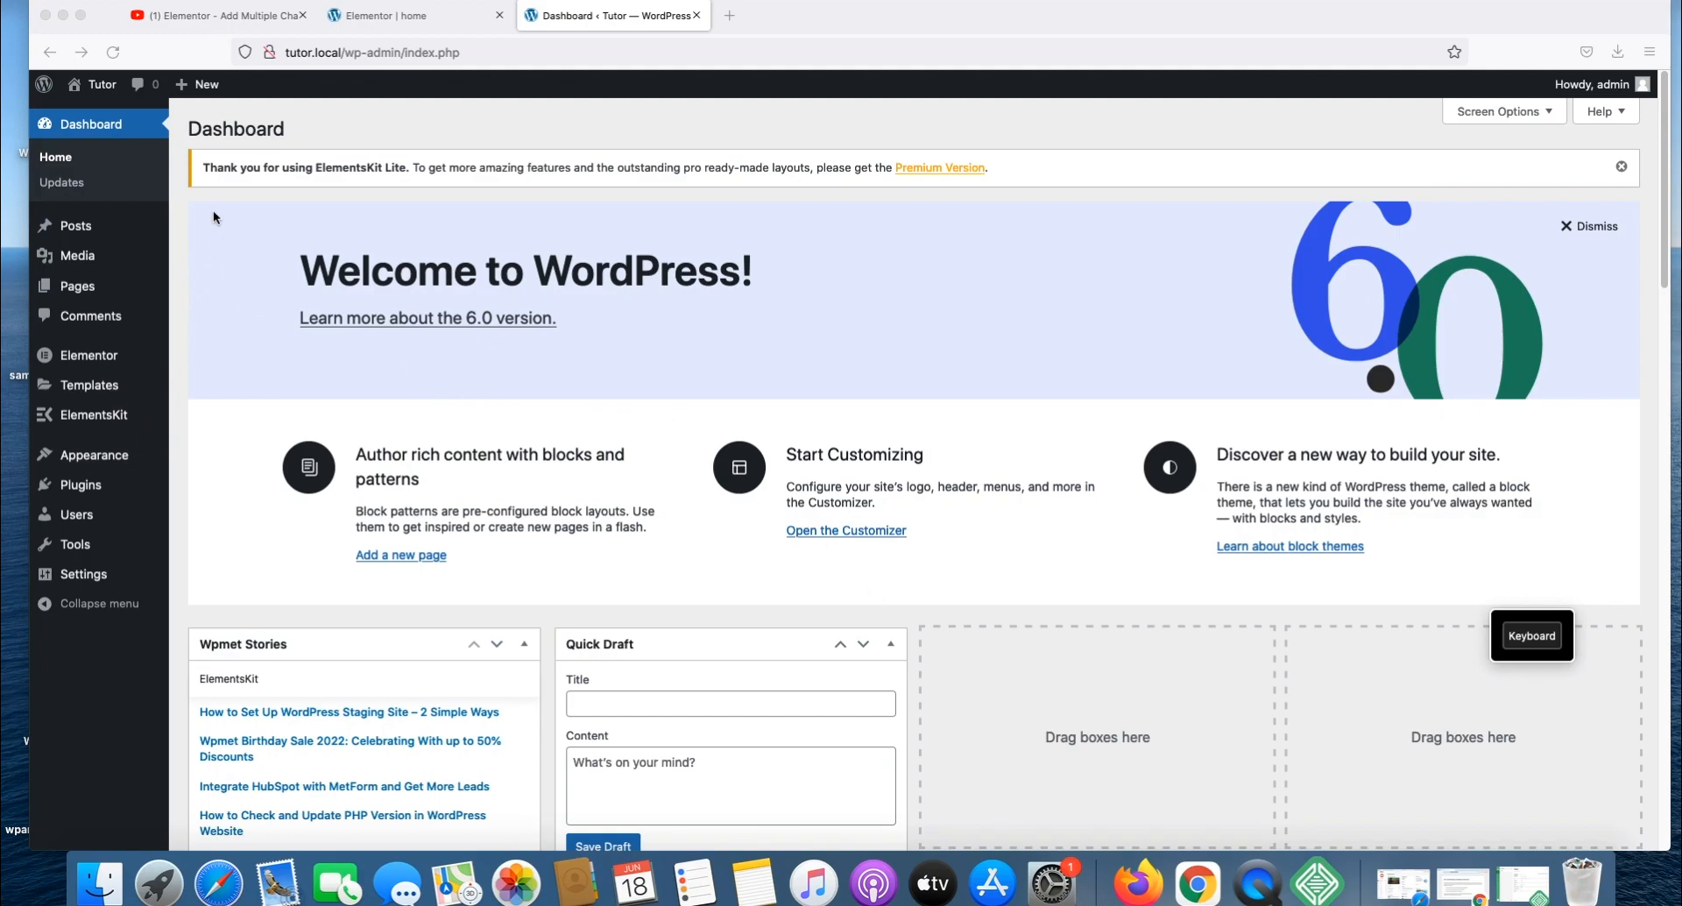
pyautogui.moveTo(117, 149)
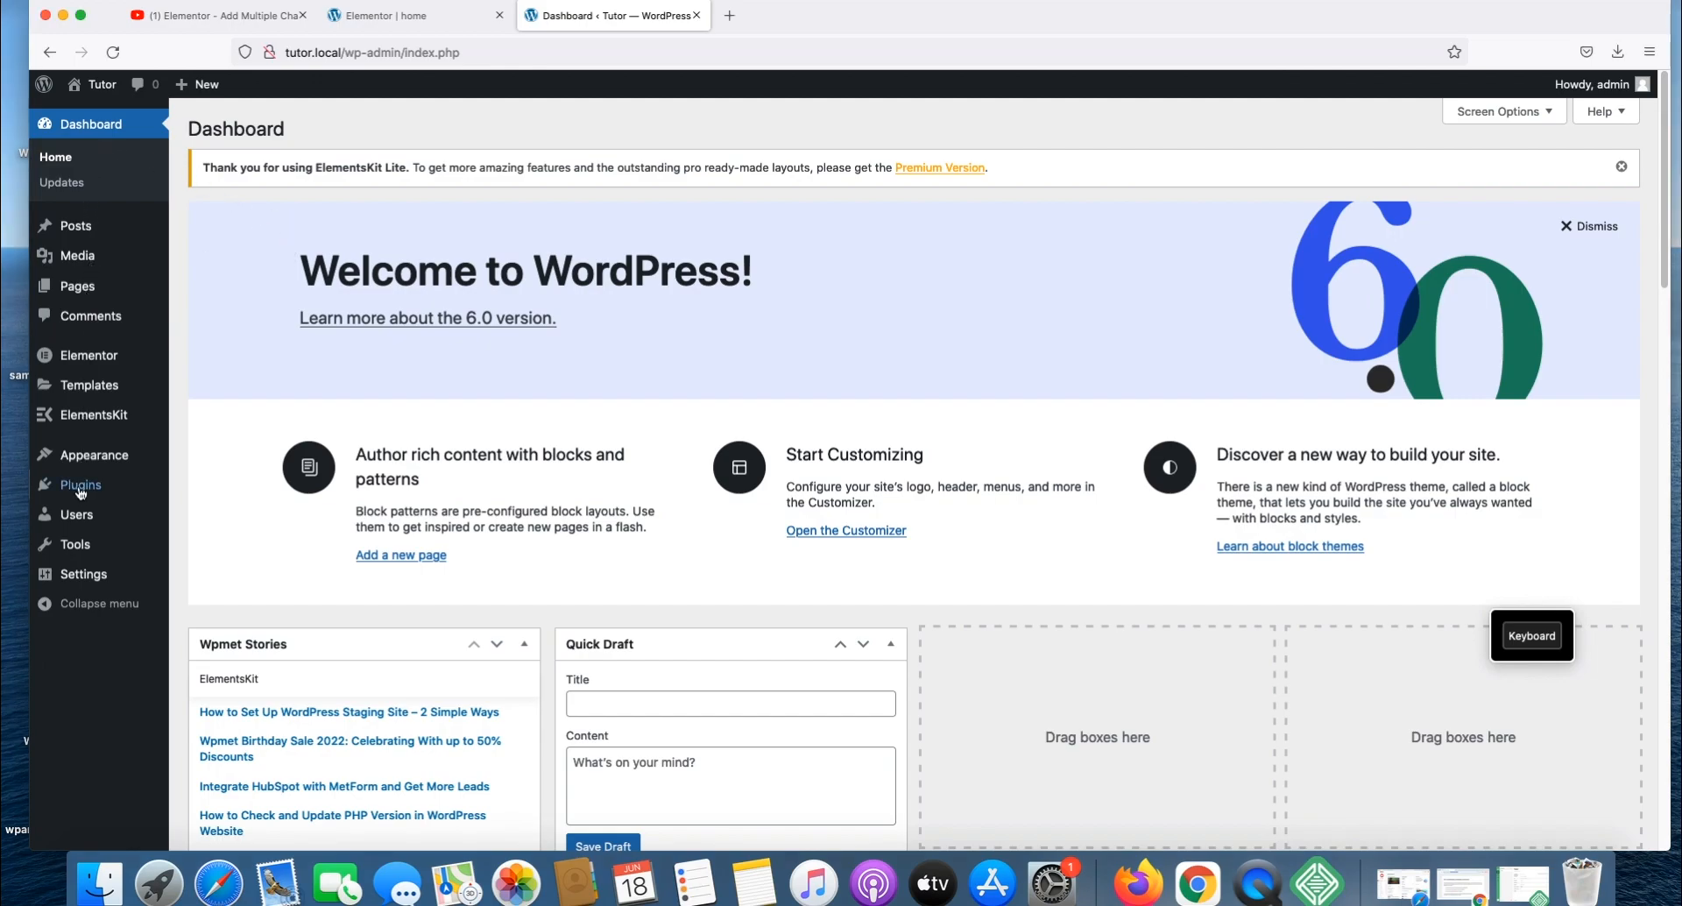
# - Search the plugin directory for 'wp chat' from Plugins > Add New
pyautogui.click(79, 483)
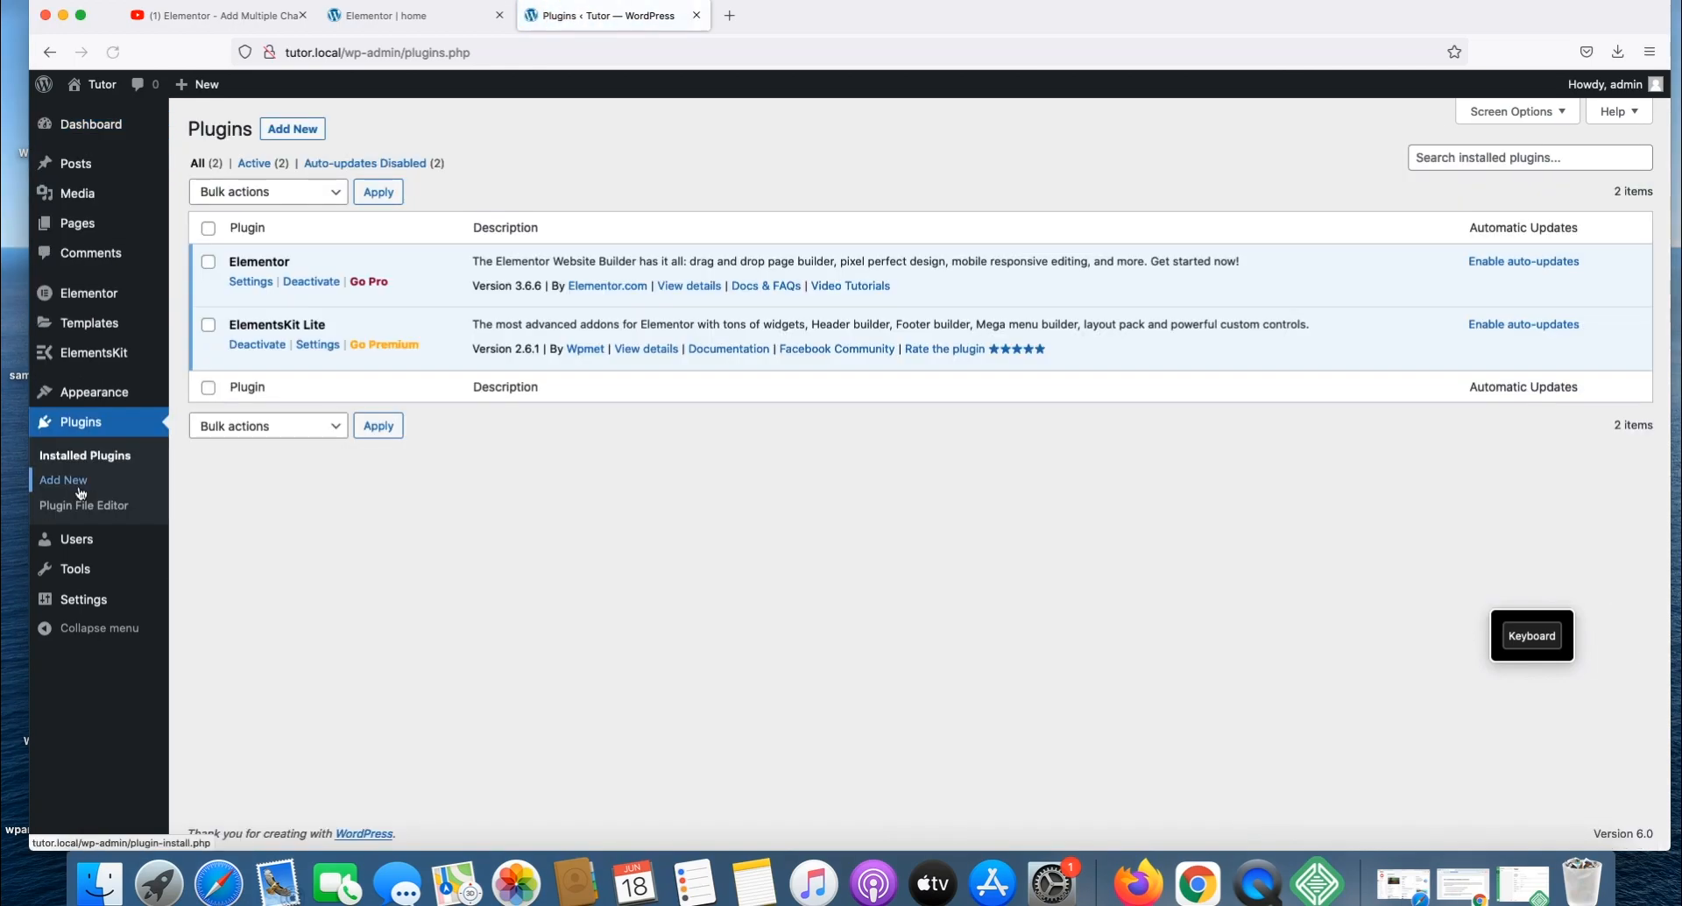
pyautogui.click(292, 129)
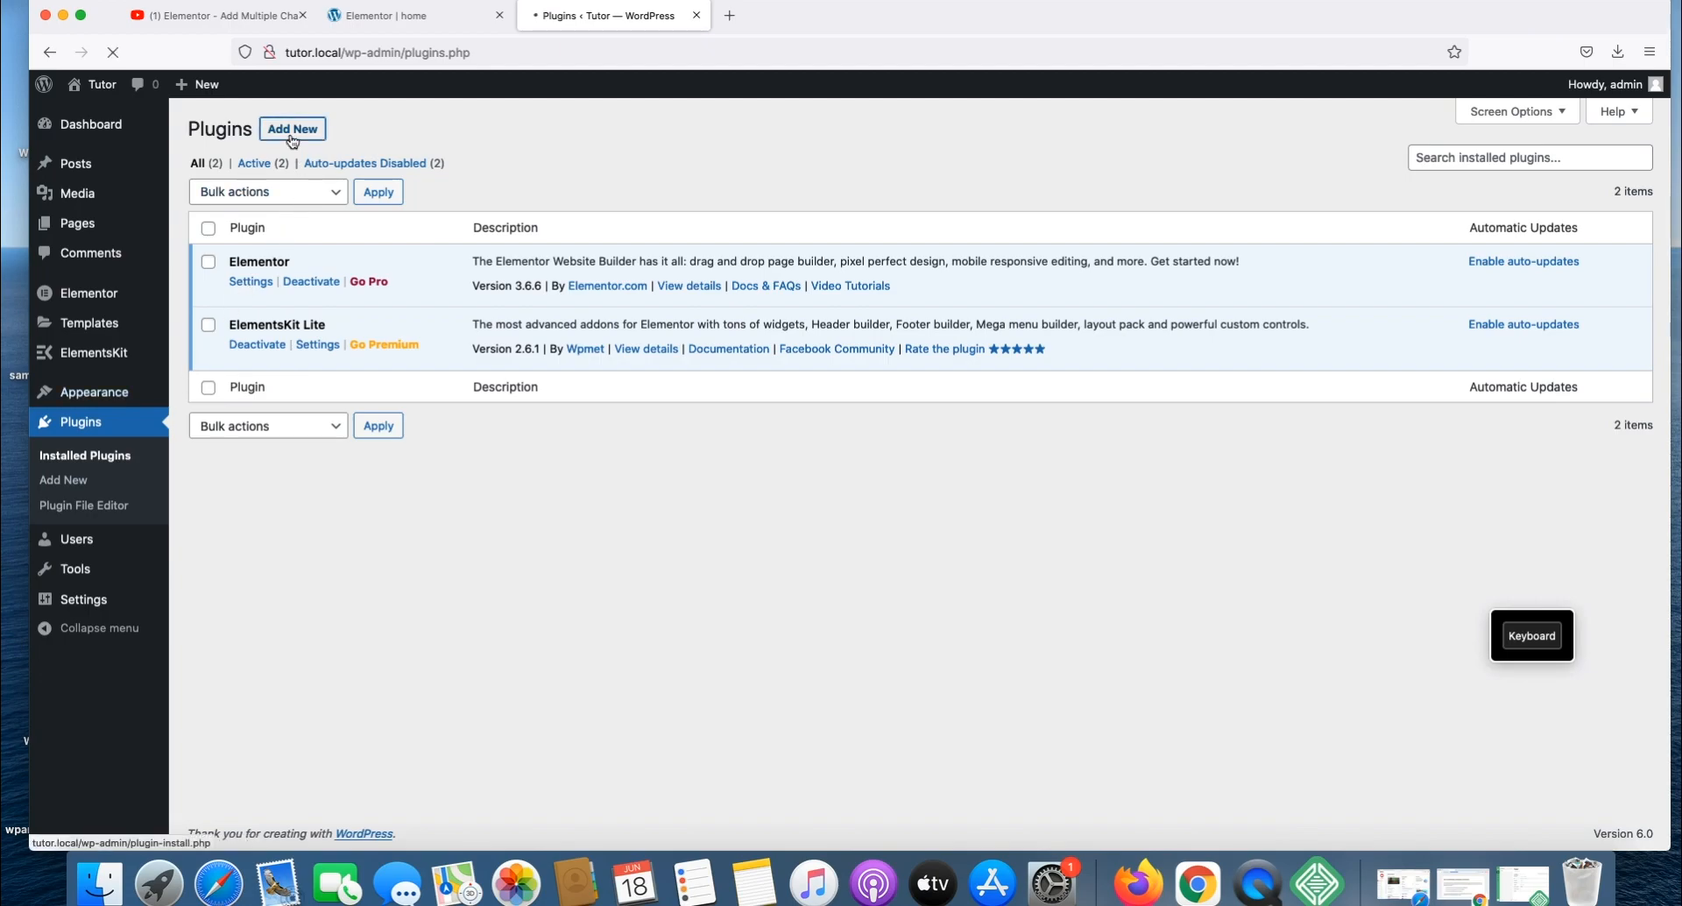
pyautogui.click(293, 130)
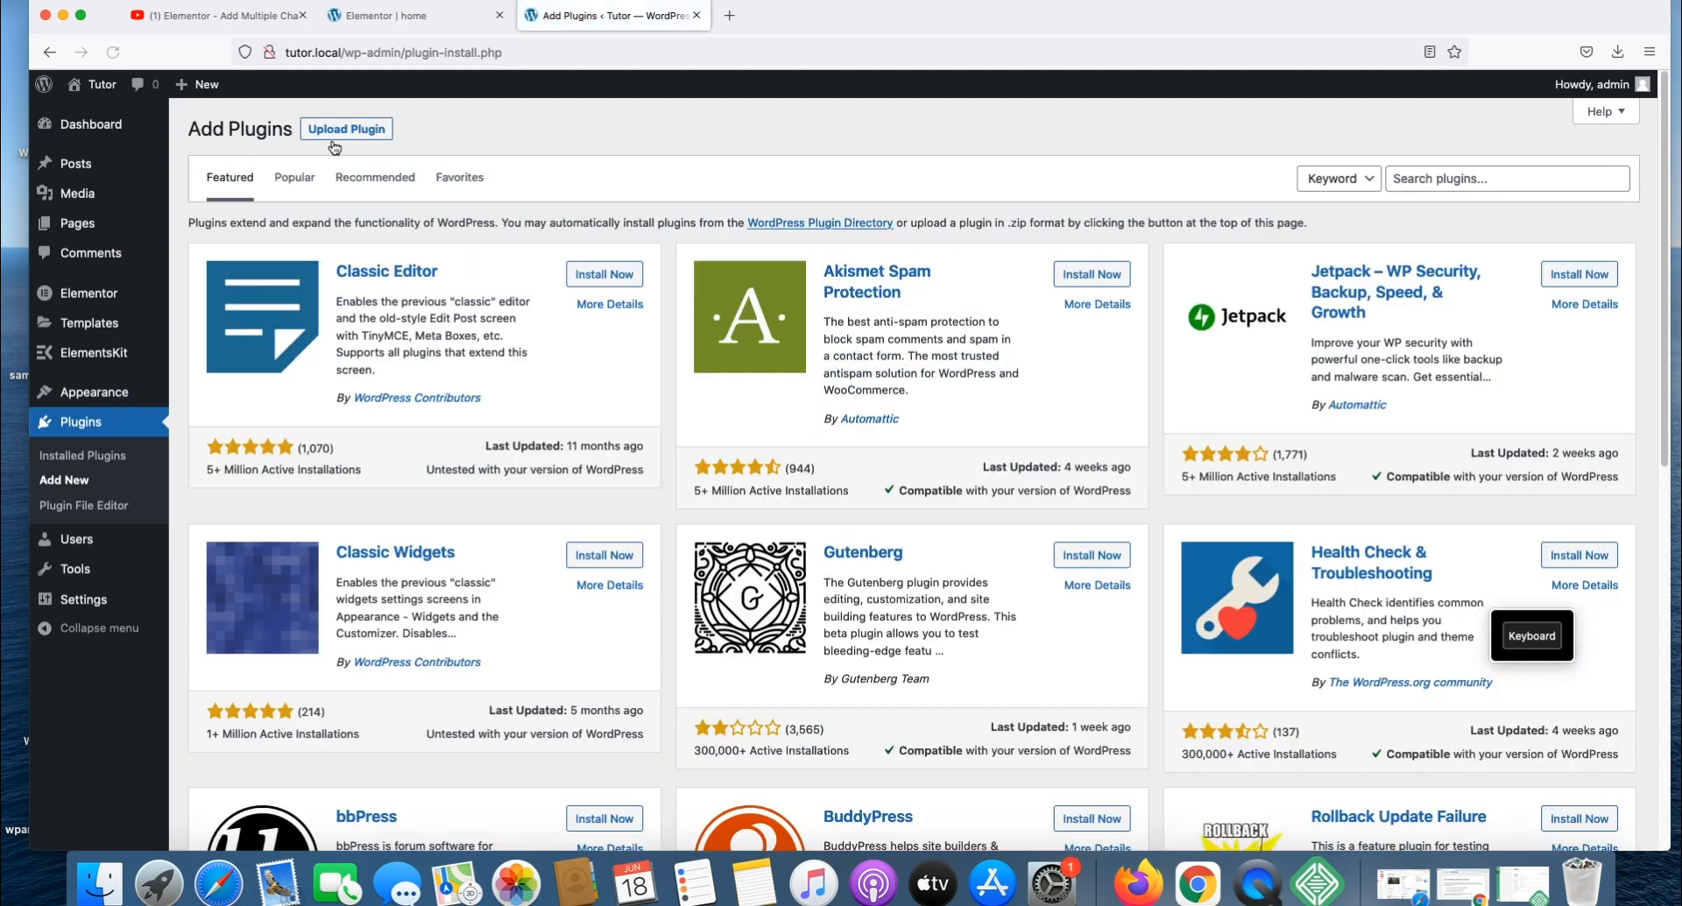
pyautogui.click(1506, 179)
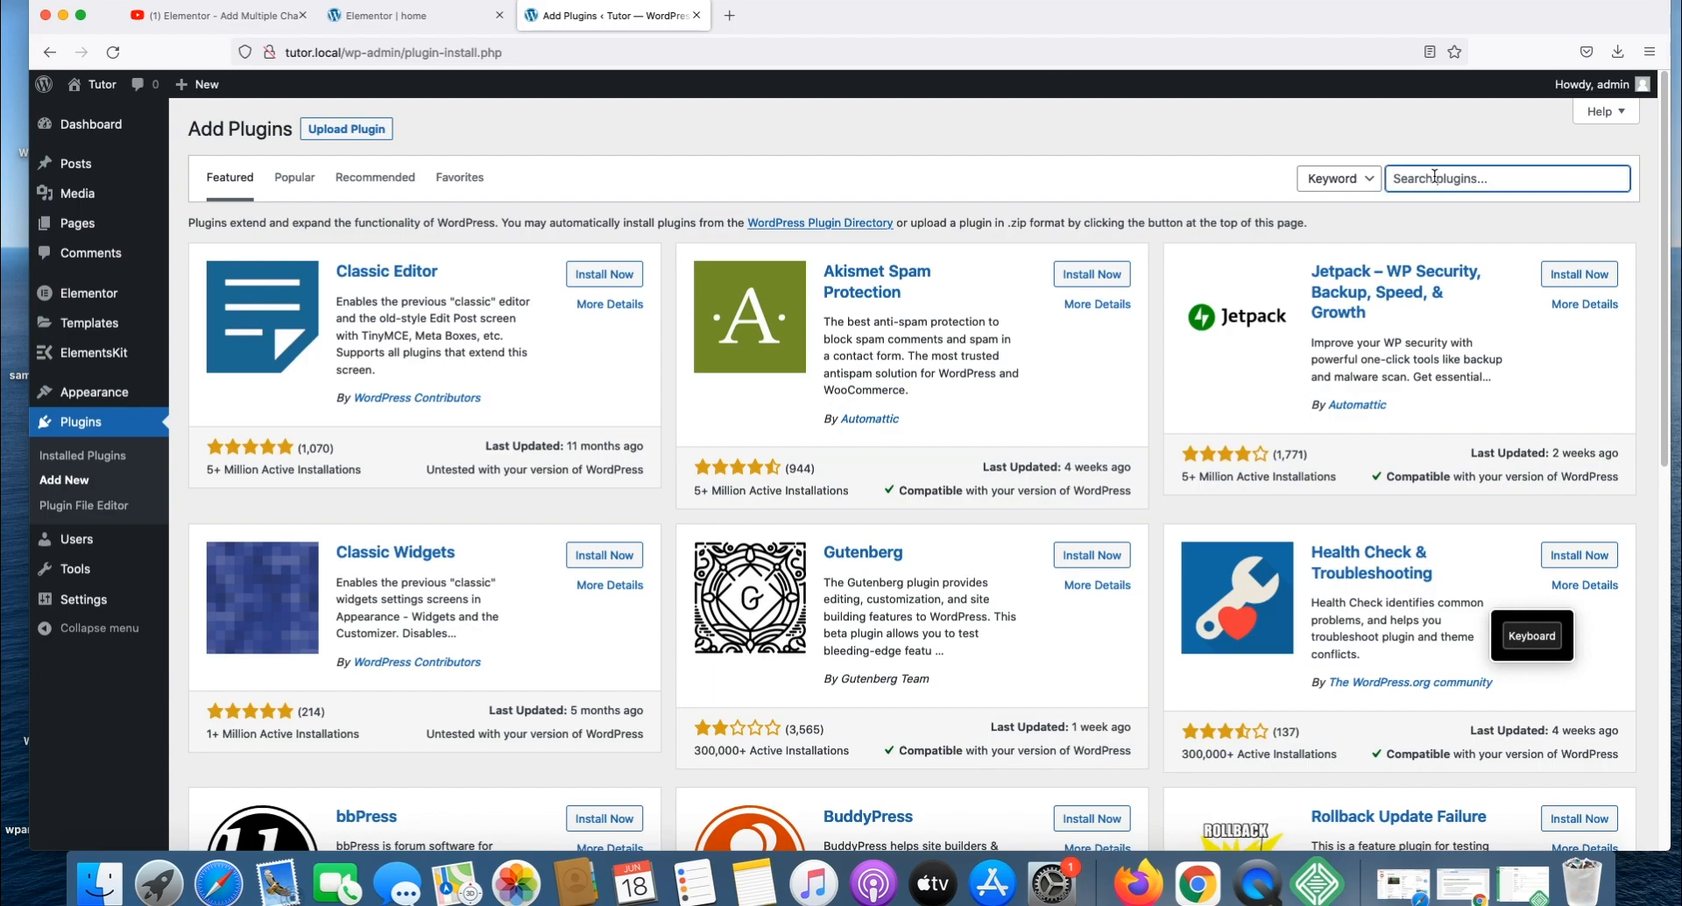
pyautogui.write('wp')
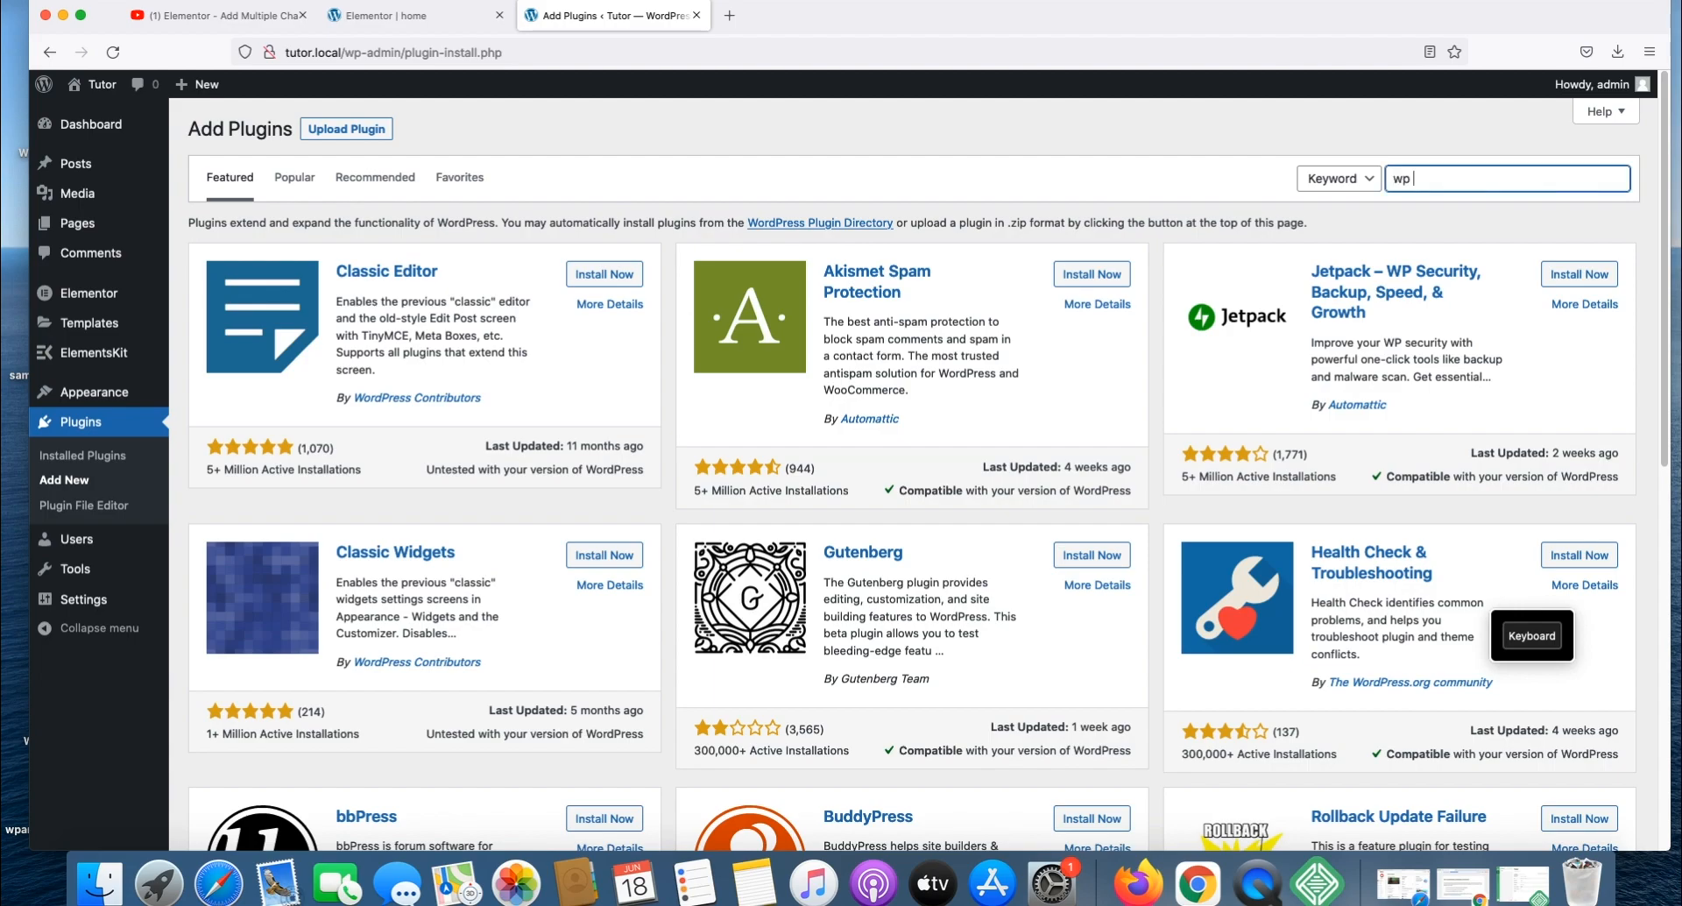
pyautogui.write('chat')
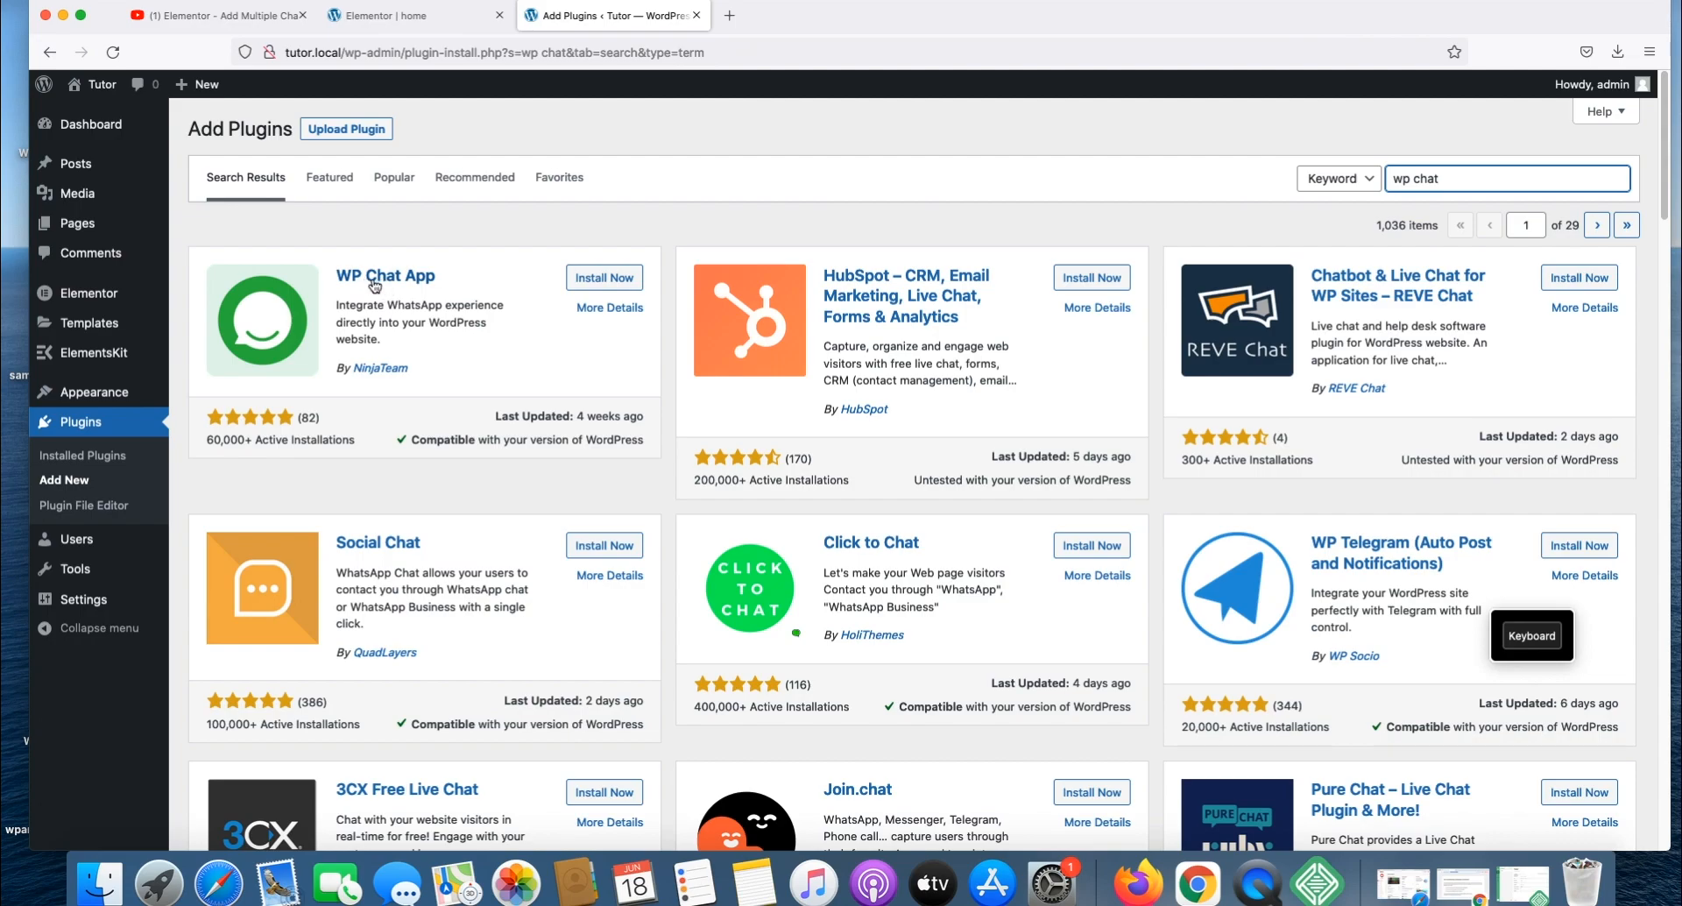
pyautogui.moveTo(258, 429)
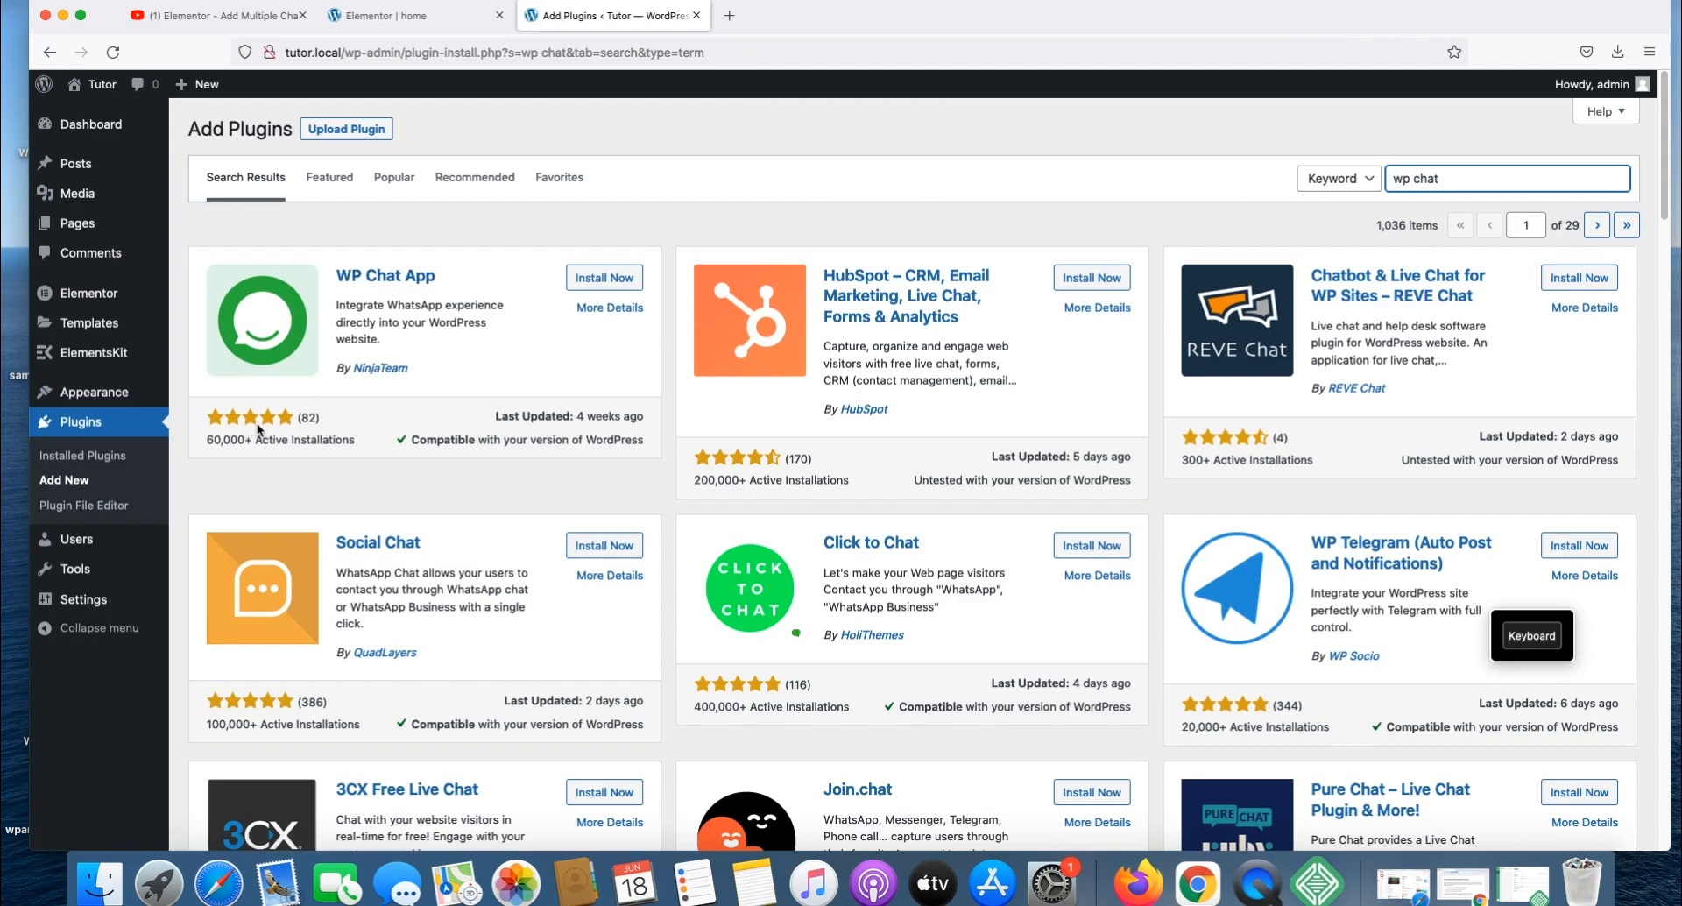
# - Install WP Chat App and activate it so its WhatsApp menu appears
pyautogui.click(604, 277)
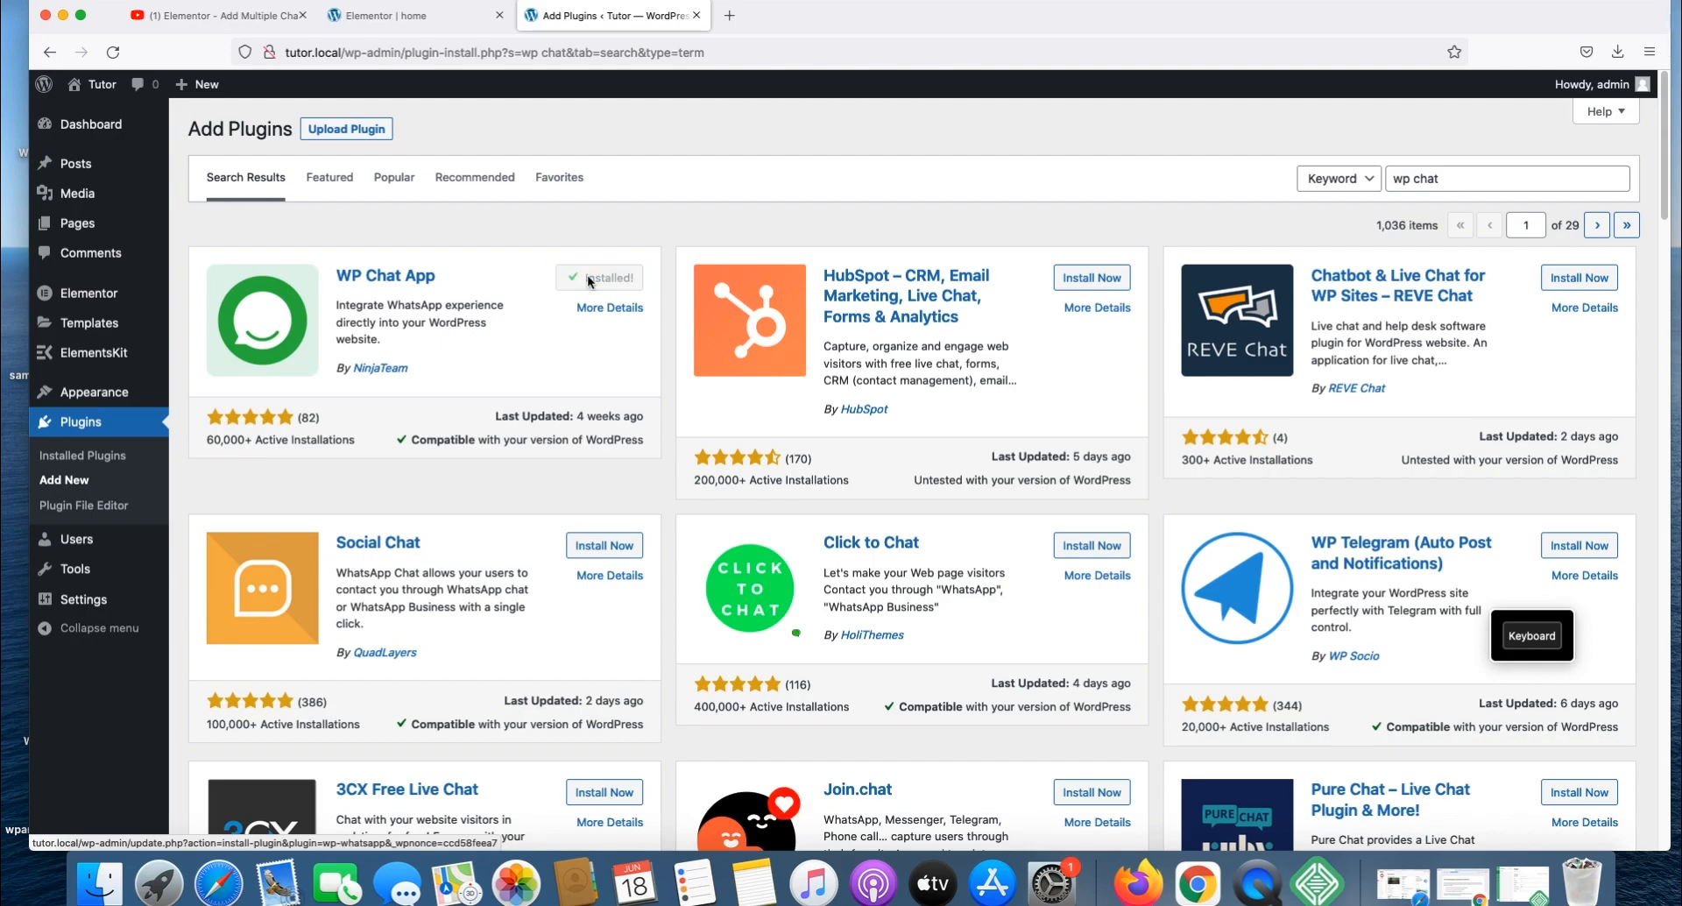
pyautogui.click(609, 276)
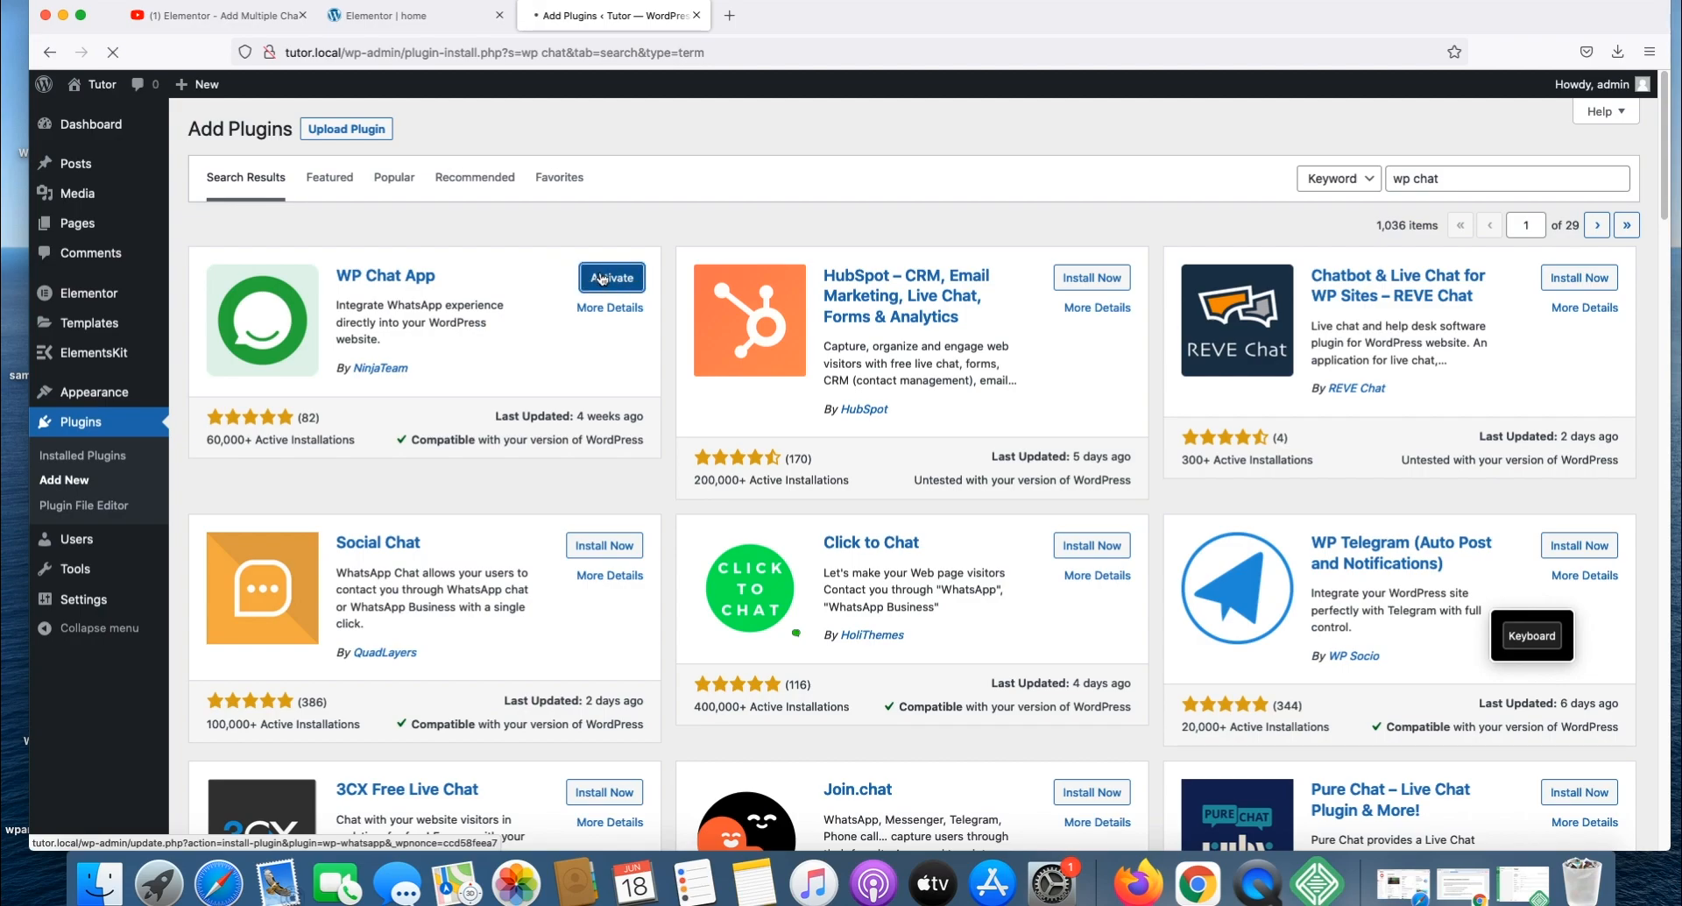
pyautogui.click(611, 276)
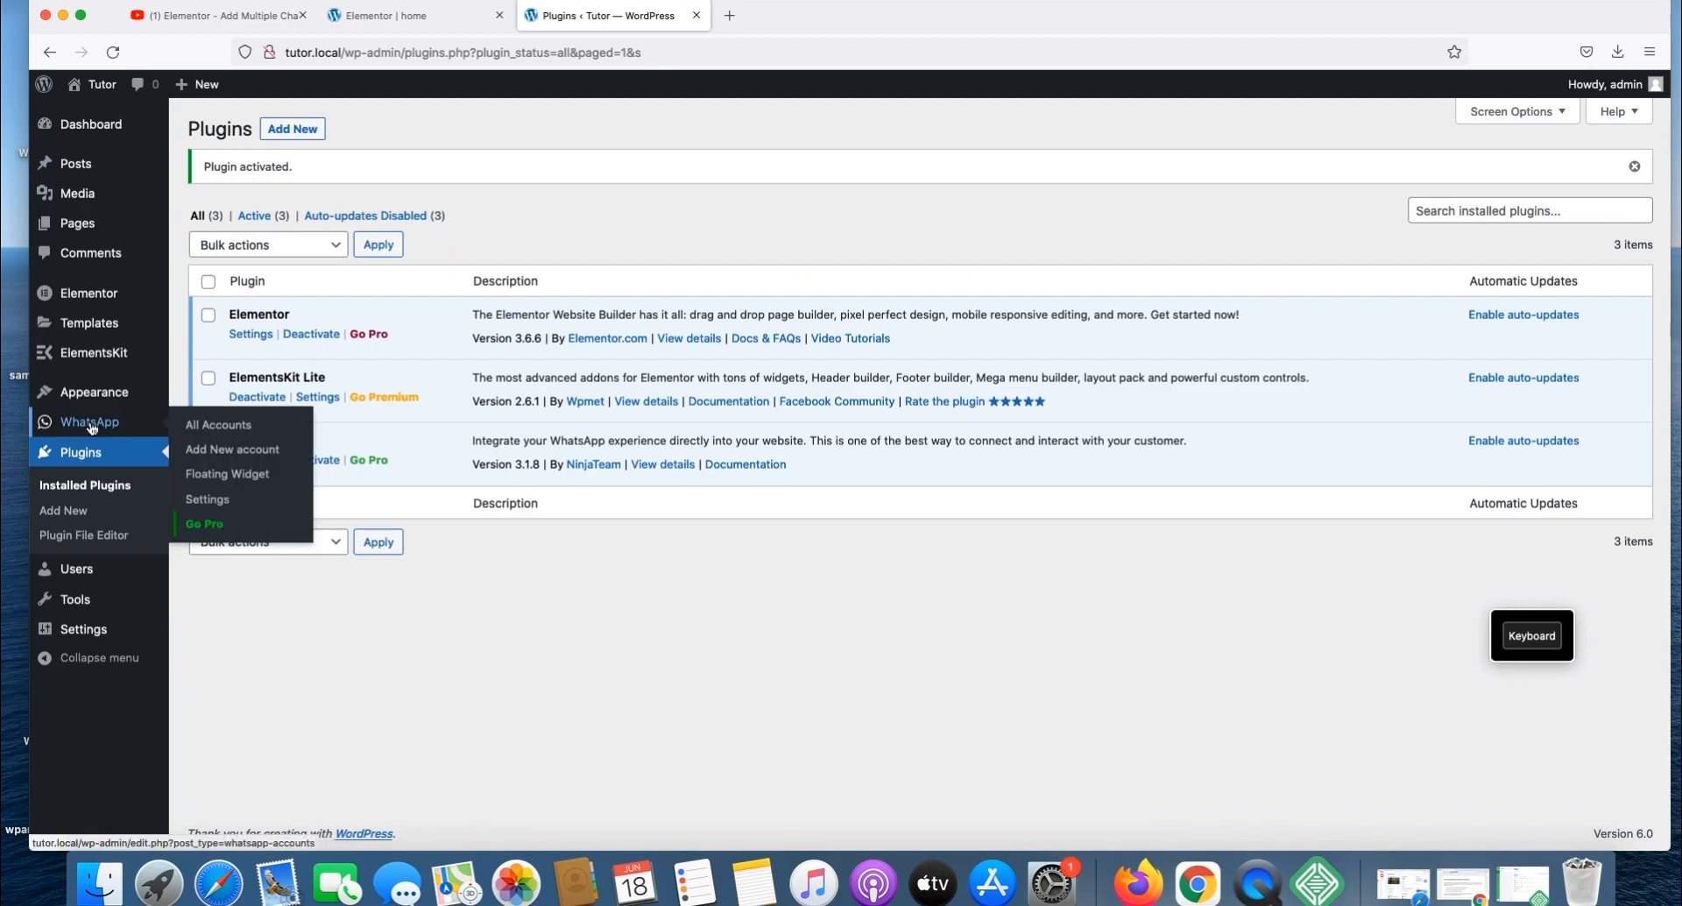
# - Start a new WhatsApp account and name it John
pyautogui.click(217, 424)
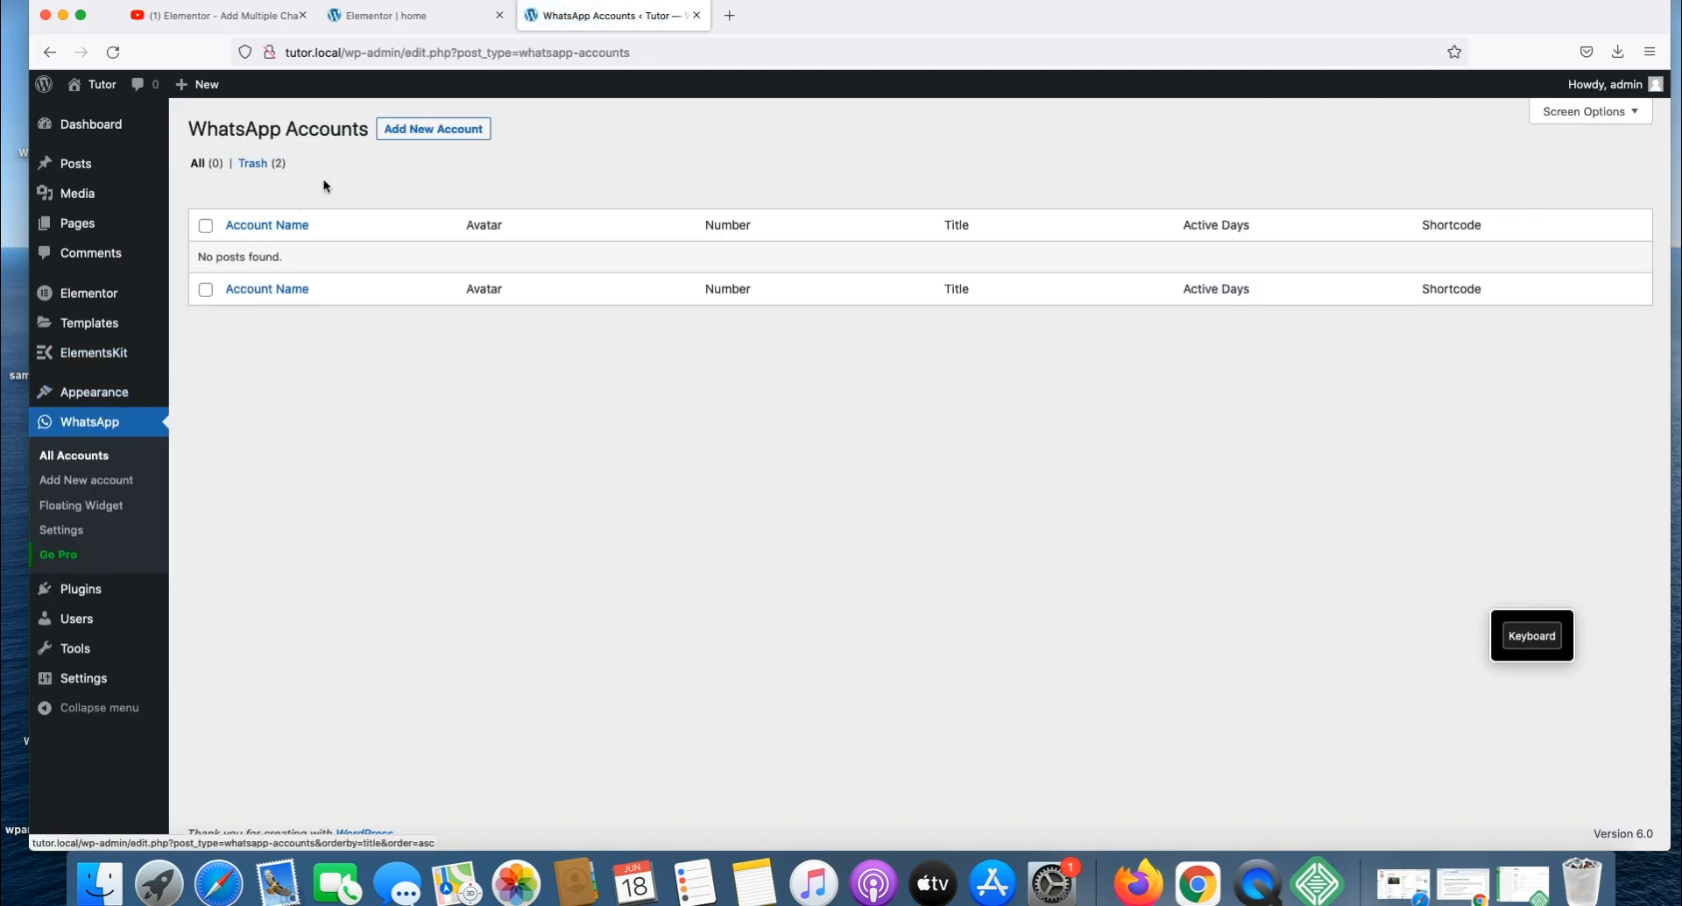
pyautogui.click(433, 130)
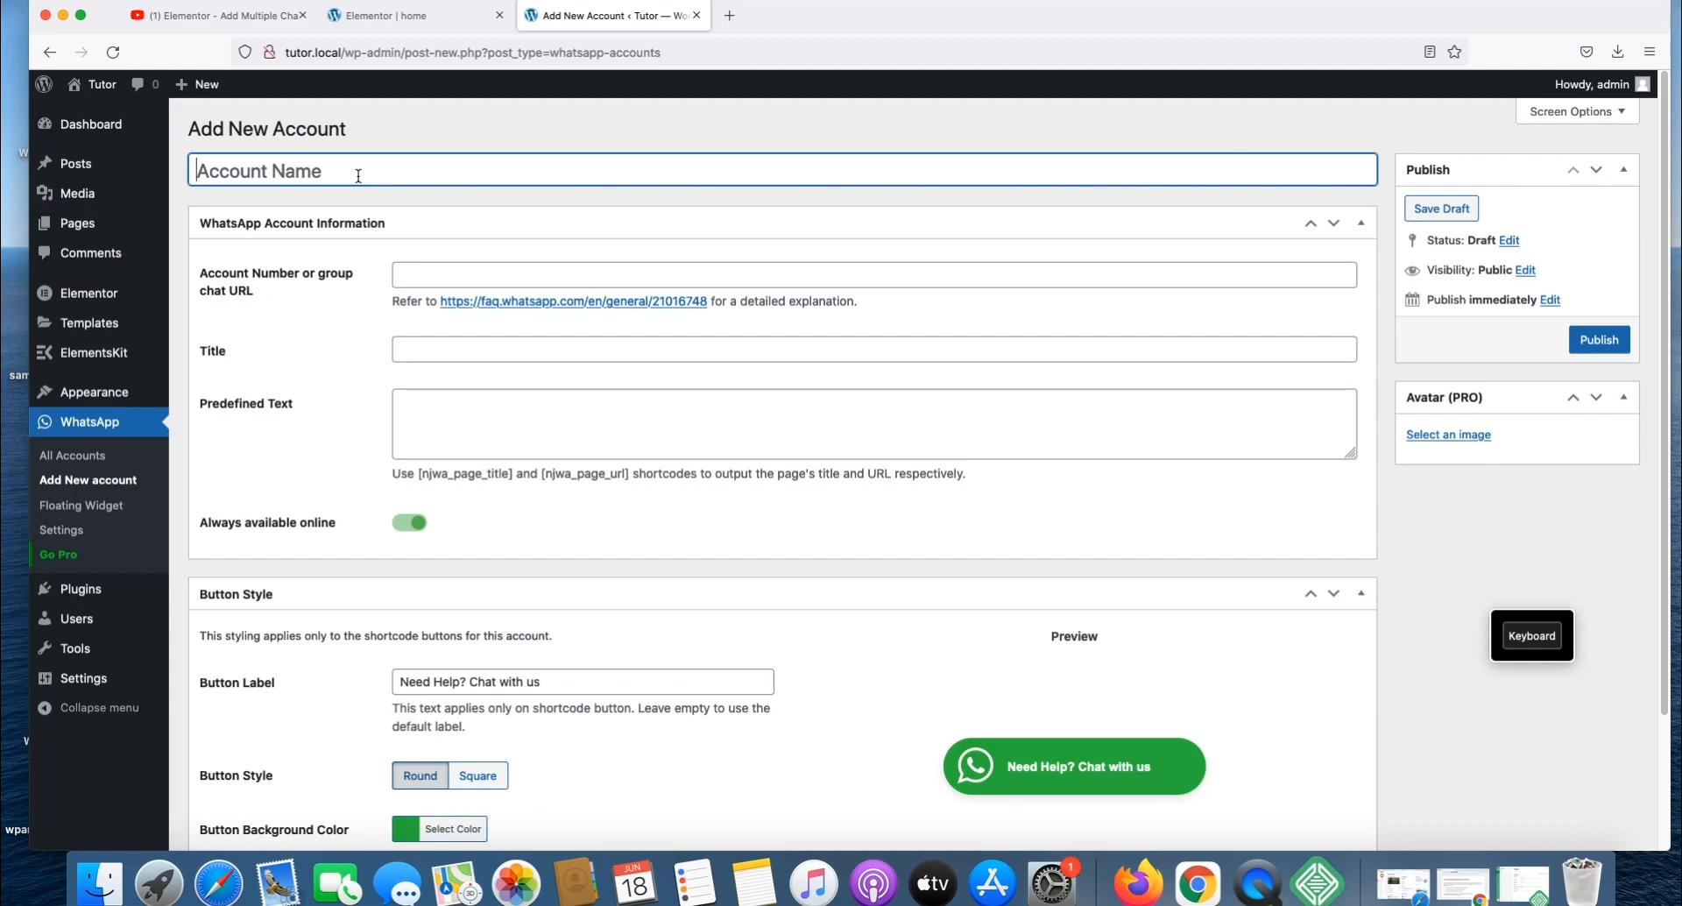
pyautogui.write('John')
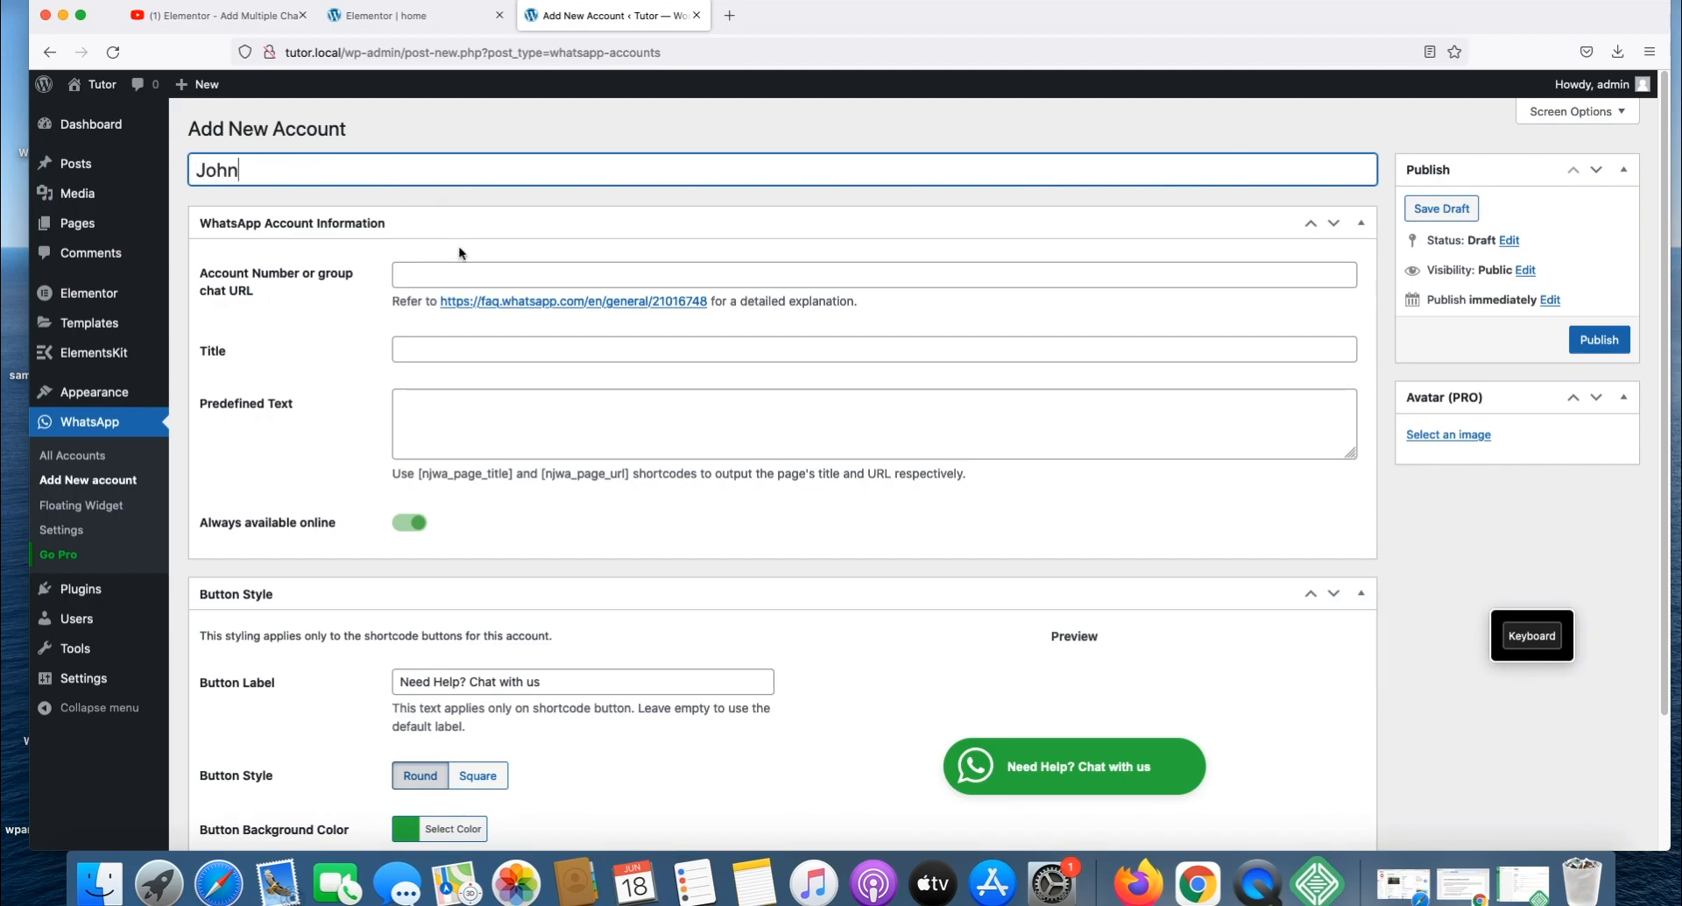
pyautogui.click(872, 275)
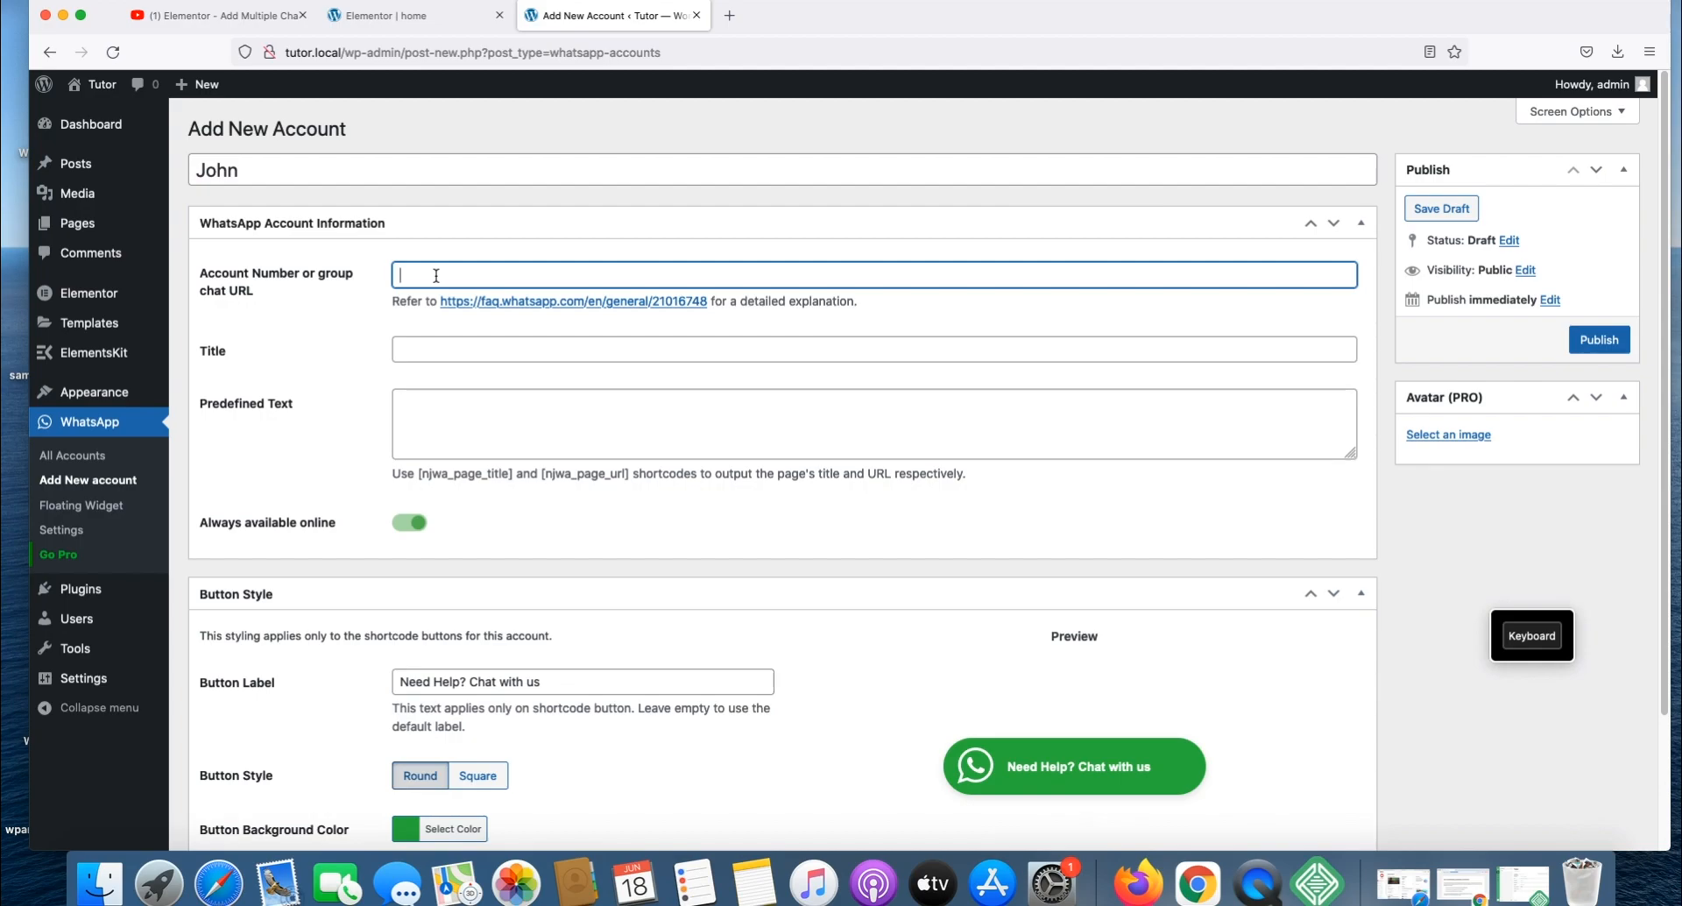
pyautogui.write('Jo')
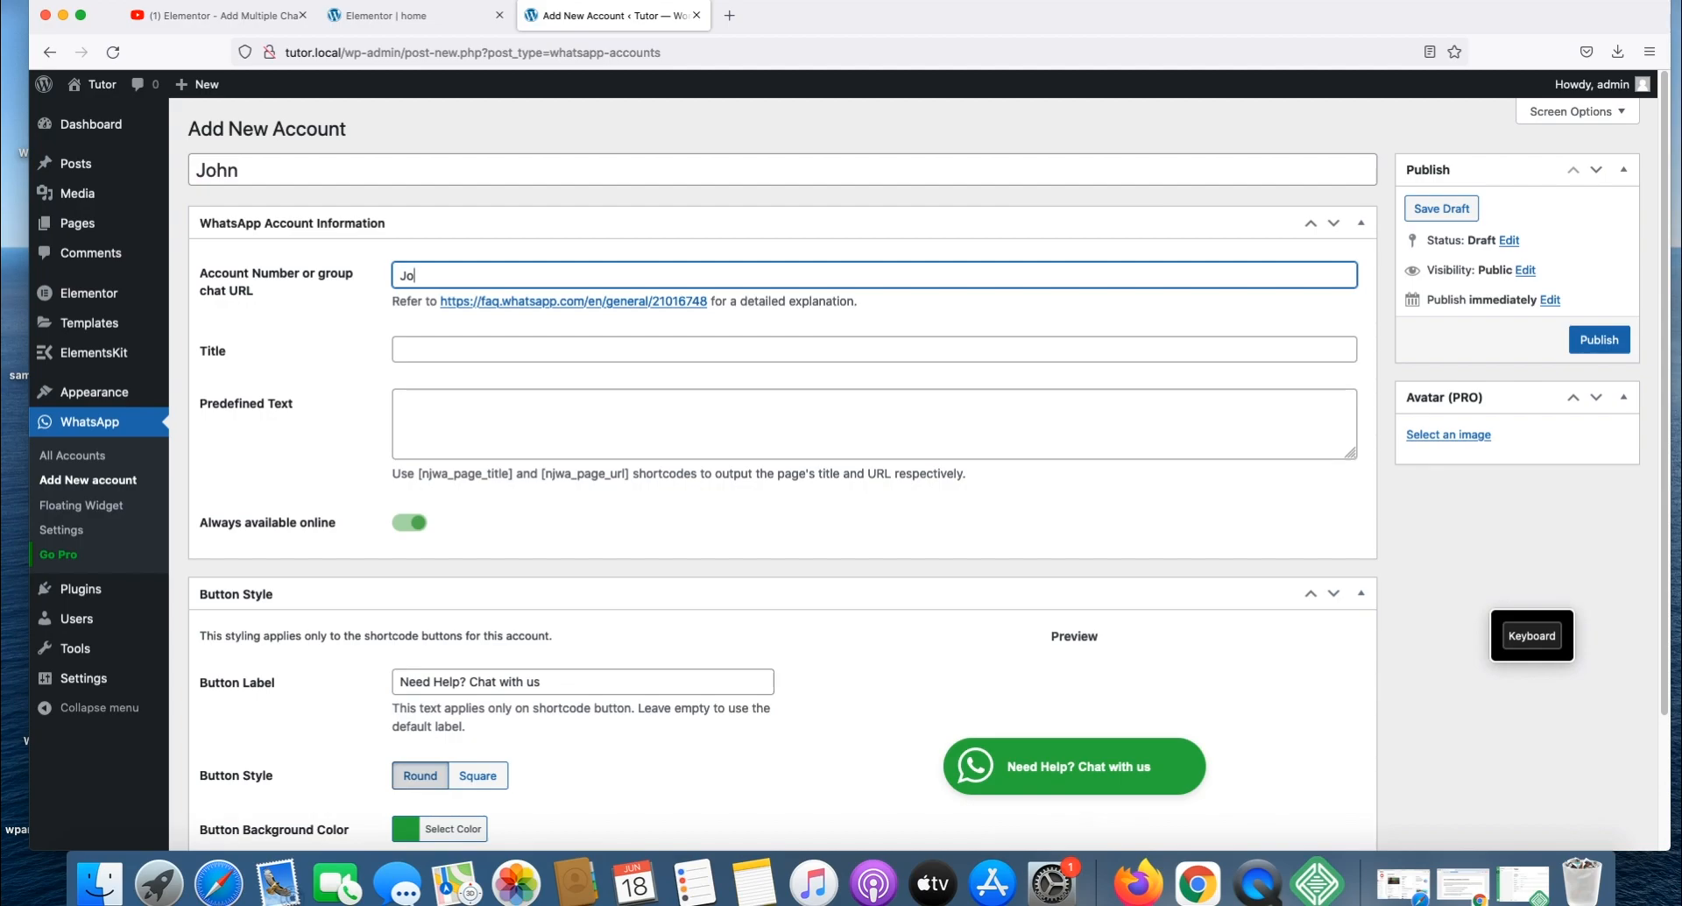
pyautogui.press('Backspace')
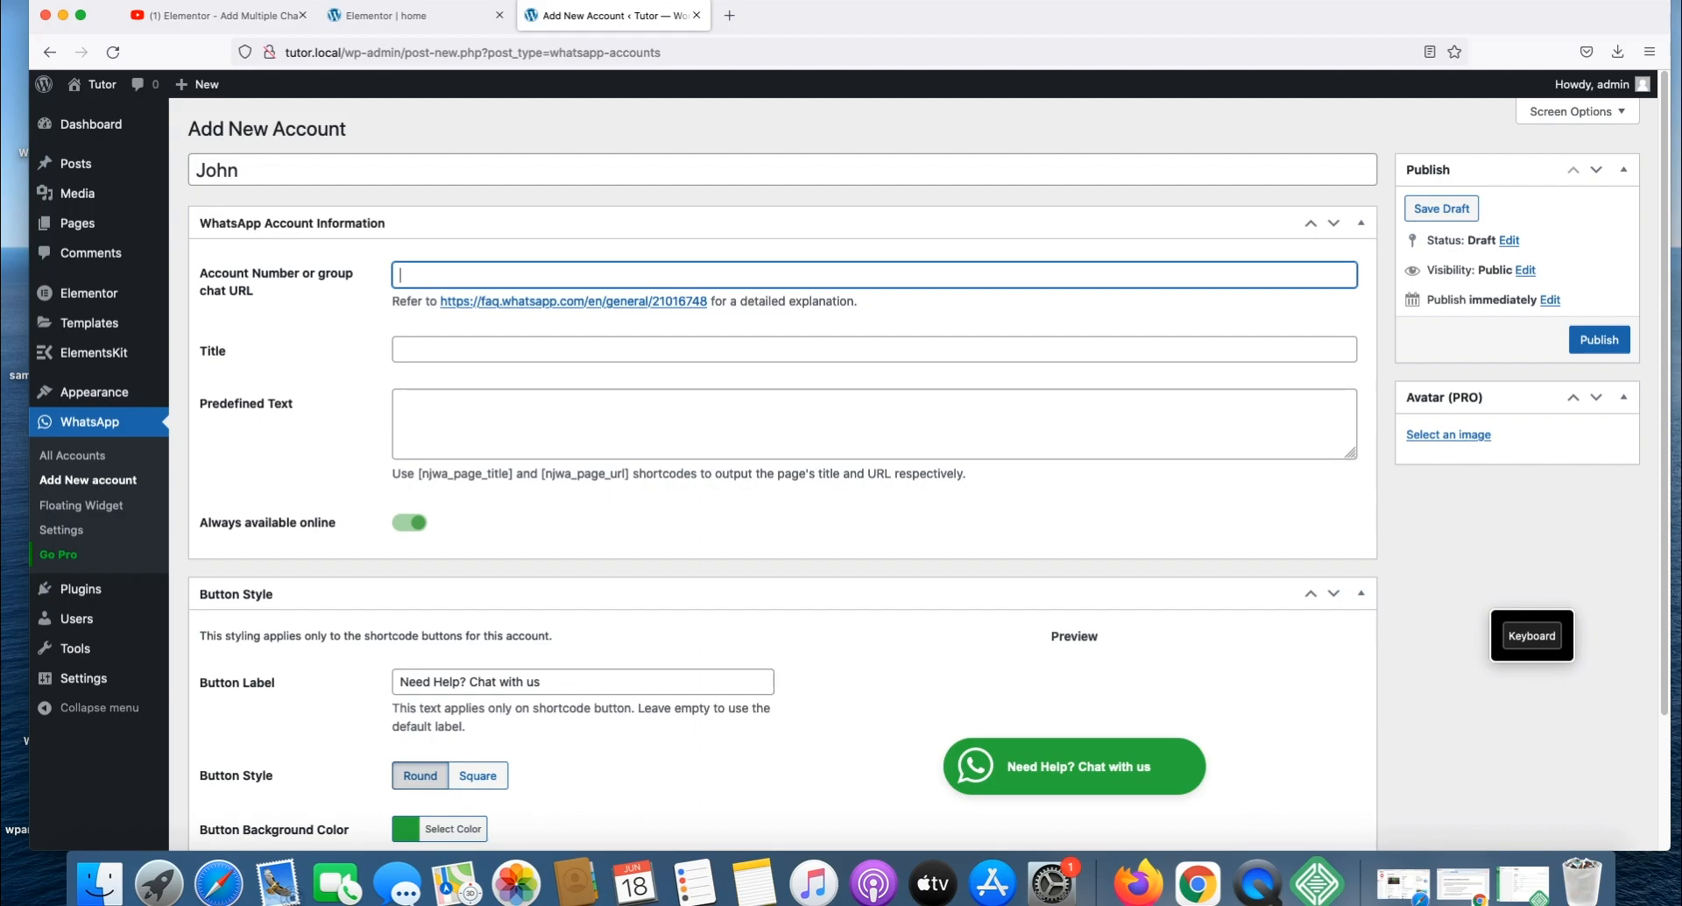
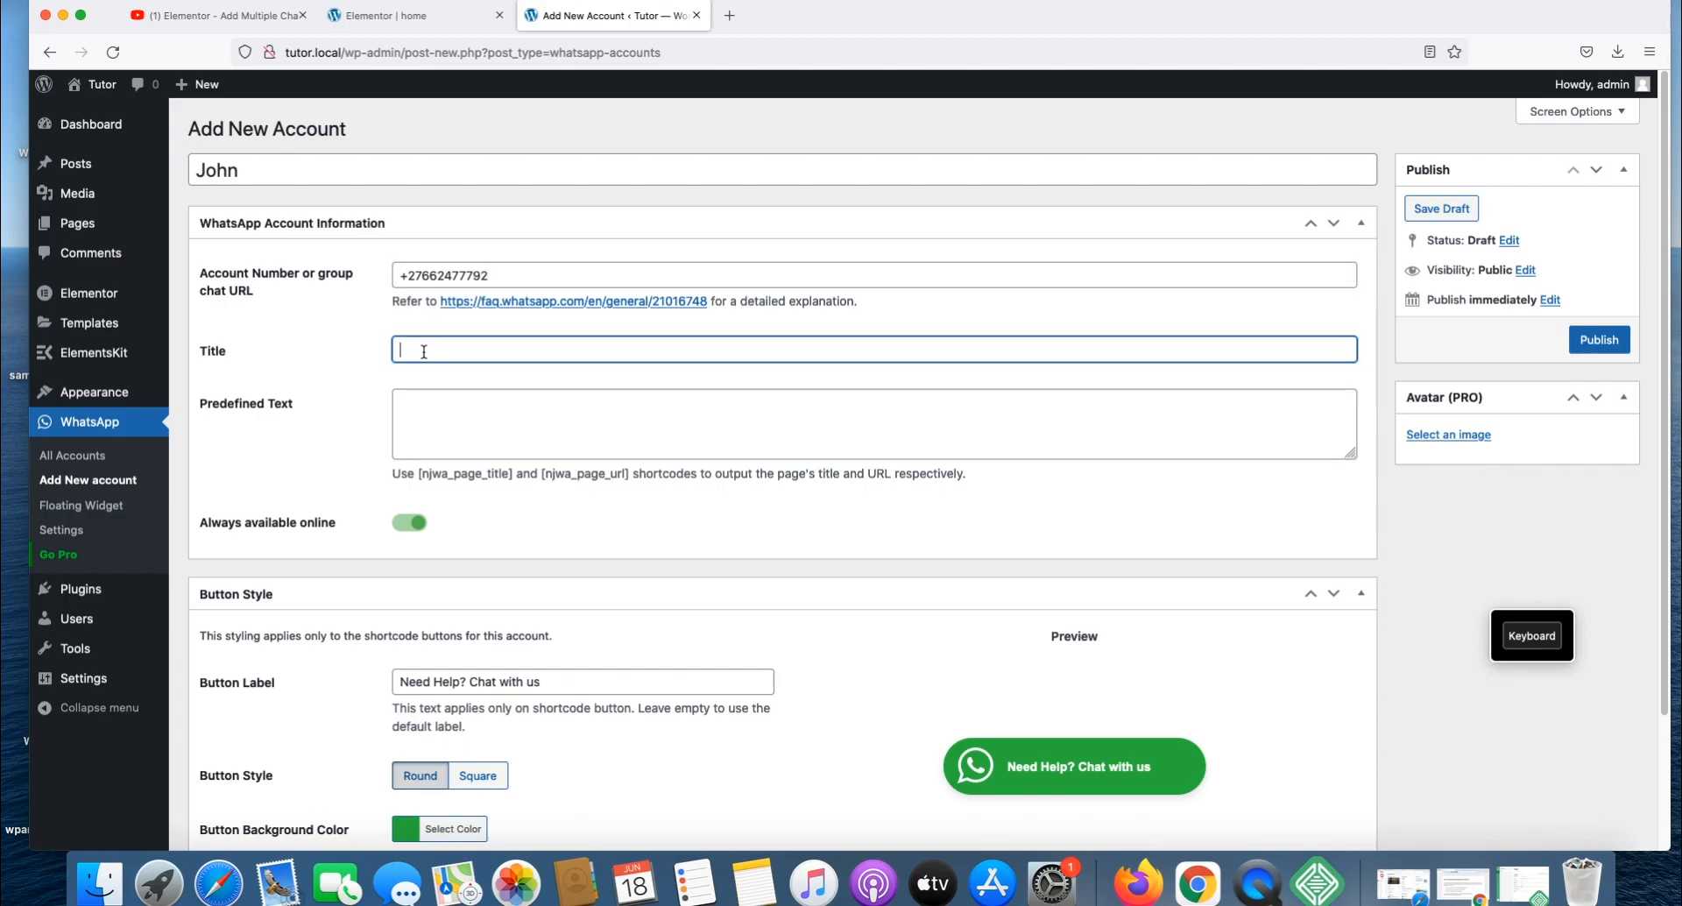
pyautogui.write('John')
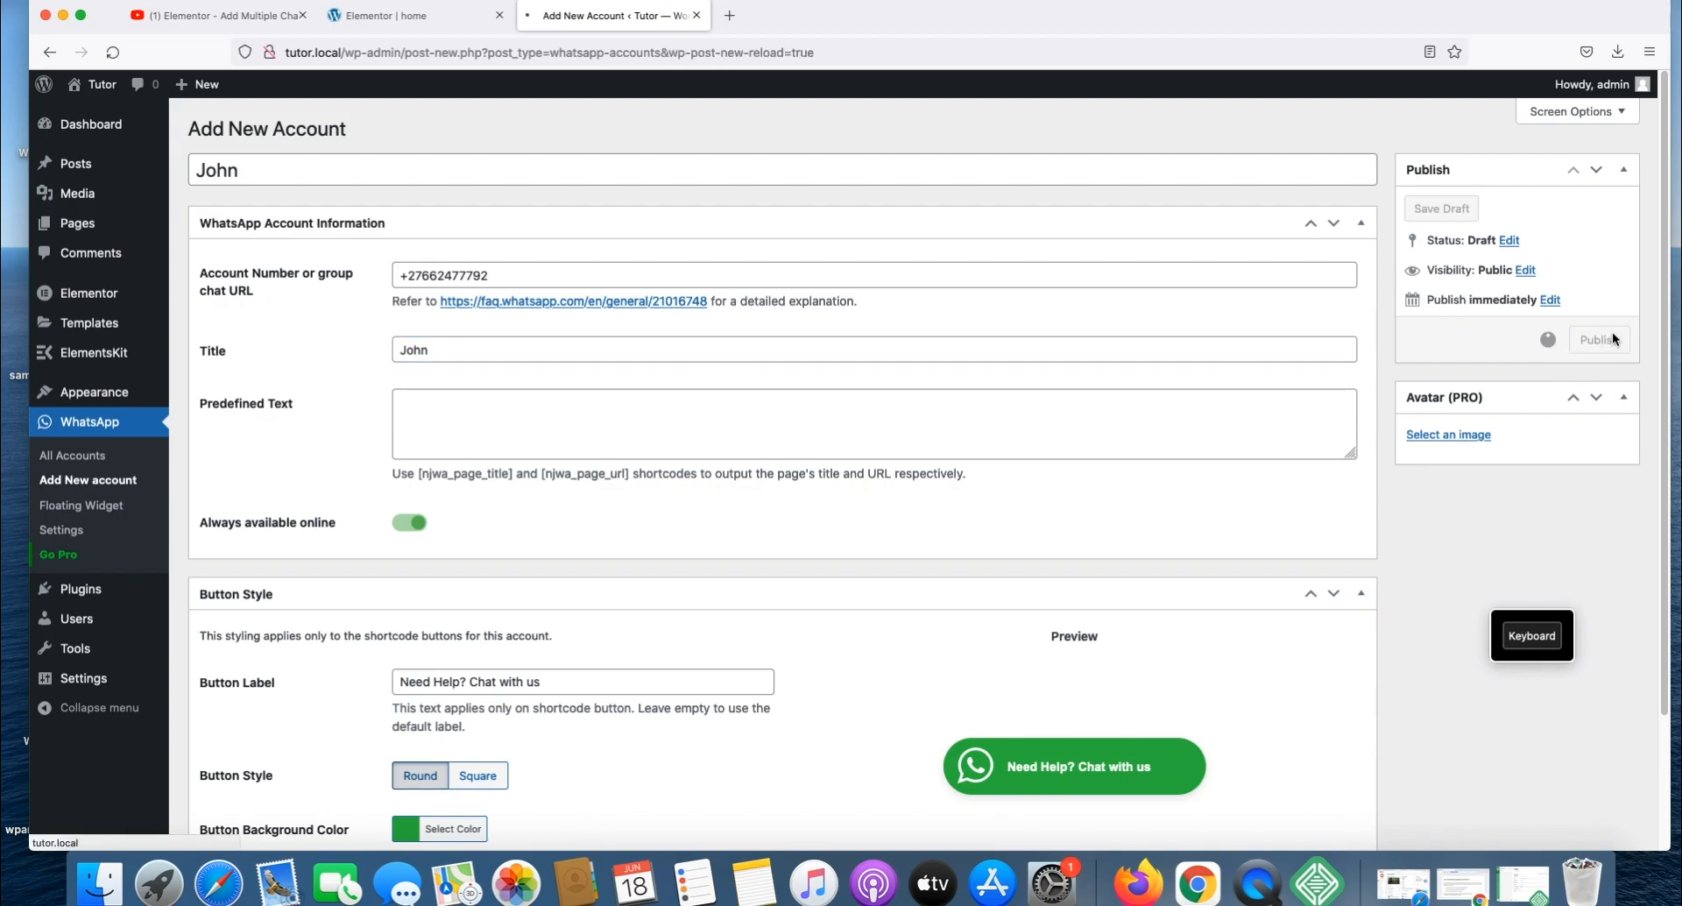
# - Publish the John account and set its button style to Round after trying Square
pyautogui.click(1598, 340)
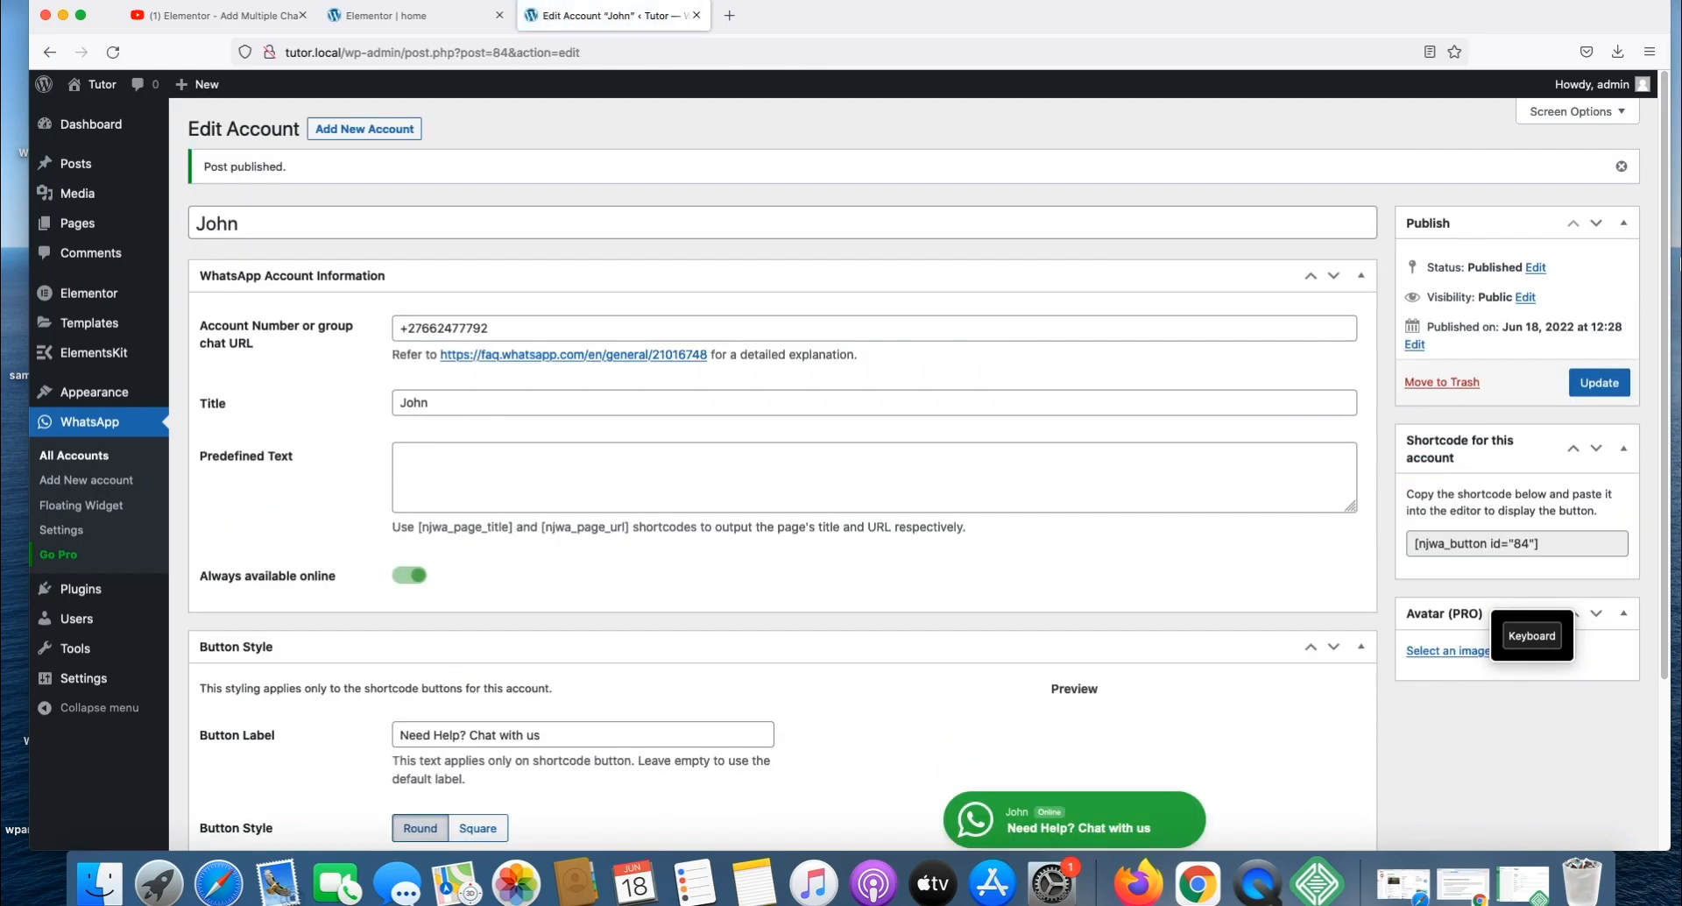
pyautogui.scroll(-3)
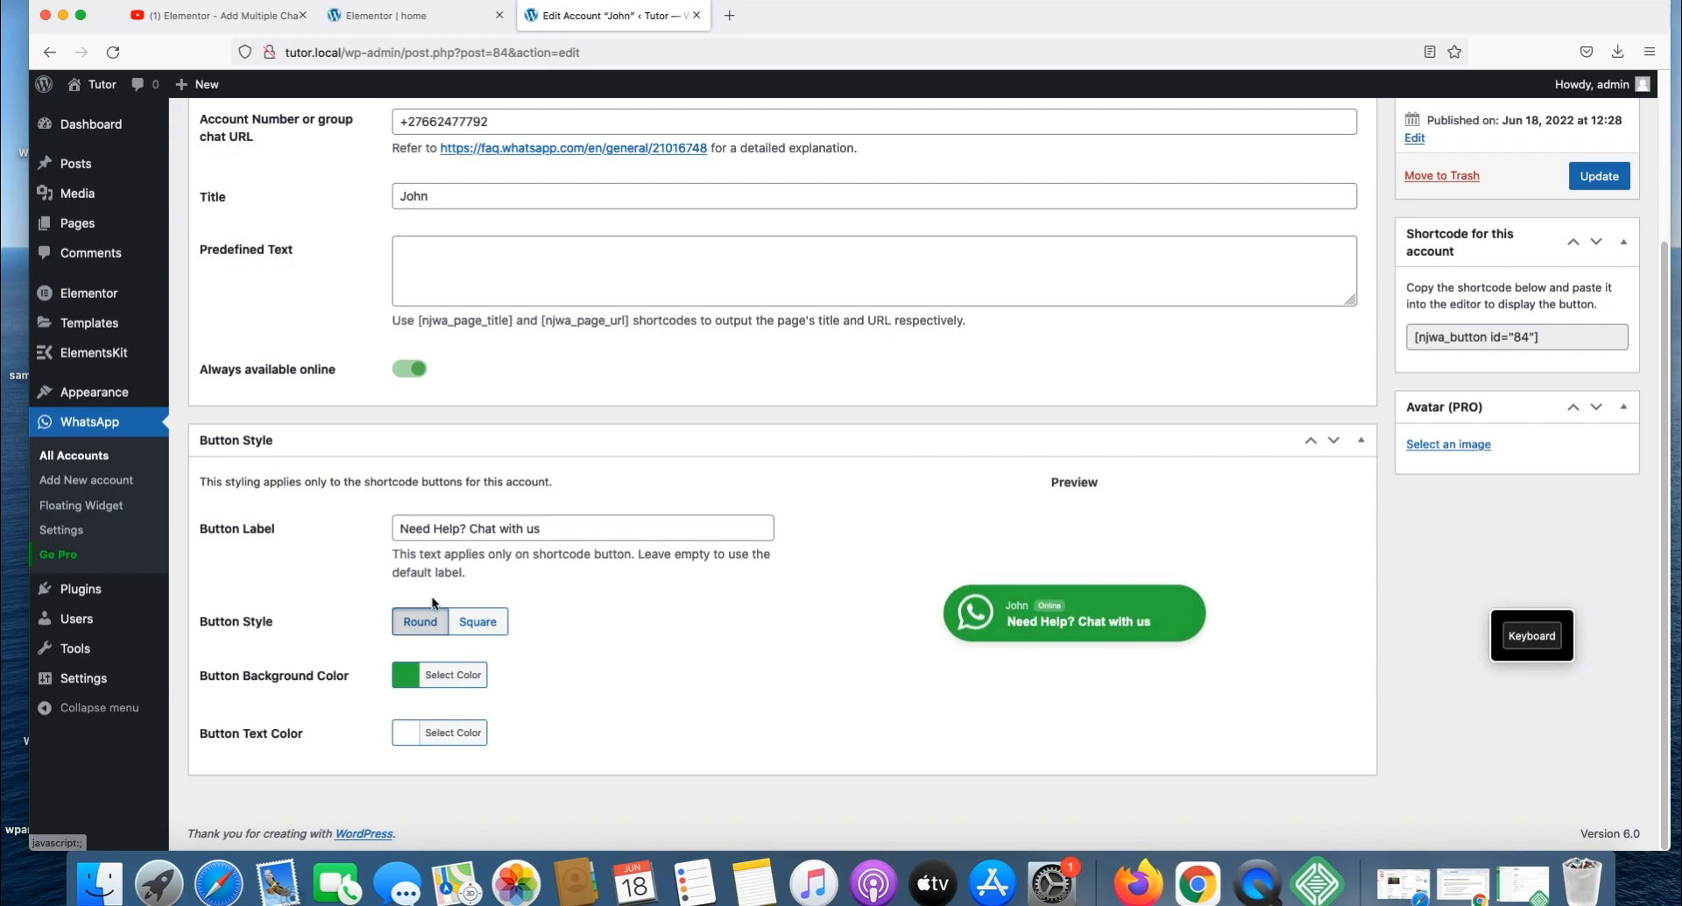
pyautogui.click(476, 622)
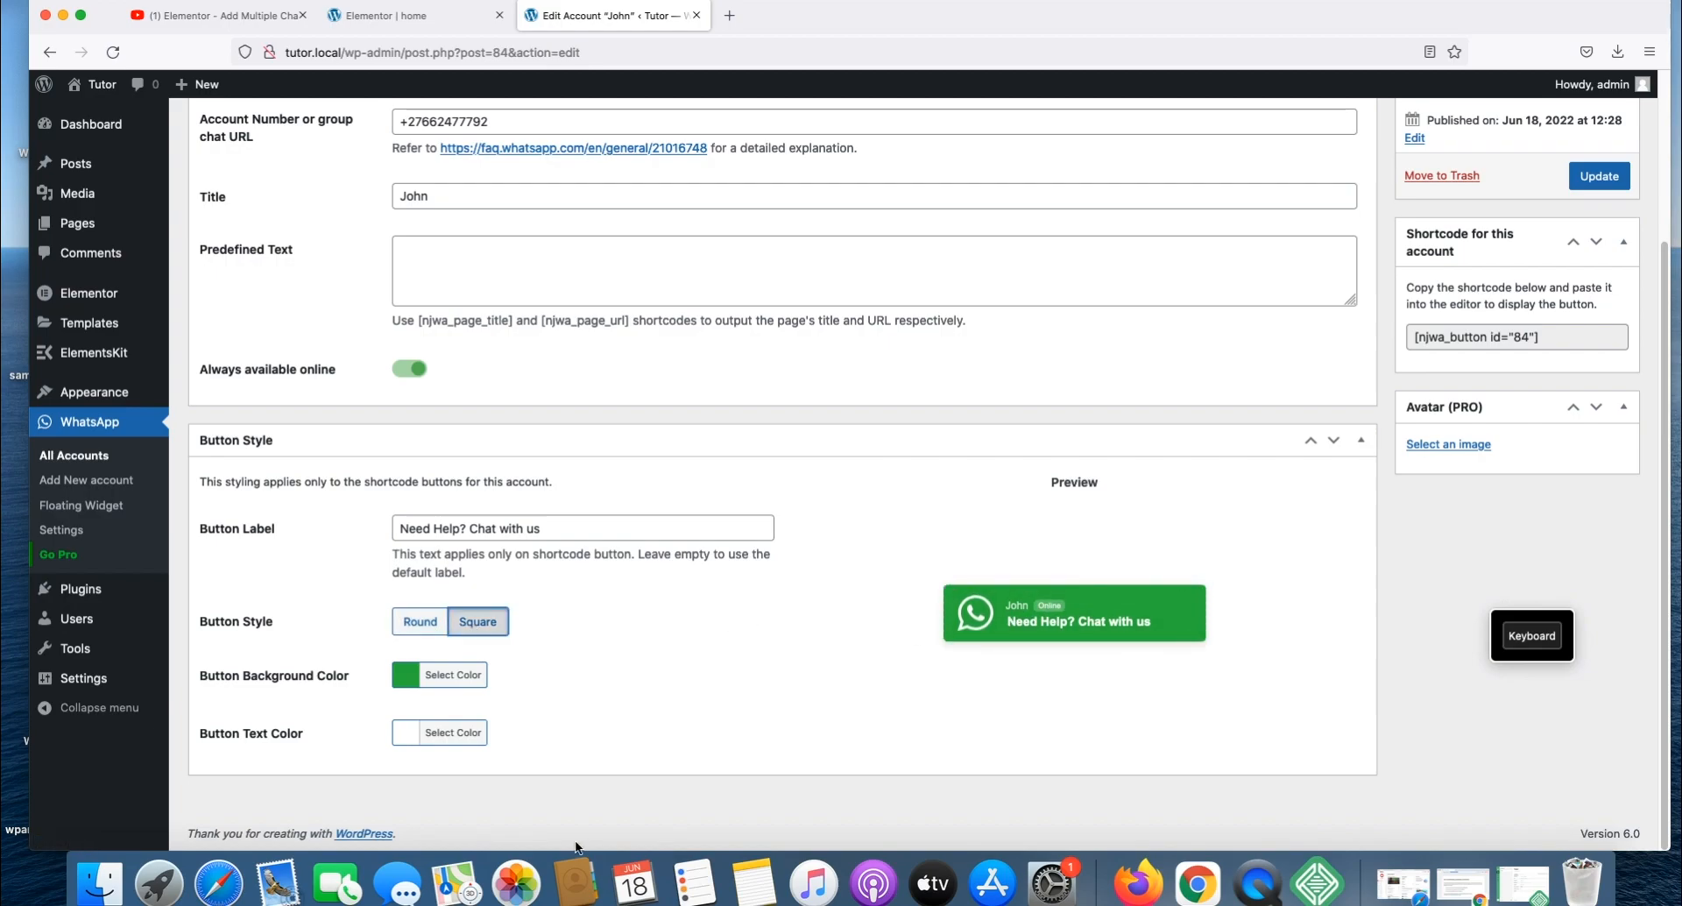
pyautogui.click(419, 622)
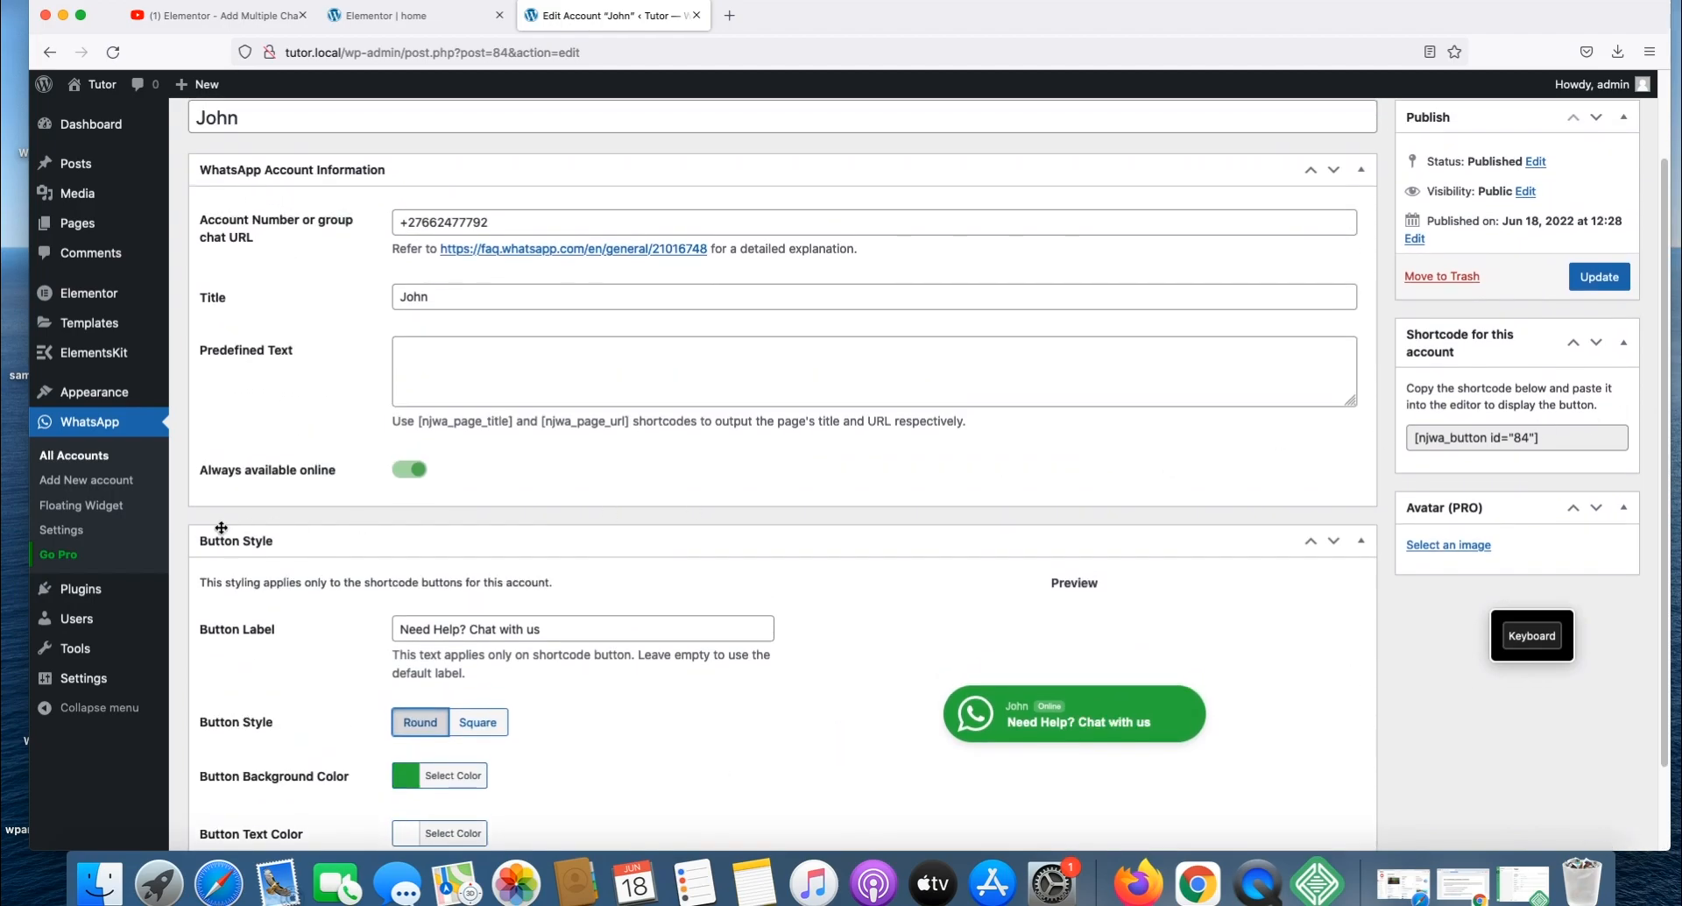
pyautogui.moveTo(82, 506)
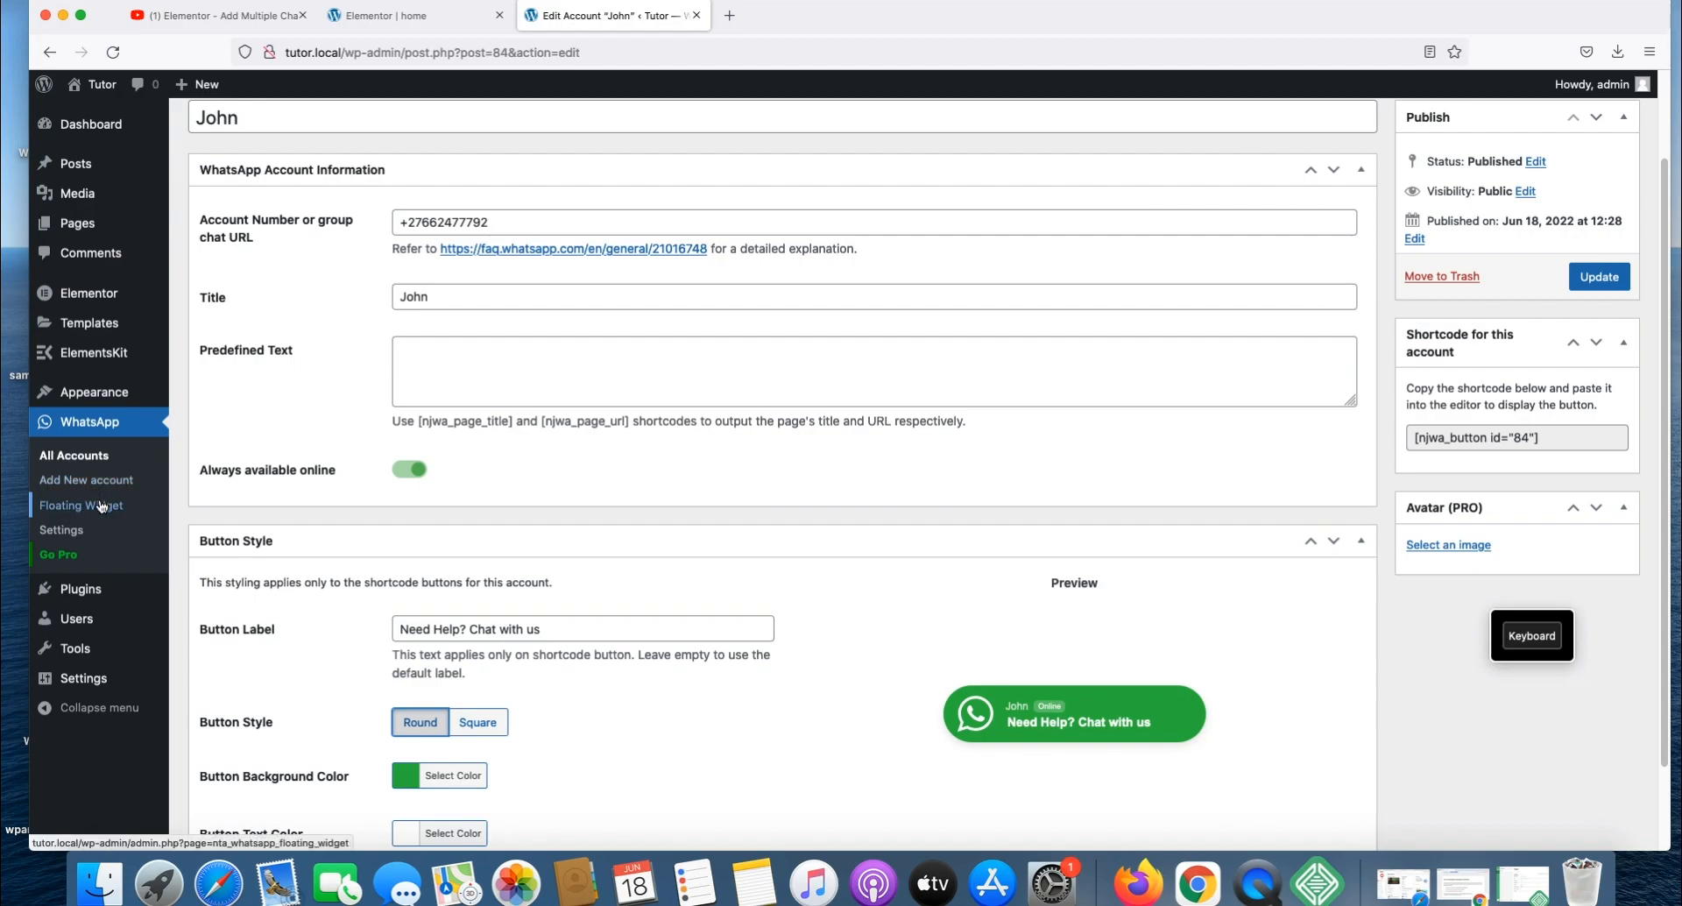
# - Add John as a selected account on the Floating Widget page
pyautogui.click(81, 505)
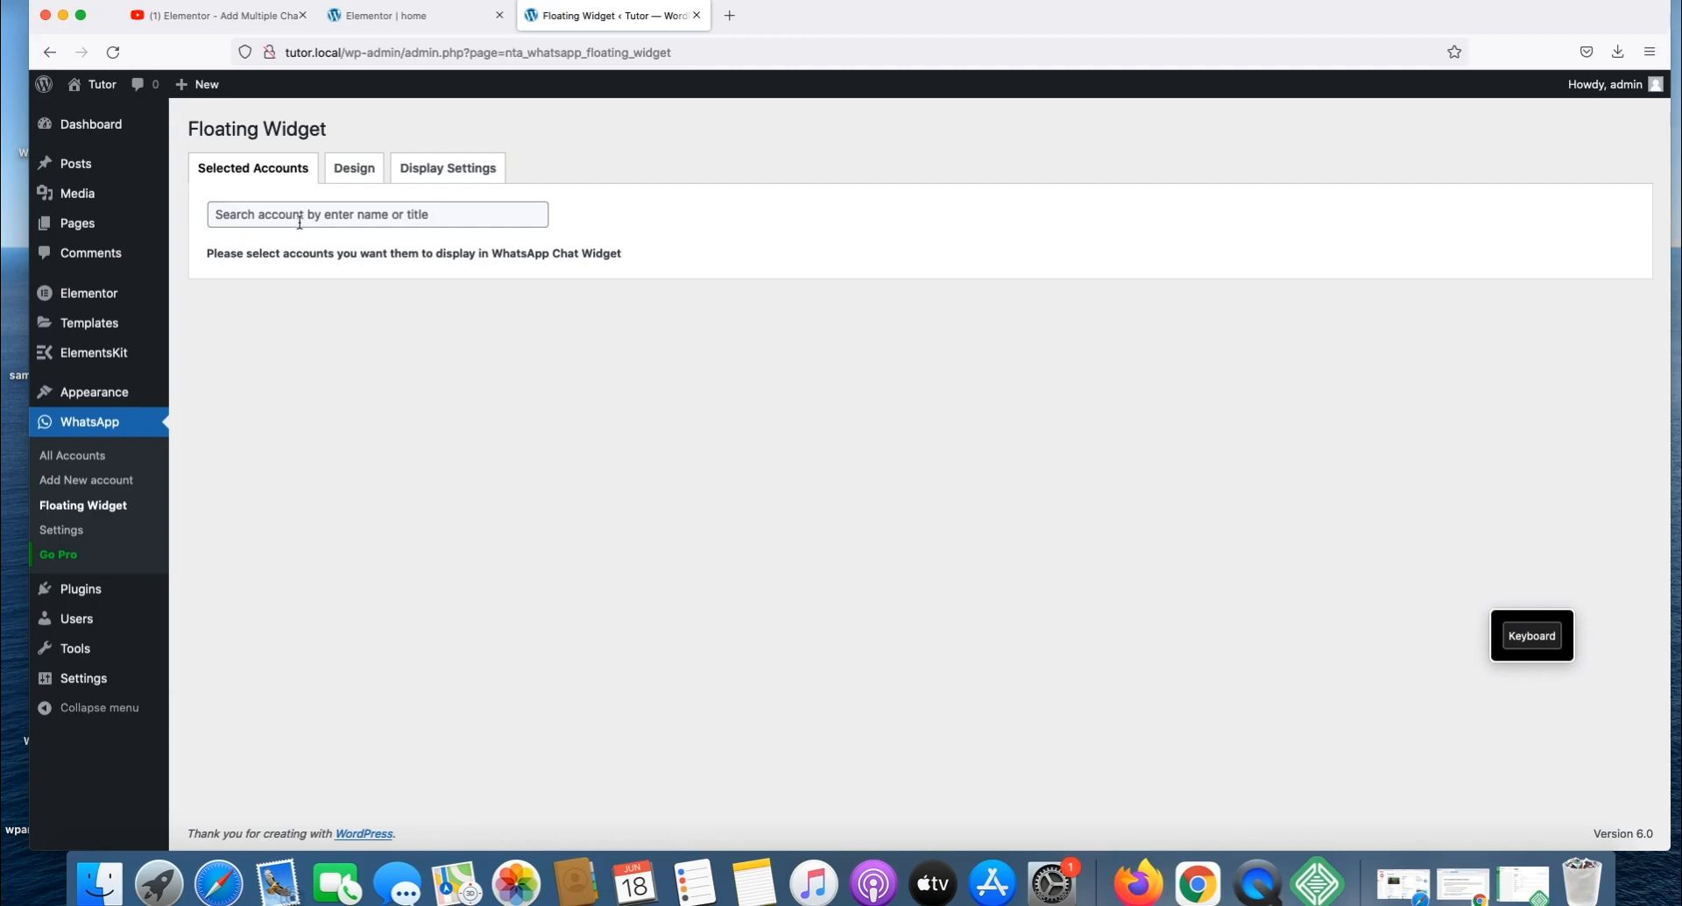
pyautogui.click(375, 213)
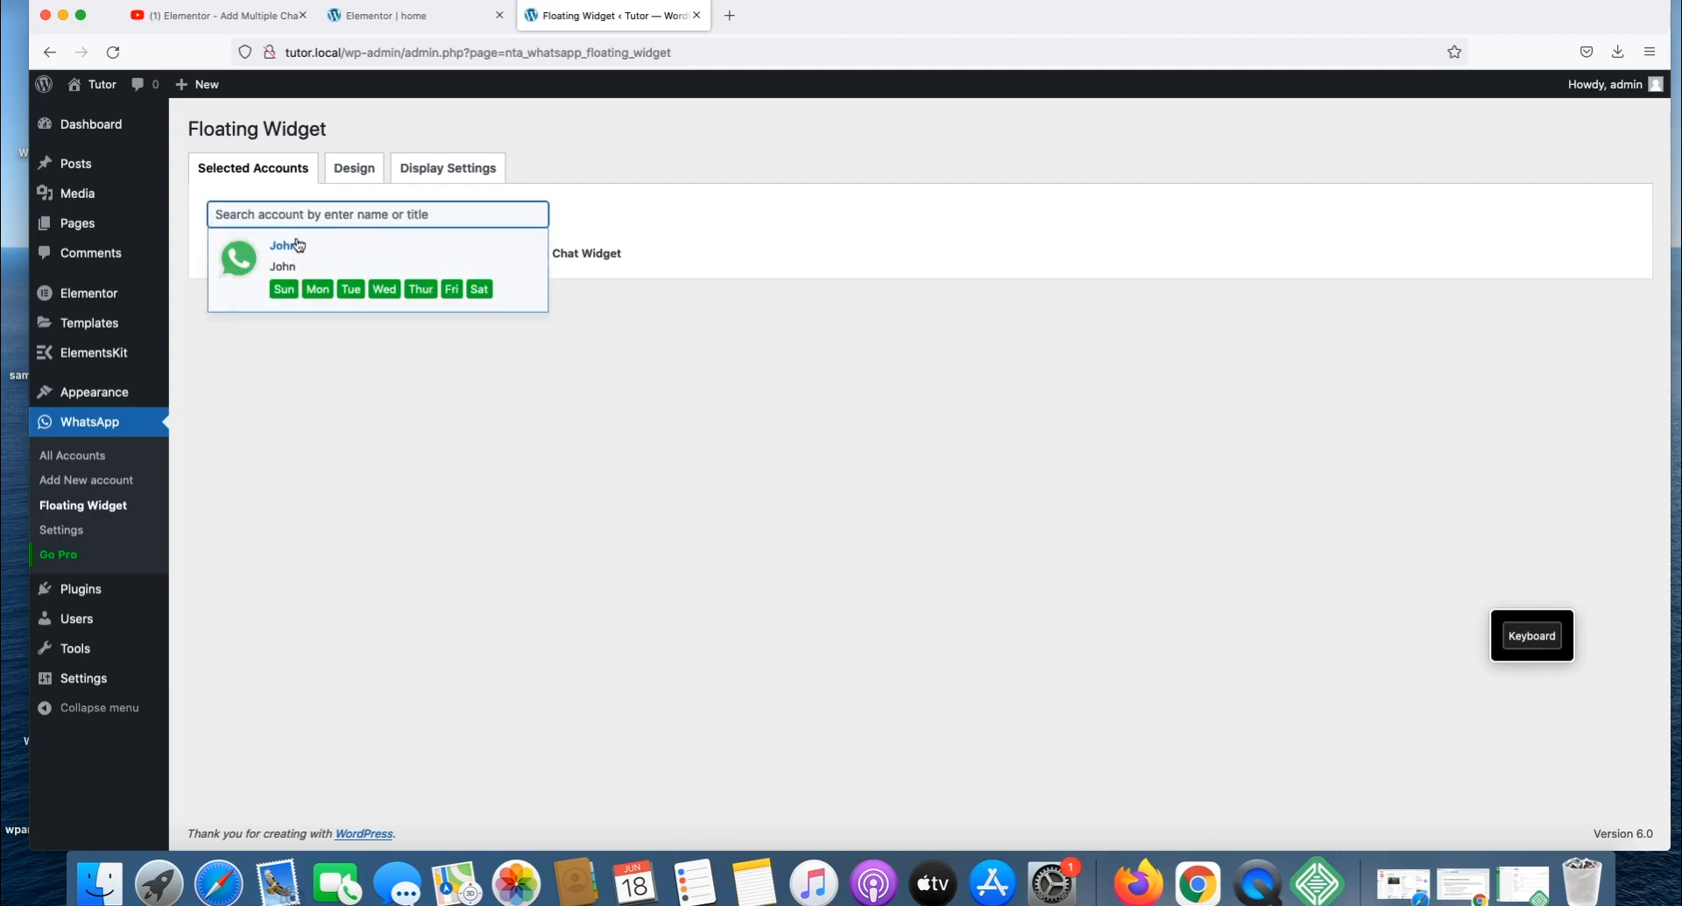
pyautogui.click(282, 257)
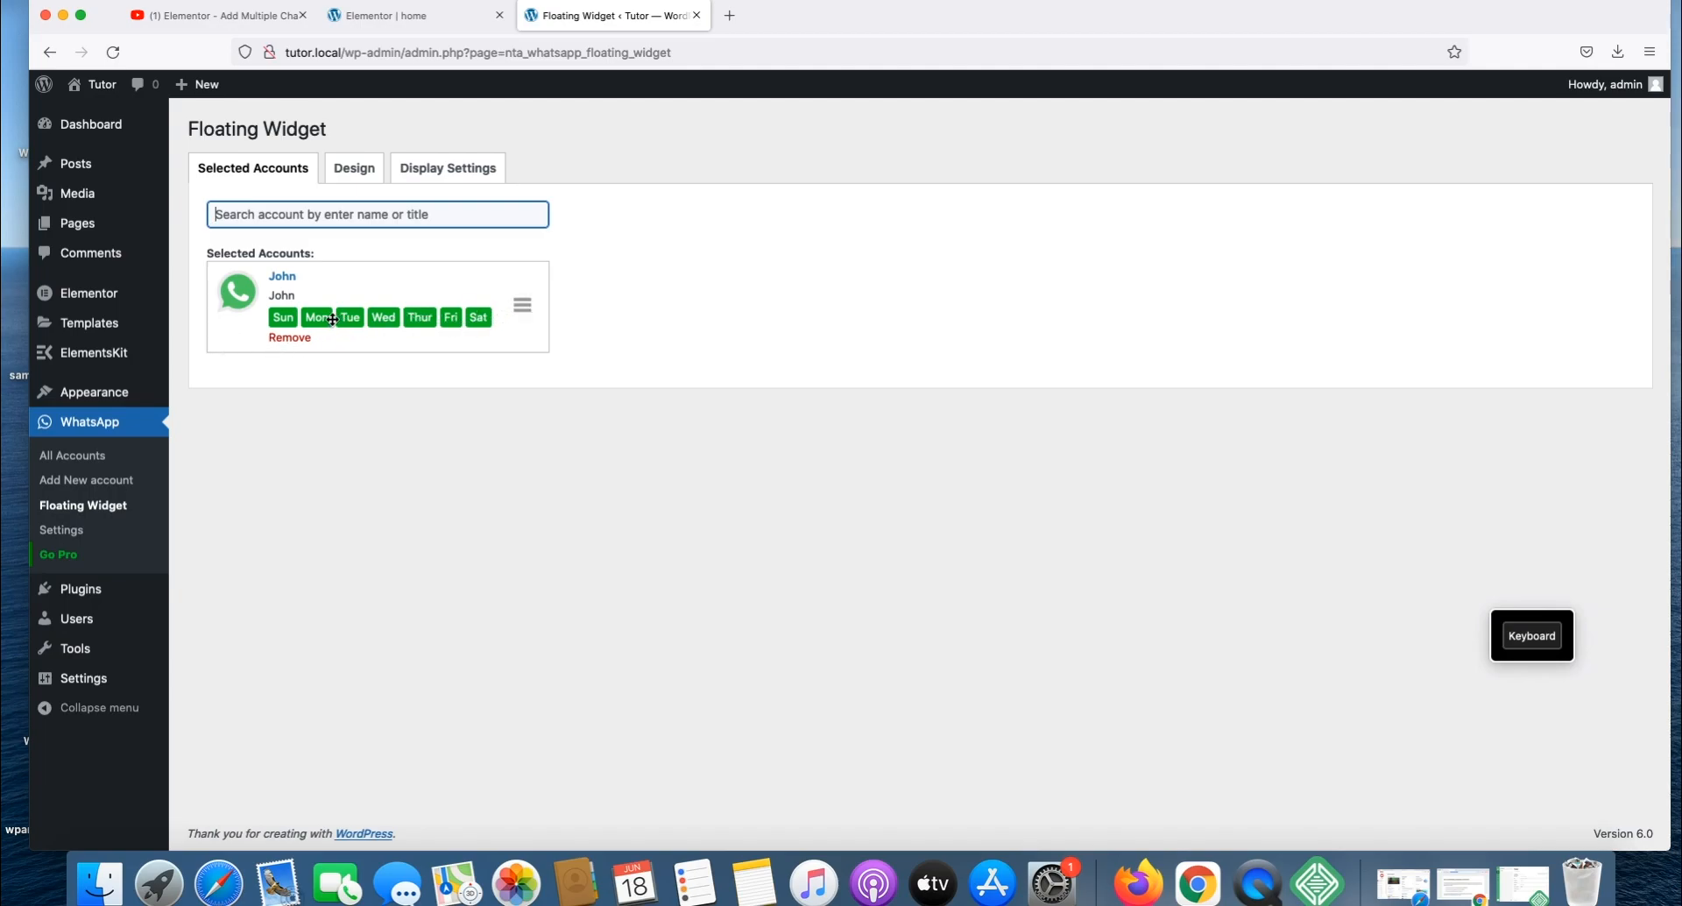
pyautogui.click(315, 317)
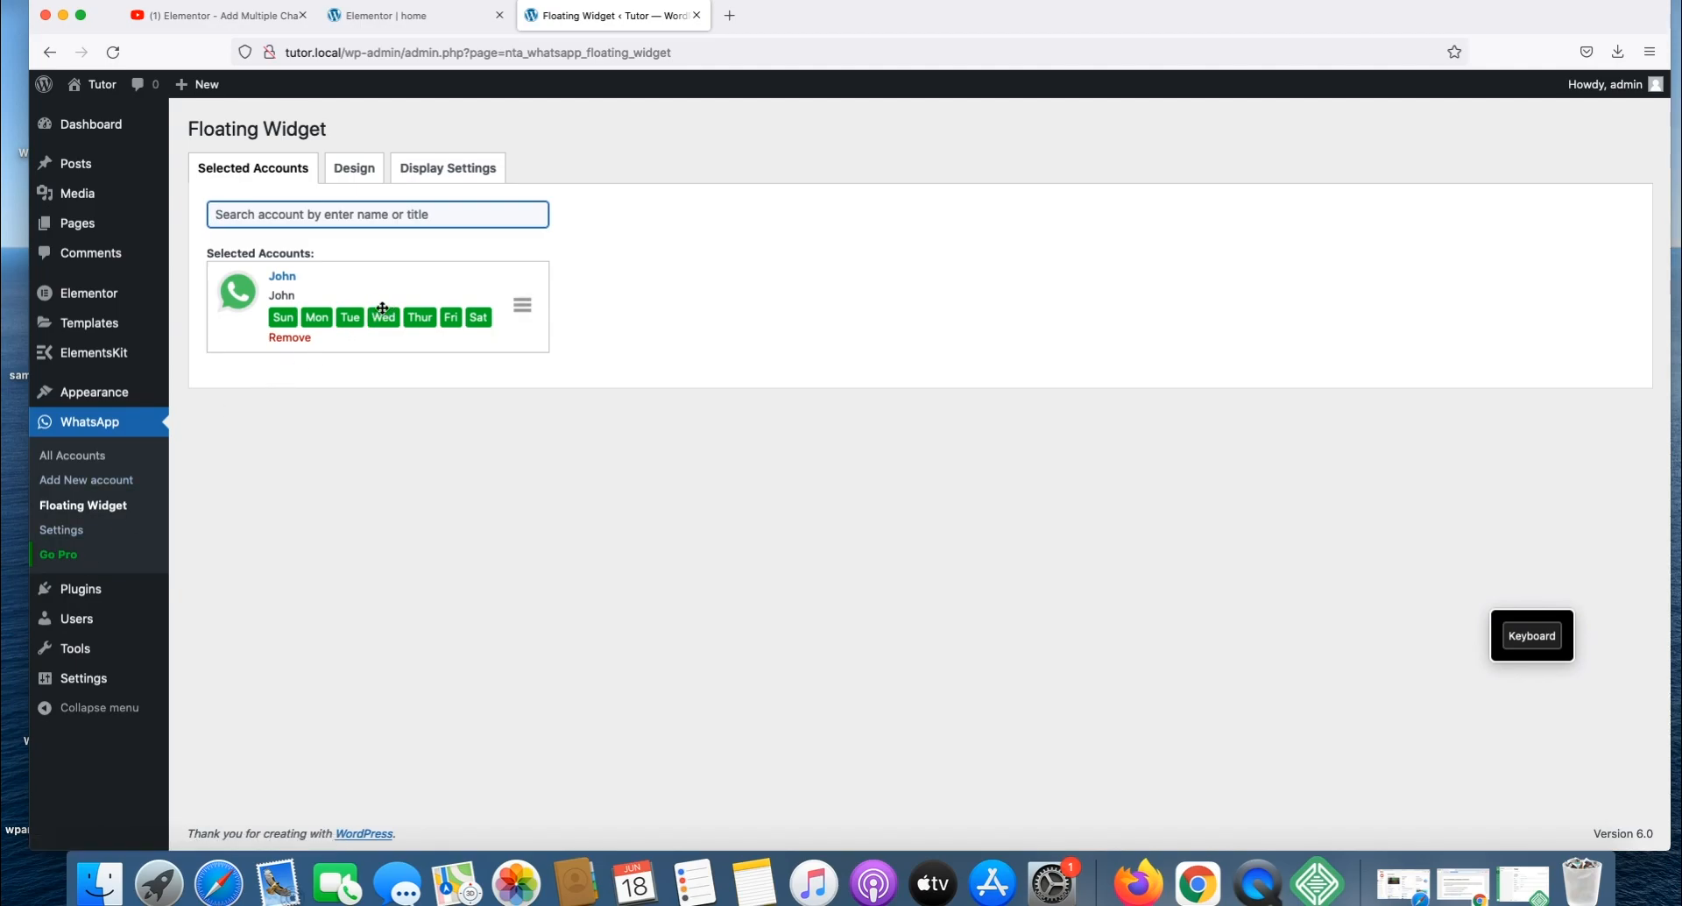
pyautogui.moveTo(345, 188)
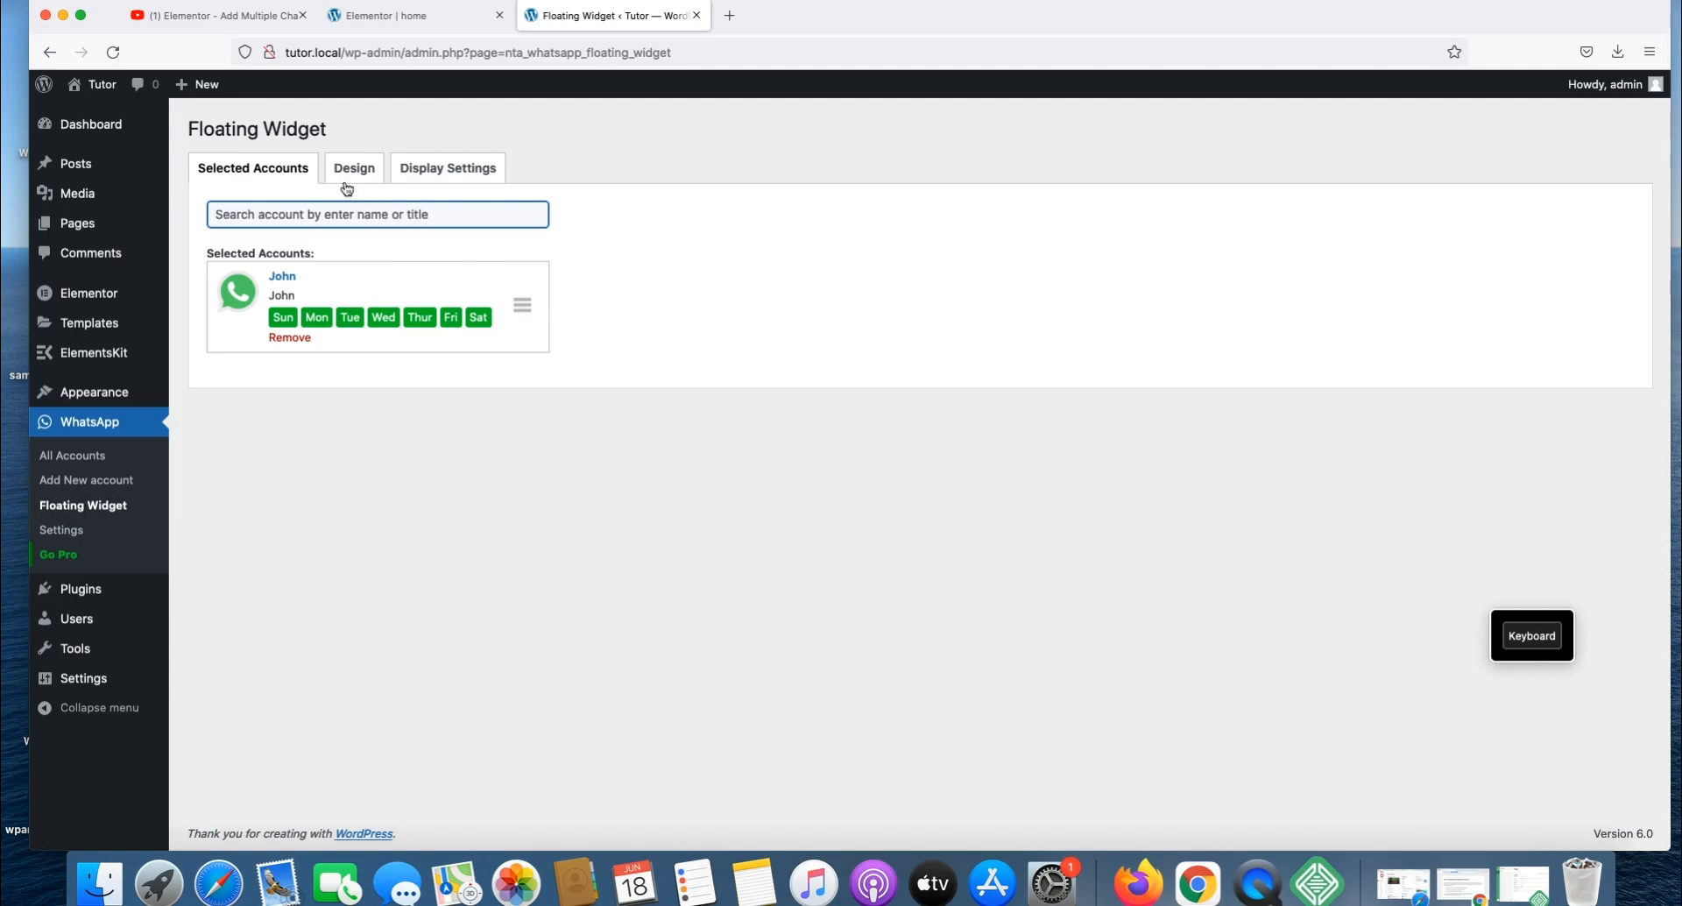
# - Review the Design settings down to the desktop, mobile and page visibility options
pyautogui.click(352, 169)
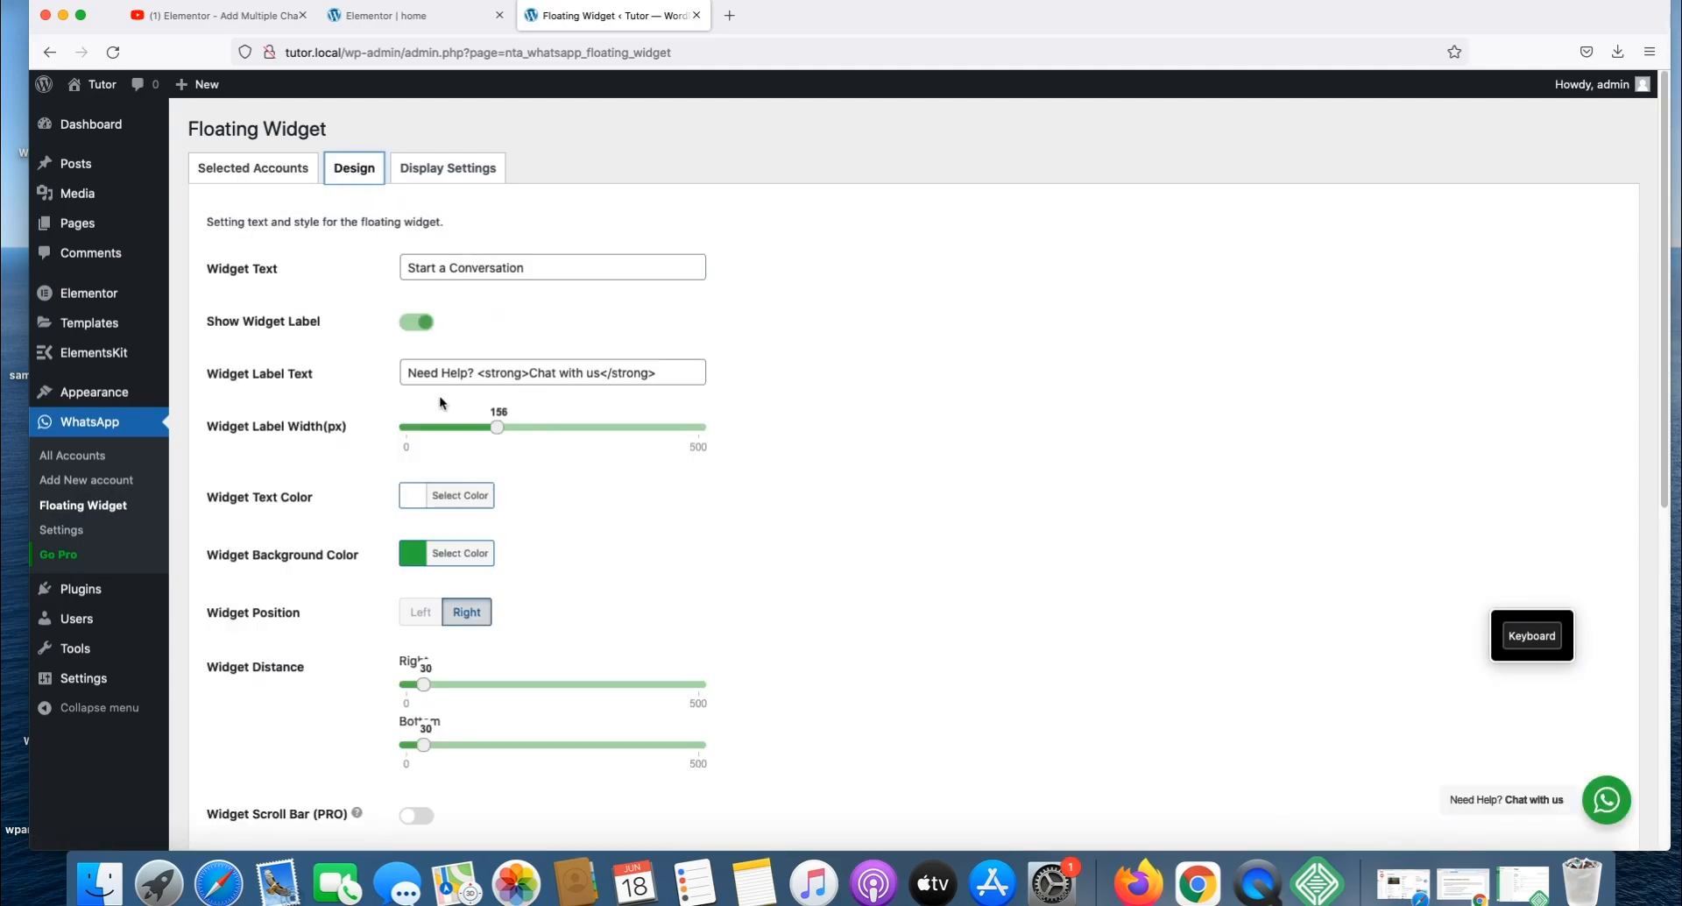
pyautogui.moveTo(1615, 474)
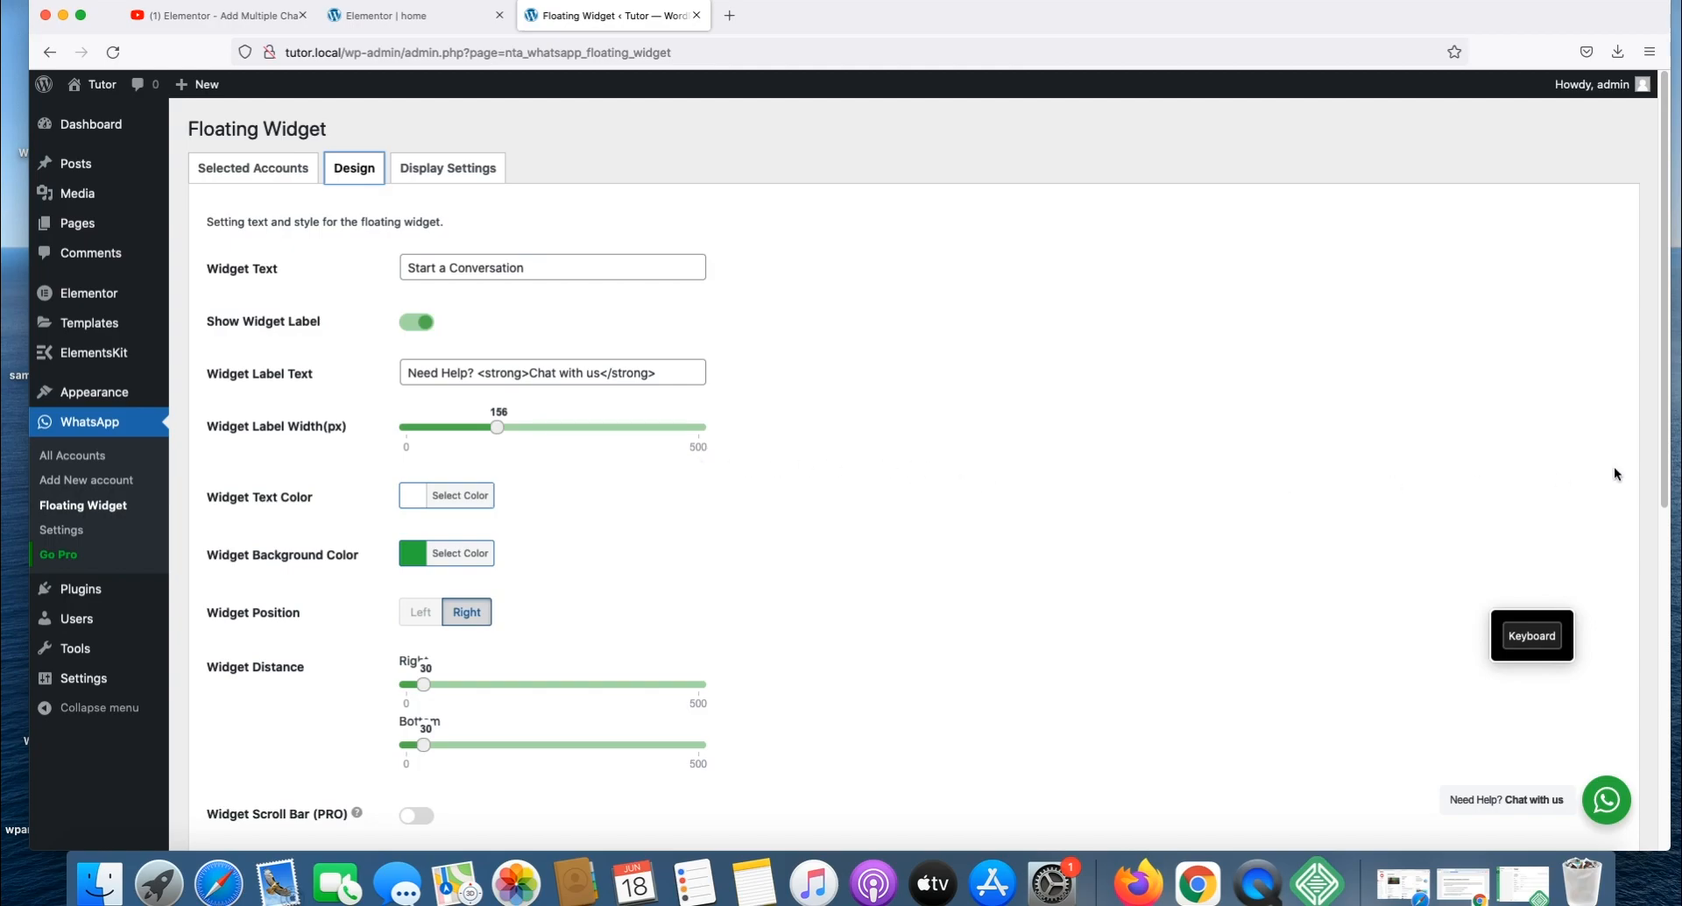
pyautogui.scroll(-3)
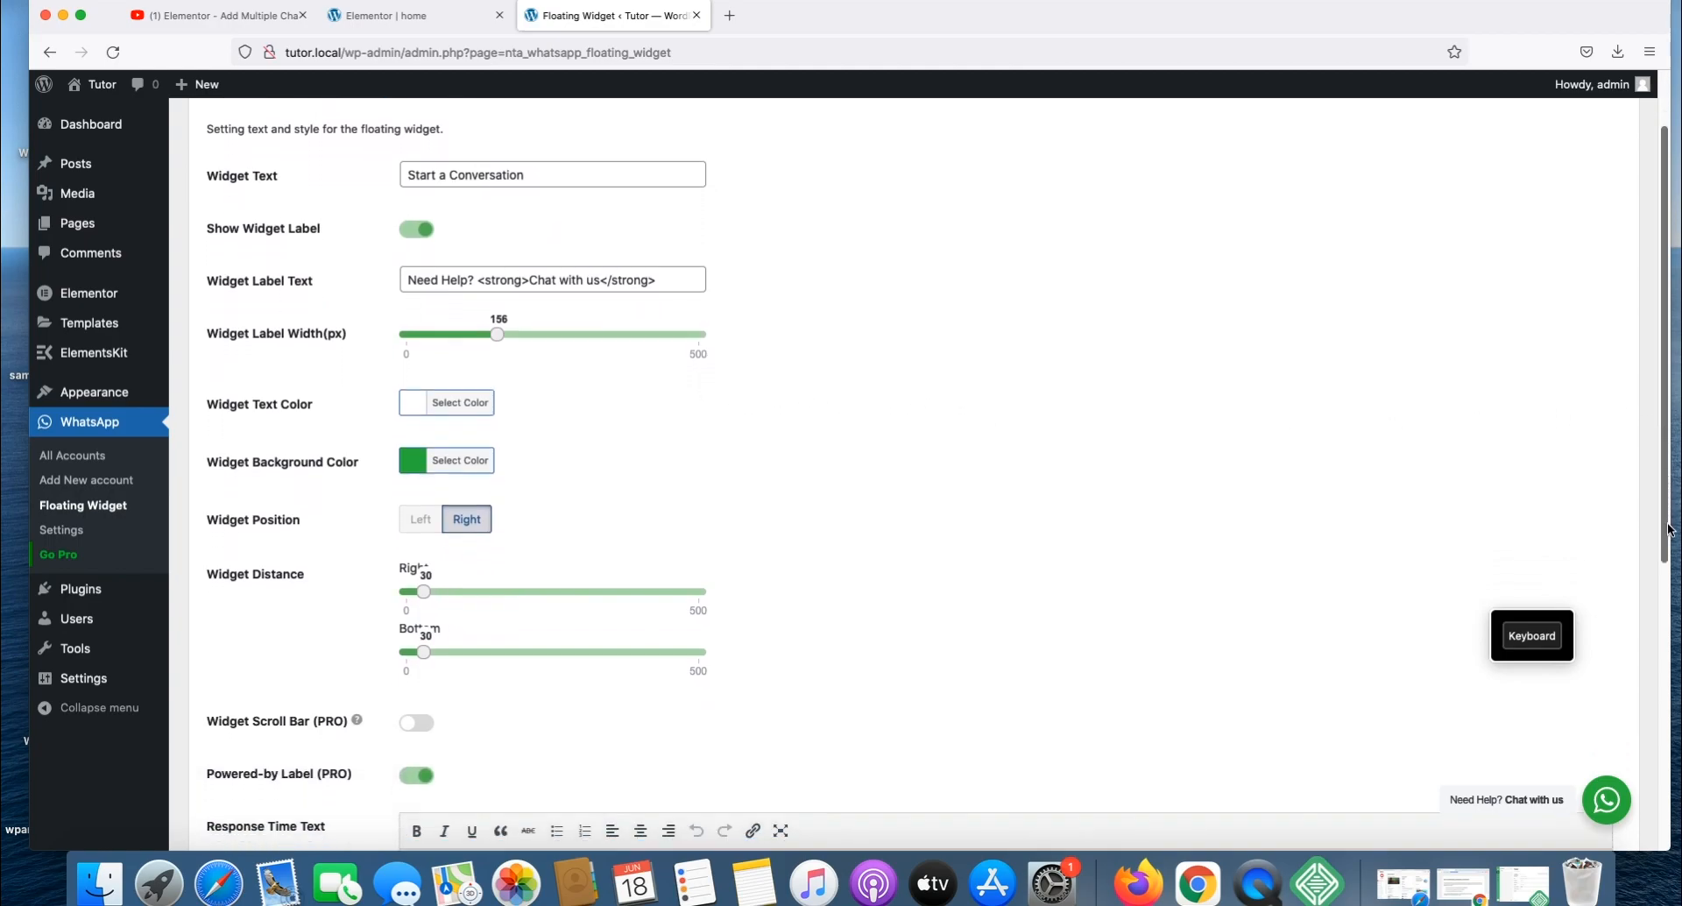
pyautogui.scroll(-3)
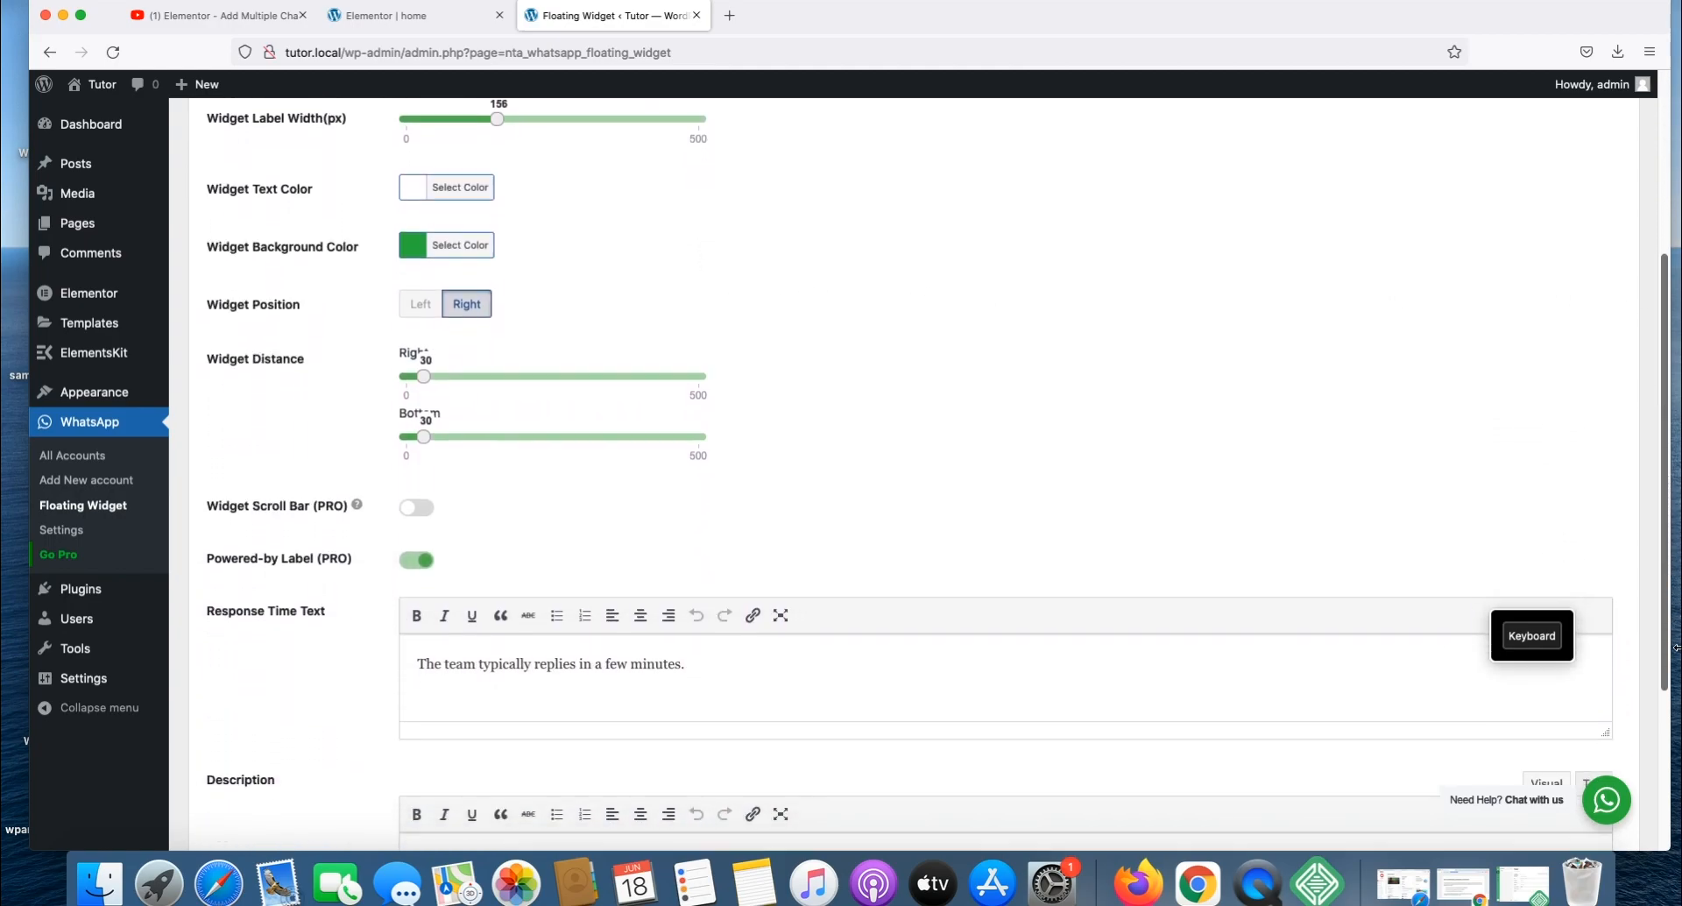
pyautogui.scroll(-3)
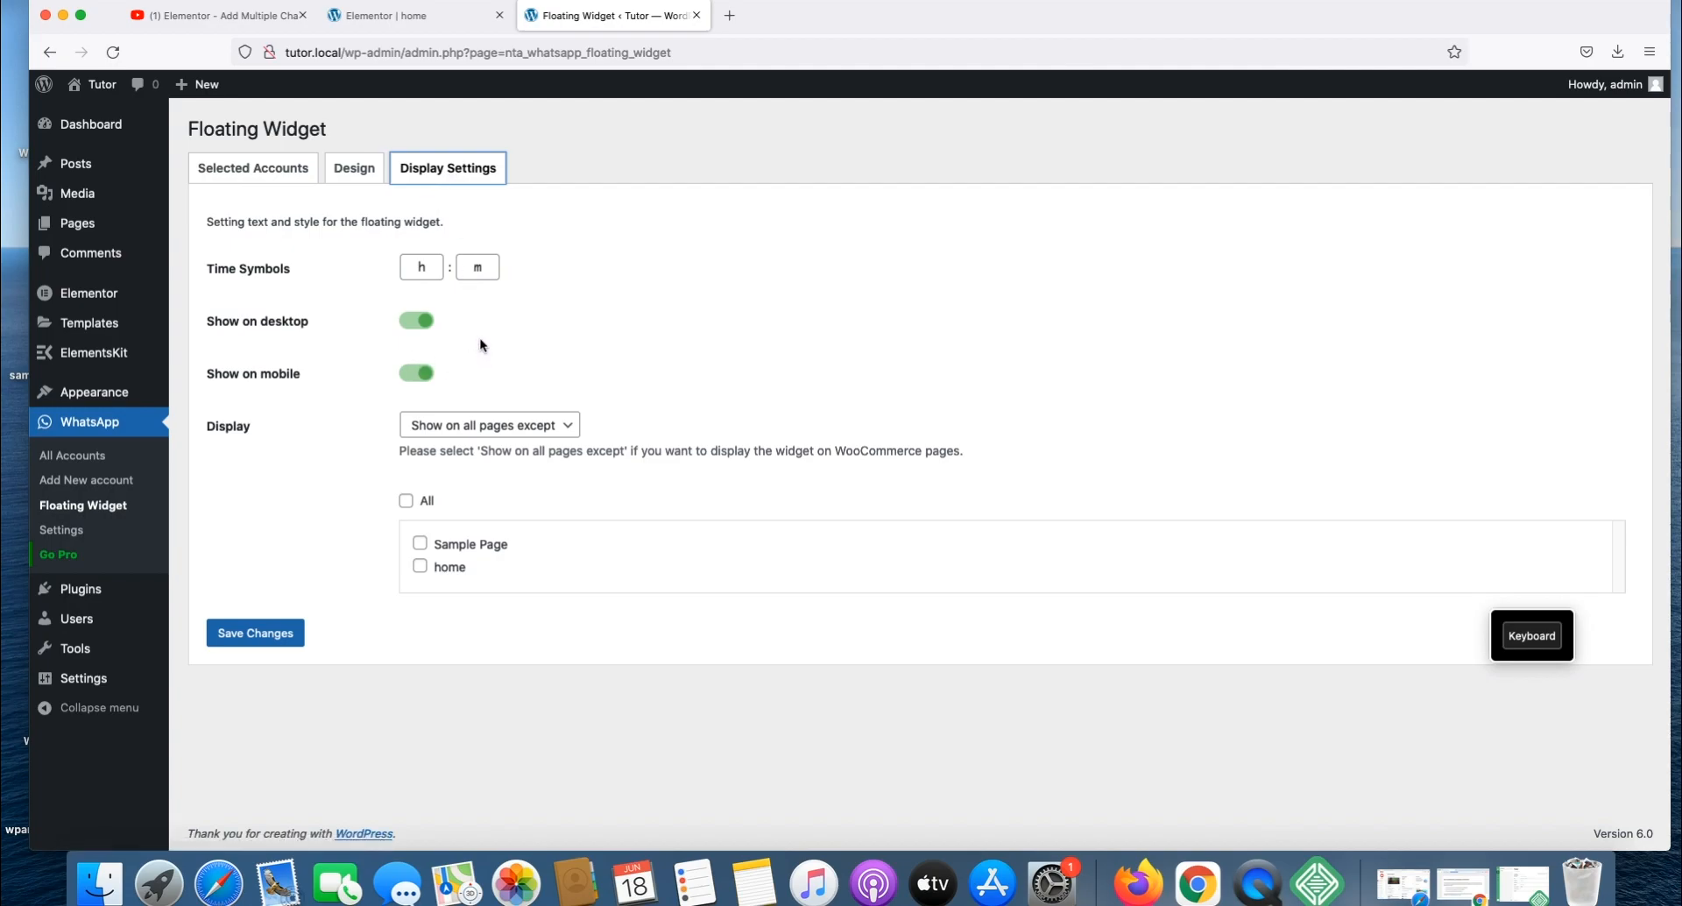
pyautogui.moveTo(421, 268)
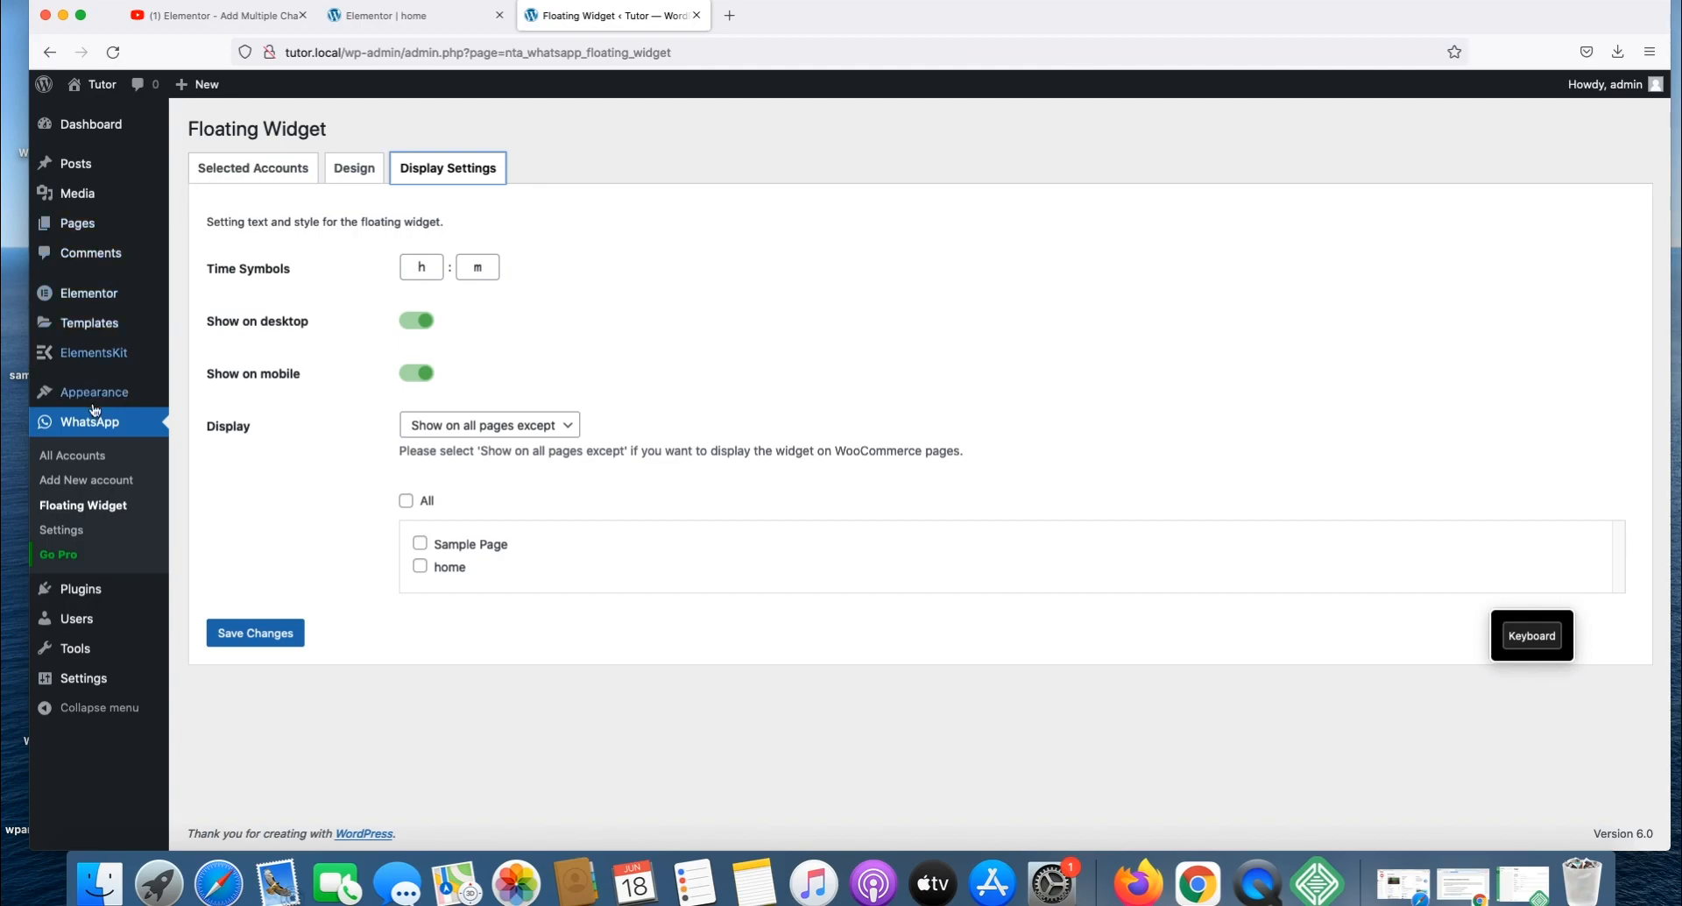
pyautogui.moveTo(72, 456)
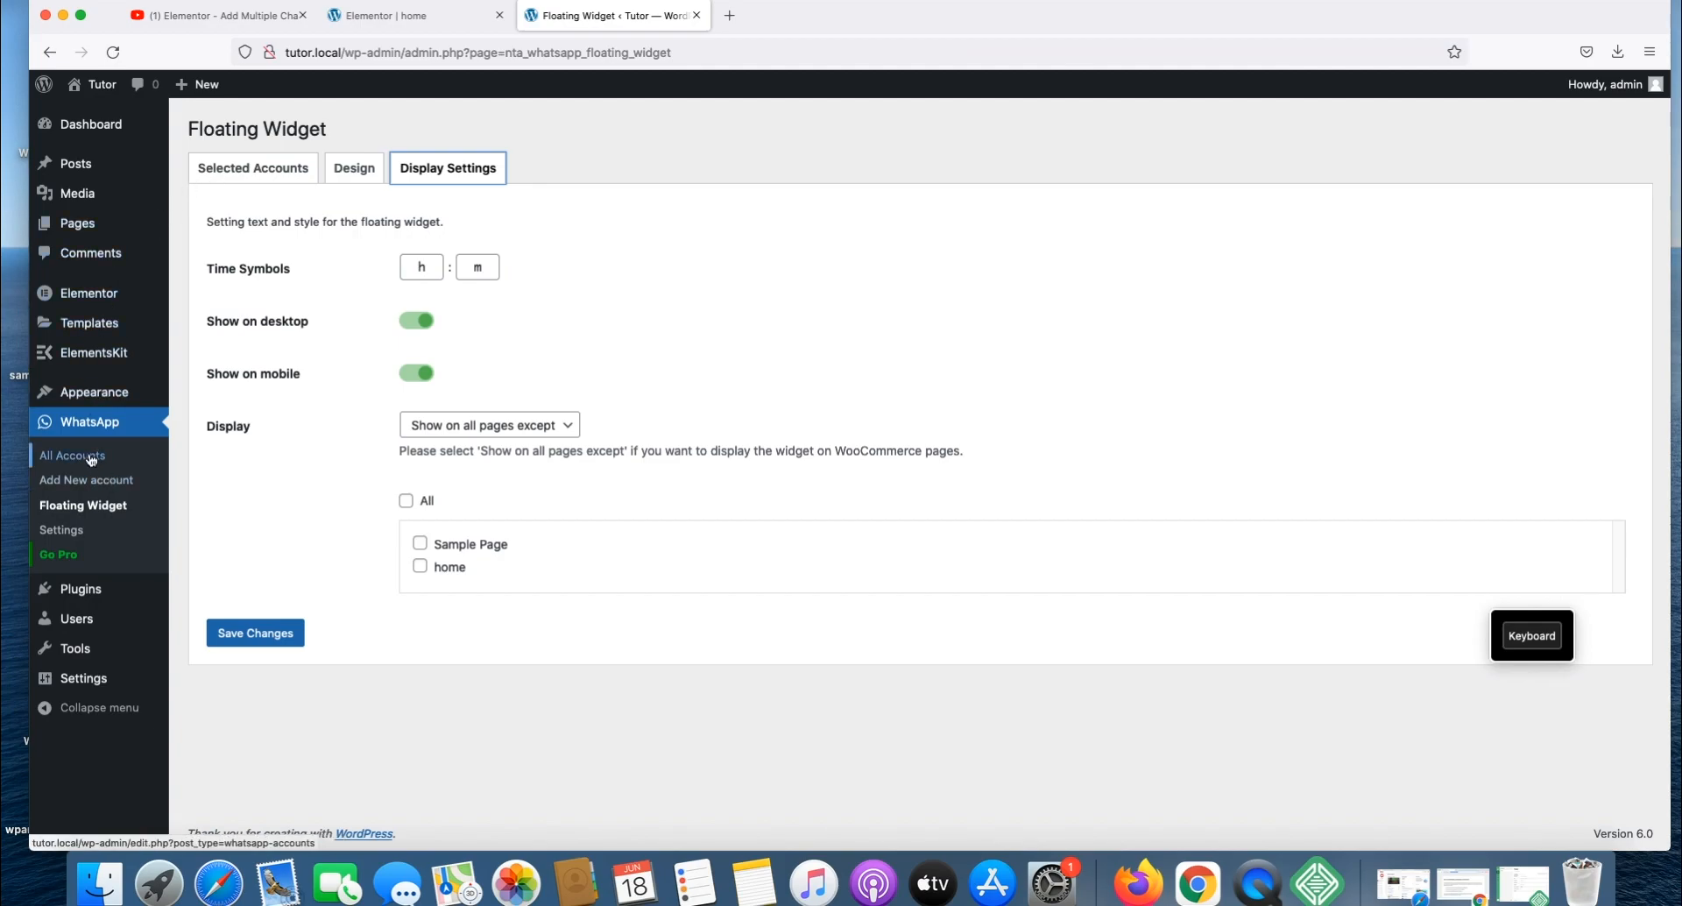
# - List all WhatsApp accounts sorted by Account Name
pyautogui.click(74, 455)
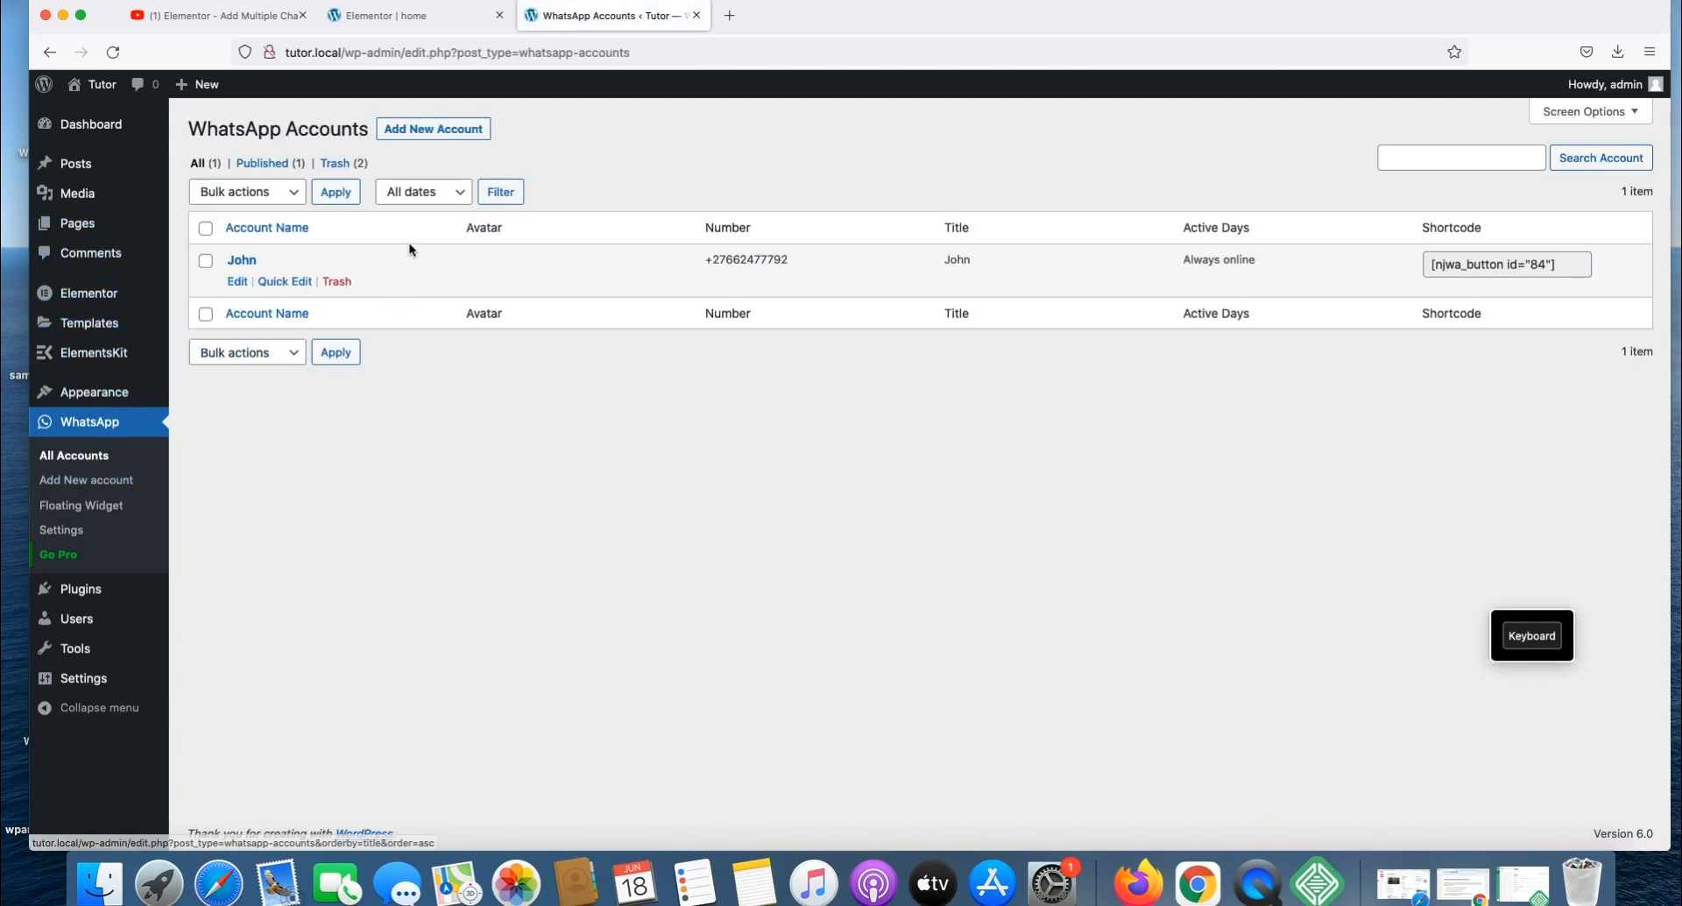
pyautogui.click(267, 226)
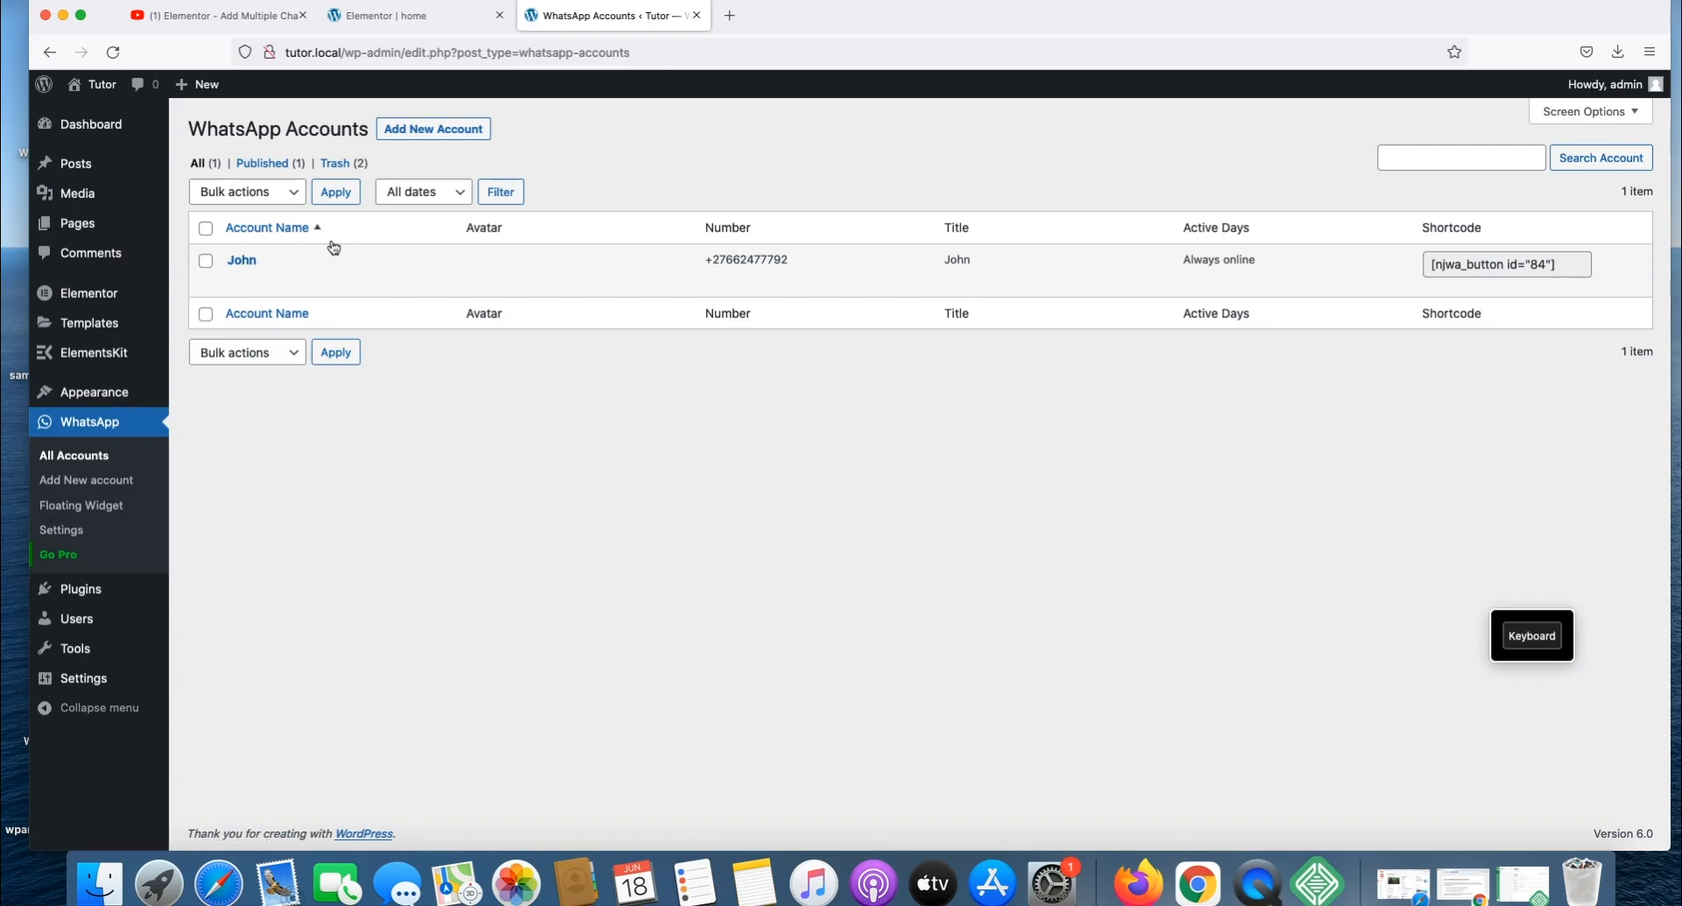
pyautogui.moveTo(405, 170)
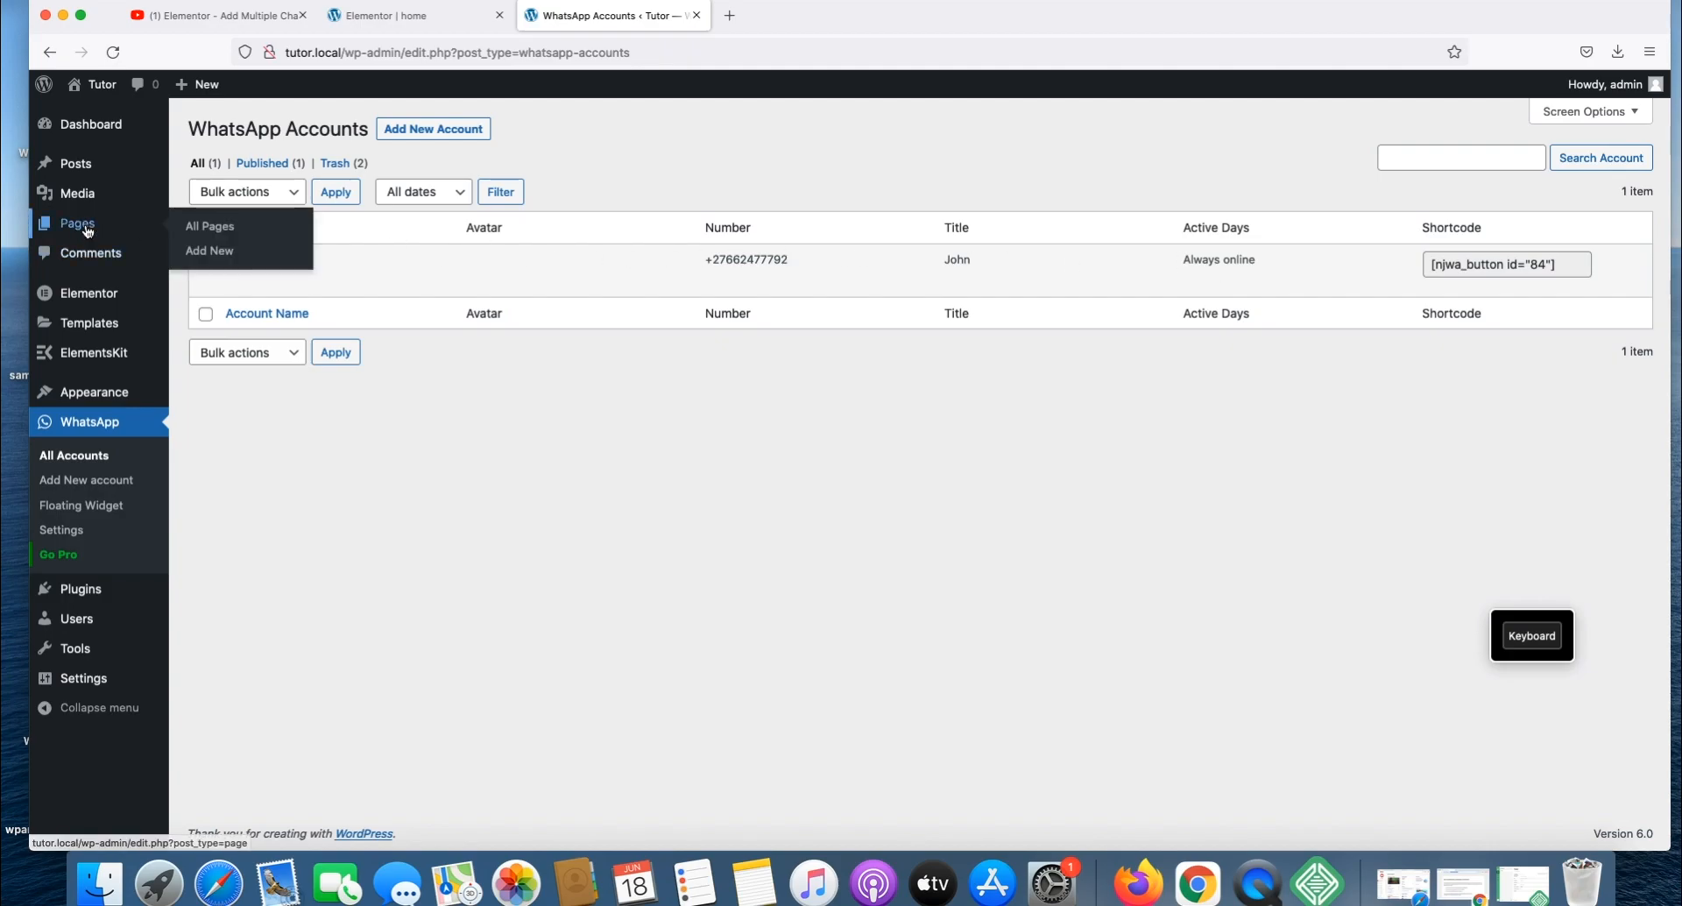
# - Open the home page from Pages for editing in Elementor
pyautogui.click(76, 223)
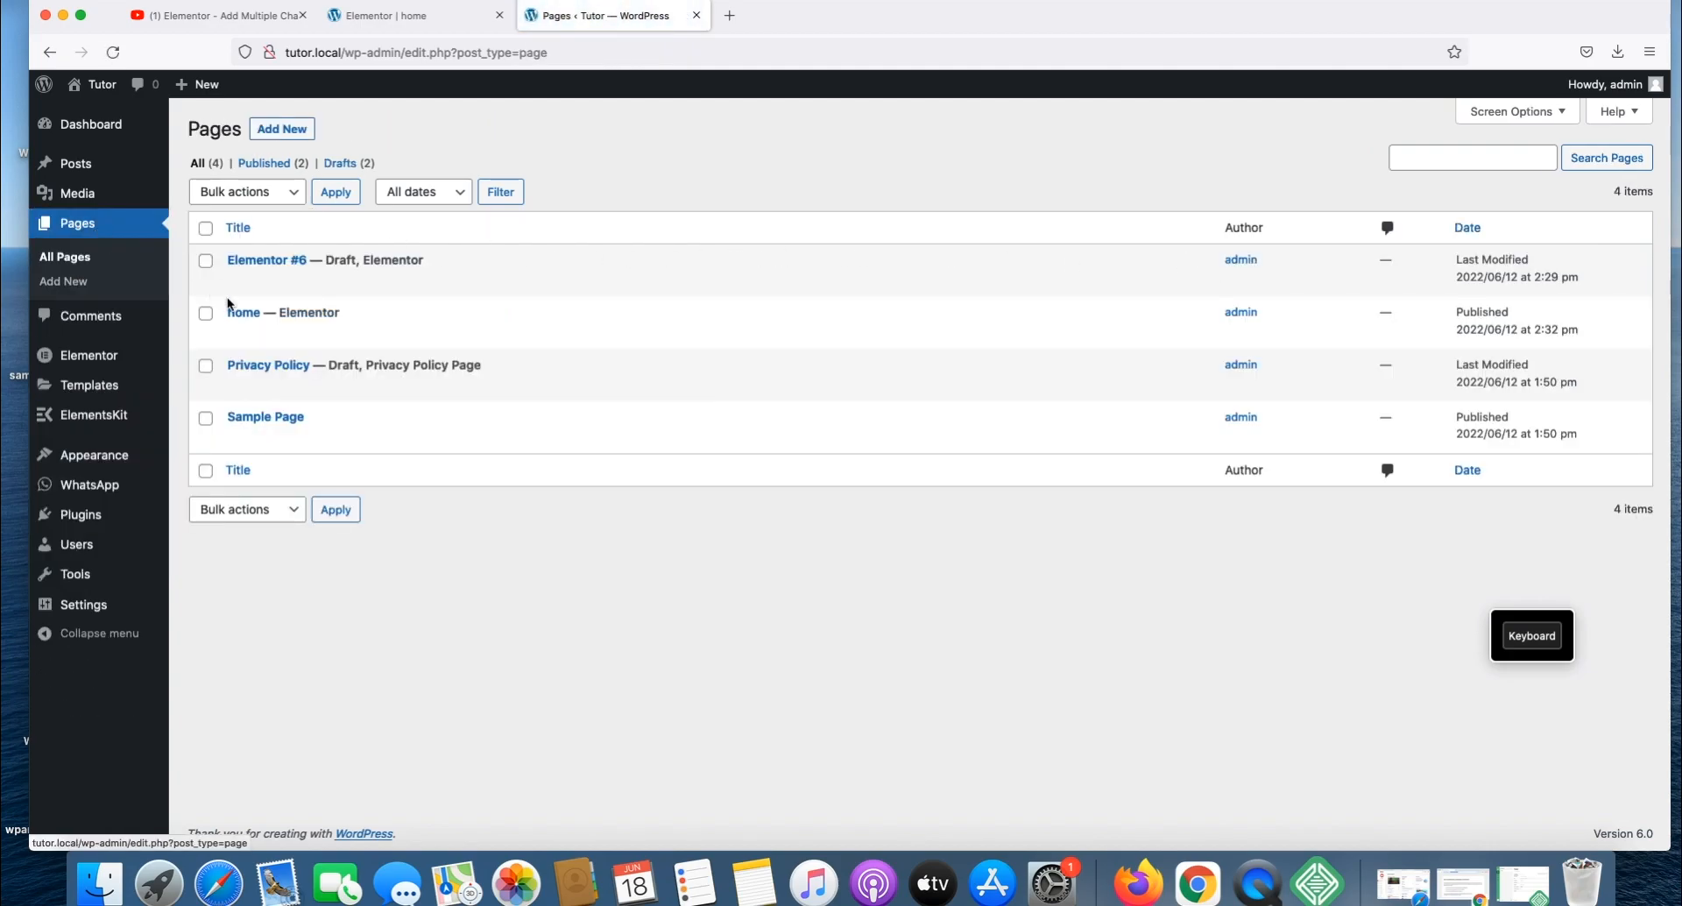
pyautogui.click(449, 334)
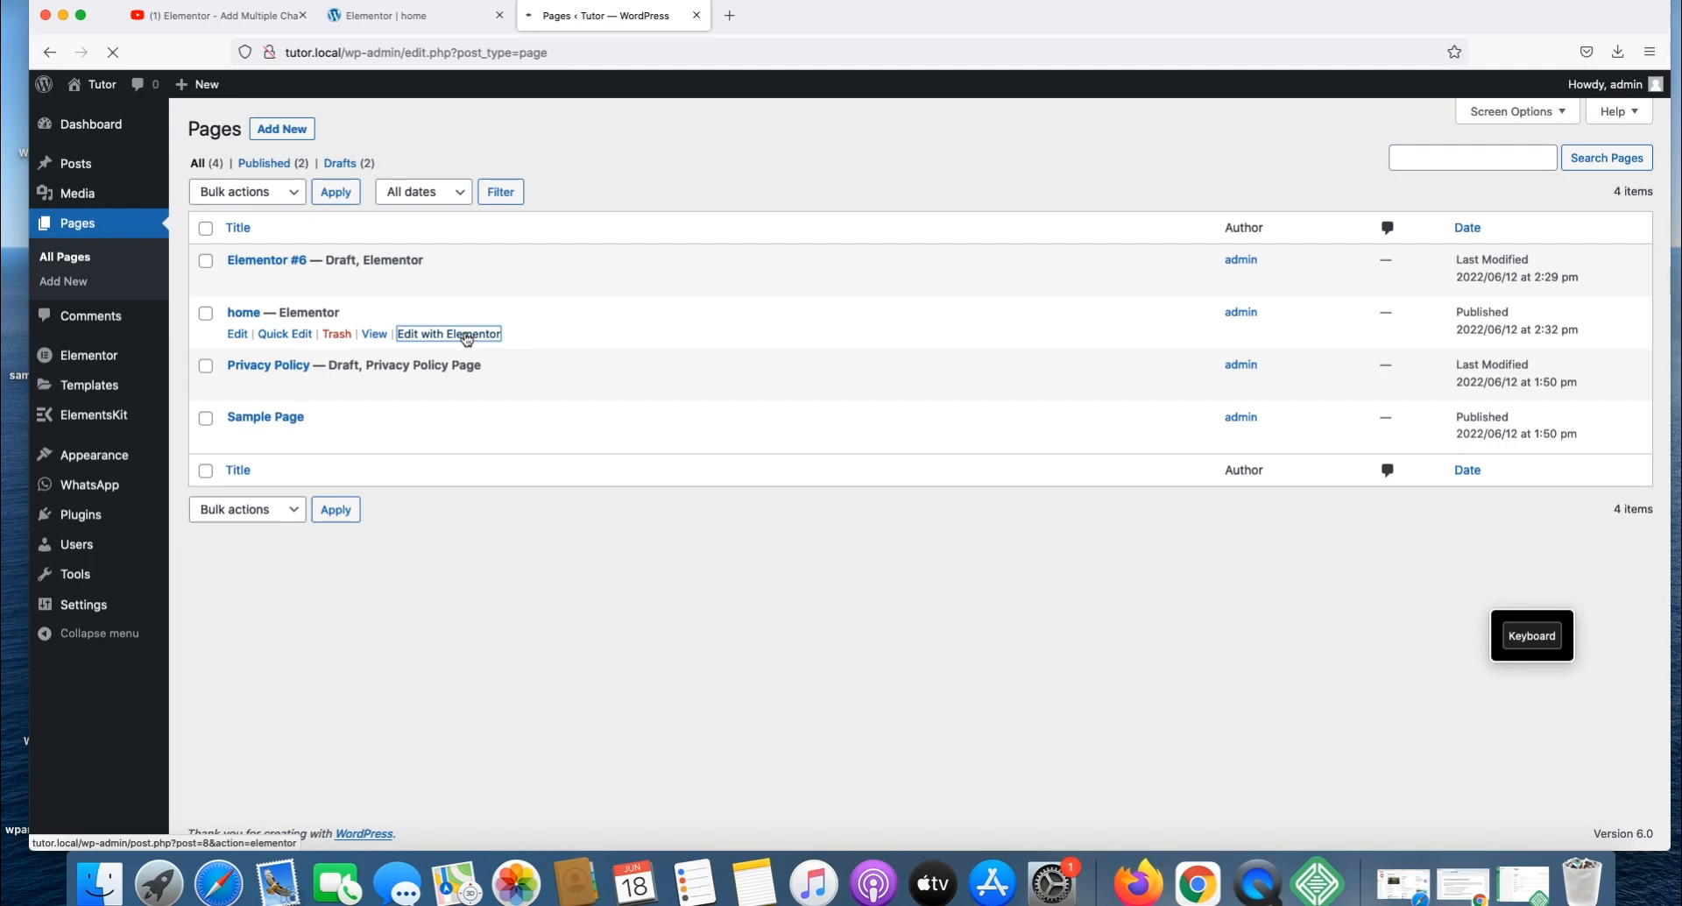
pyautogui.click(448, 334)
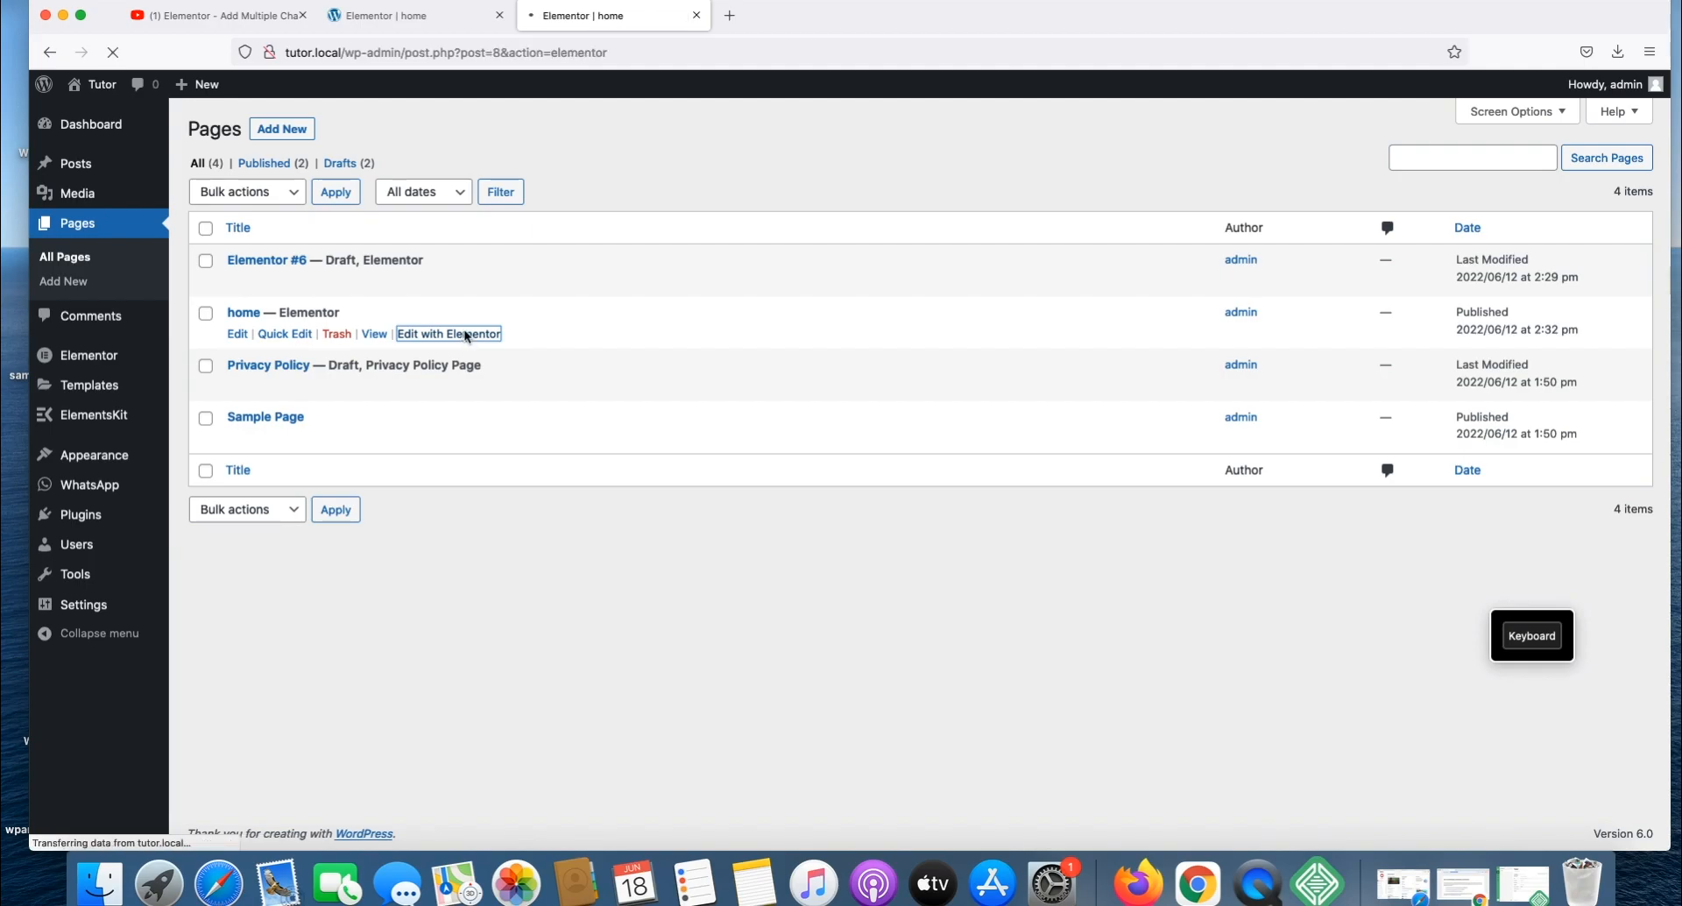
# - Open the floating WhatsApp popup showing Start a Conversation with John, then close it
pyautogui.click(447, 334)
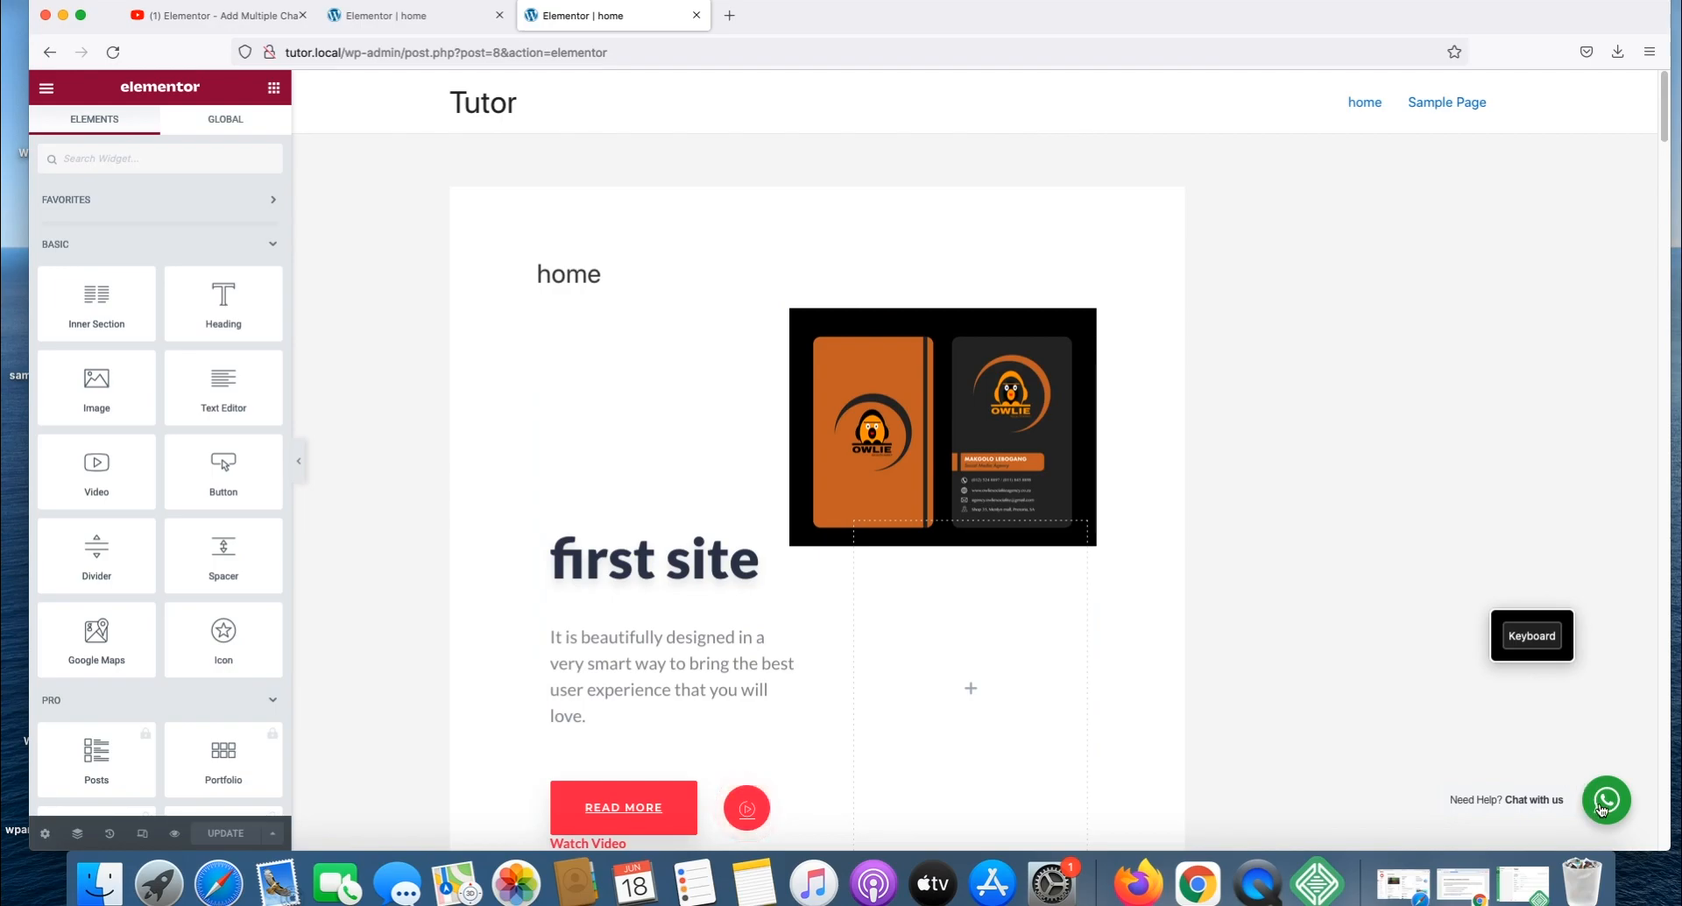
pyautogui.click(1607, 799)
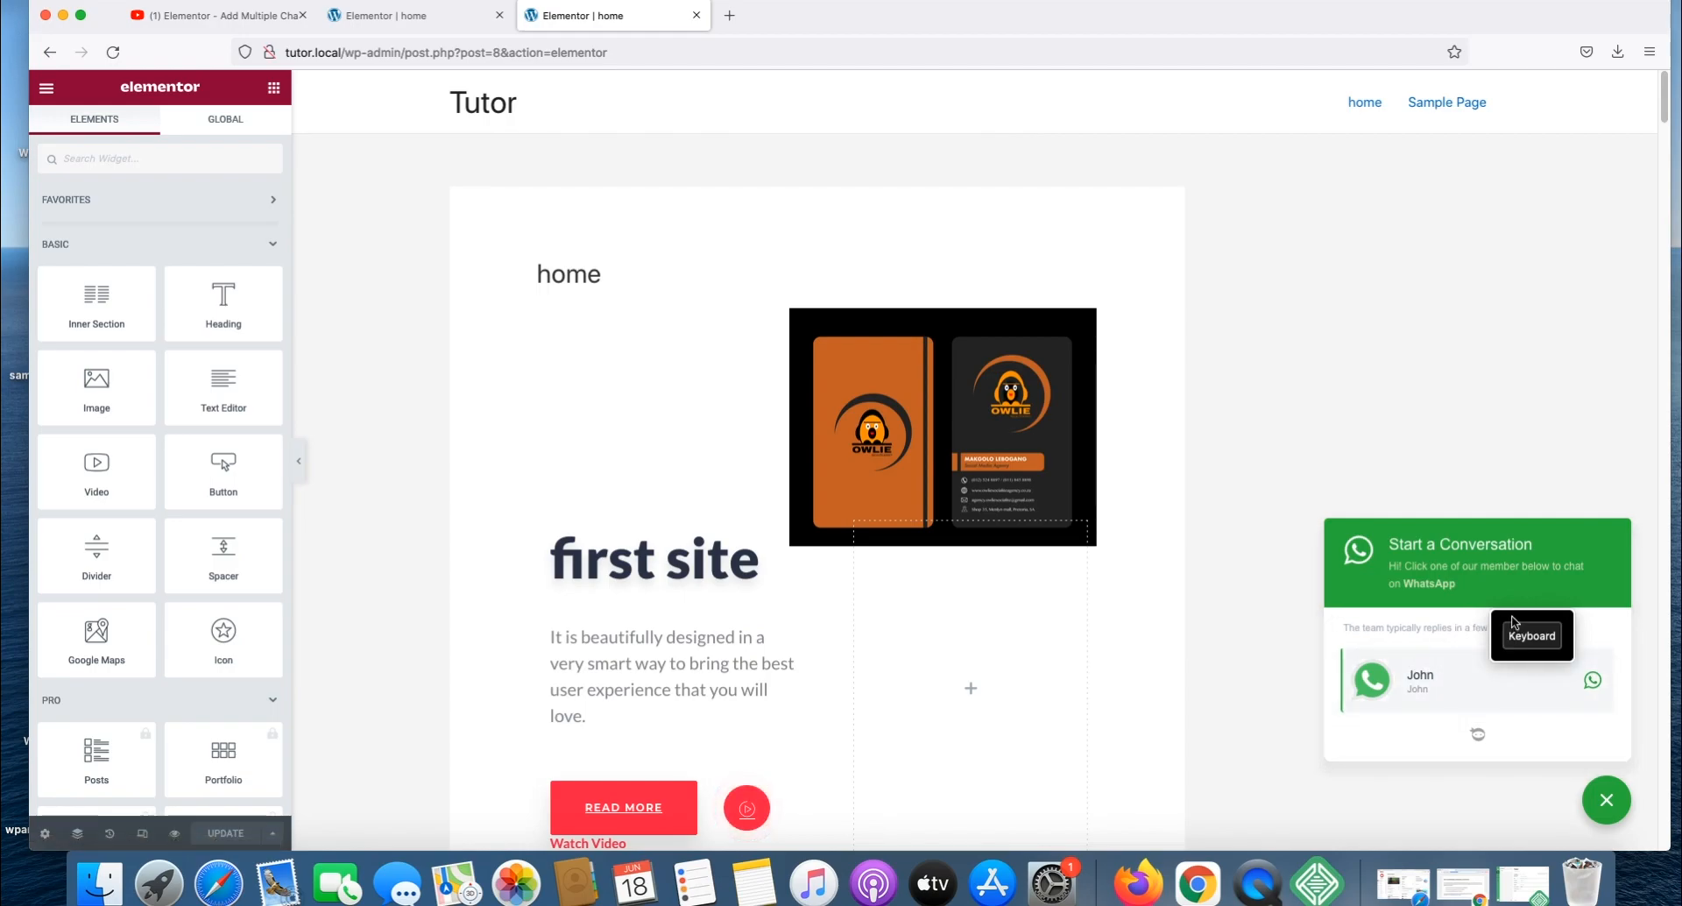
pyautogui.moveTo(1485, 678)
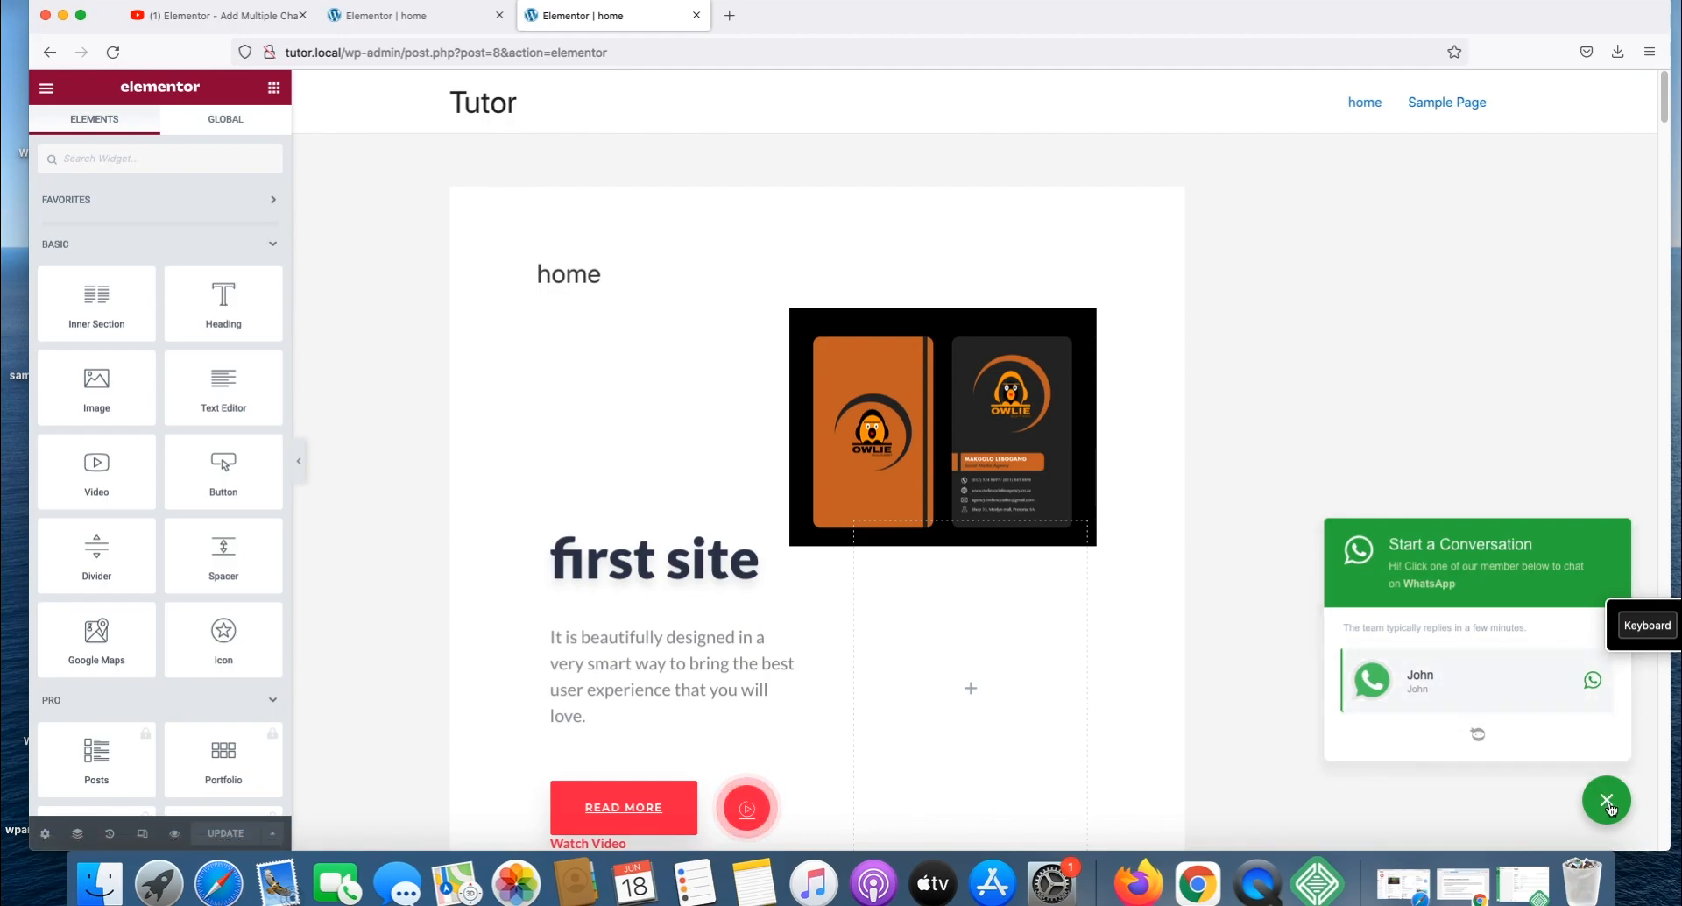
pyautogui.click(1607, 801)
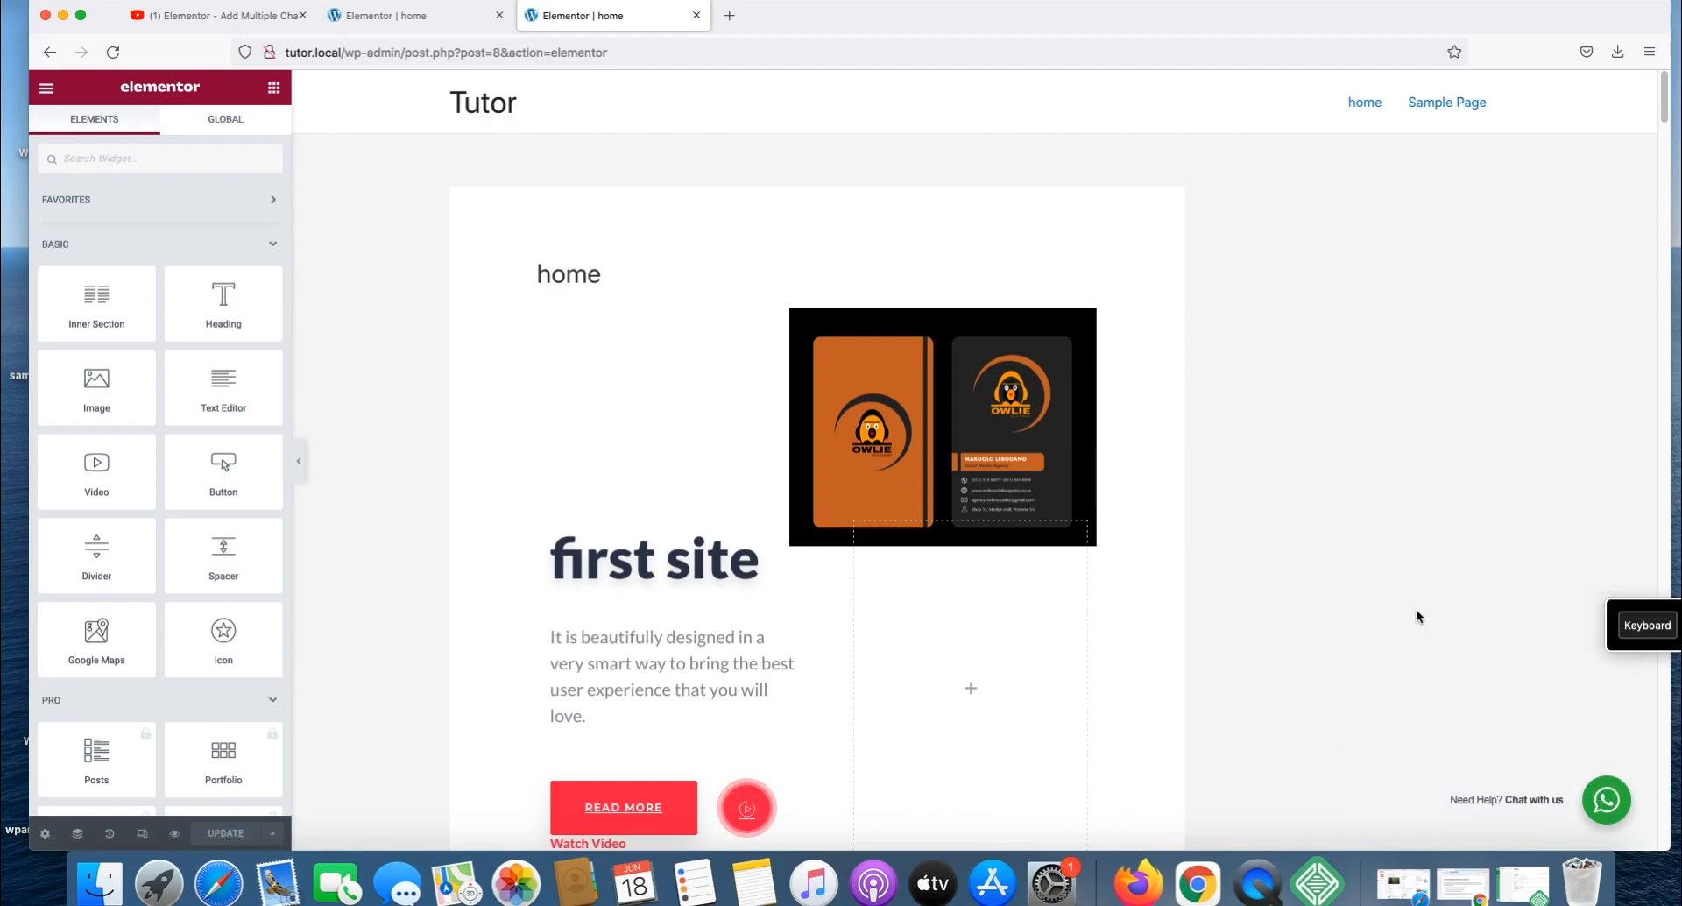